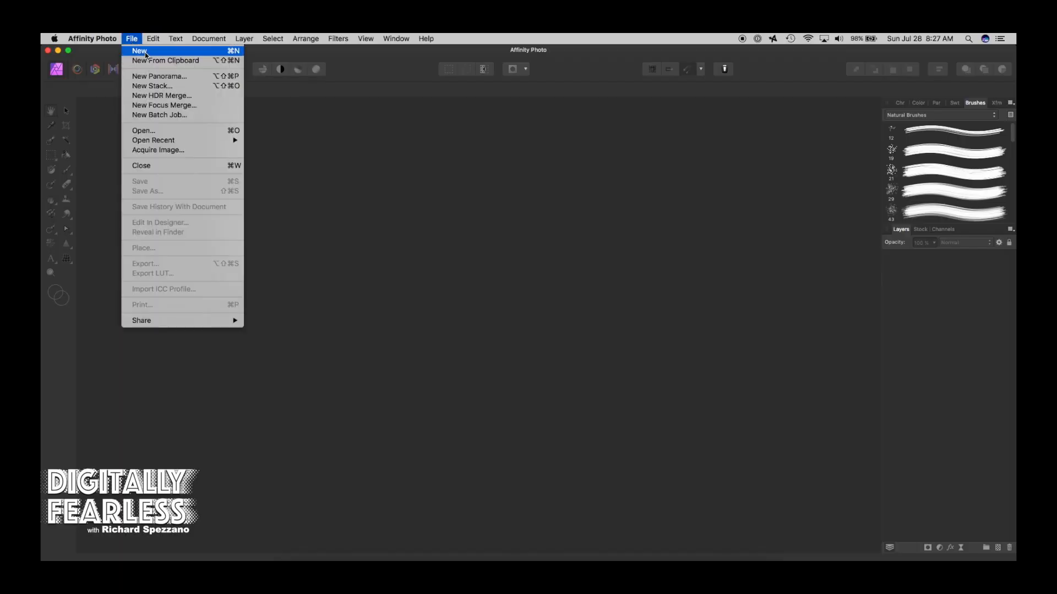
# Step: Create a new blank 6 × 4.5 inch, 300 DPI document and show the colour swatches panel
pyautogui.click(139, 51)
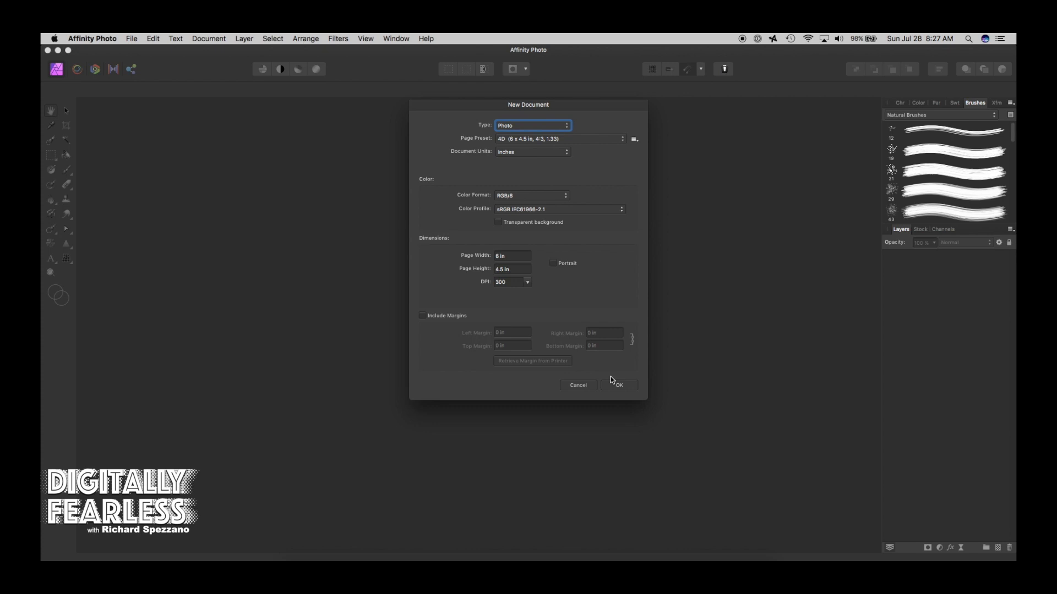
pyautogui.click(617, 385)
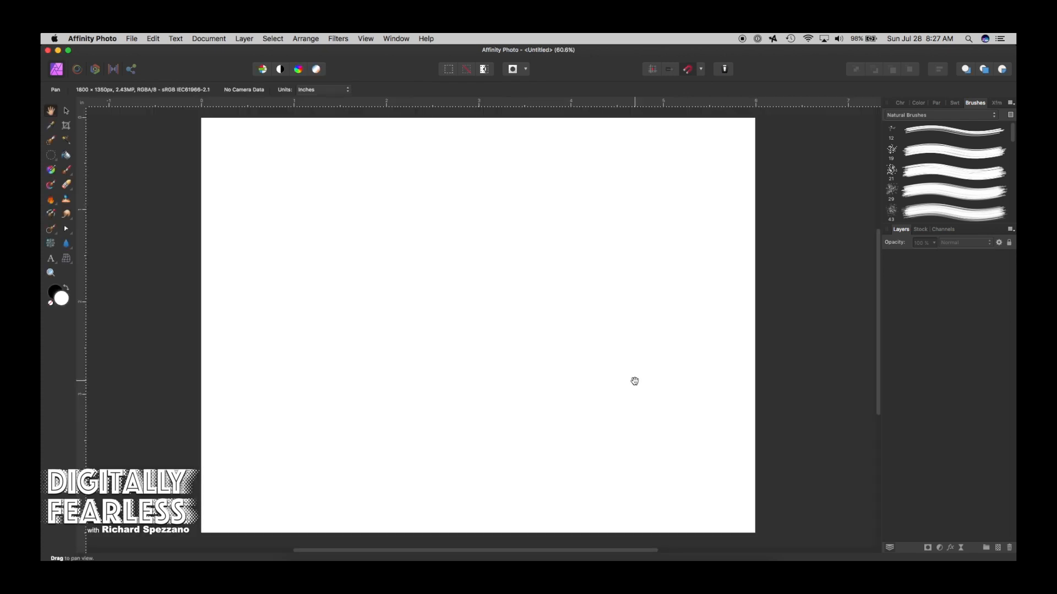
pyautogui.moveTo(908, 118)
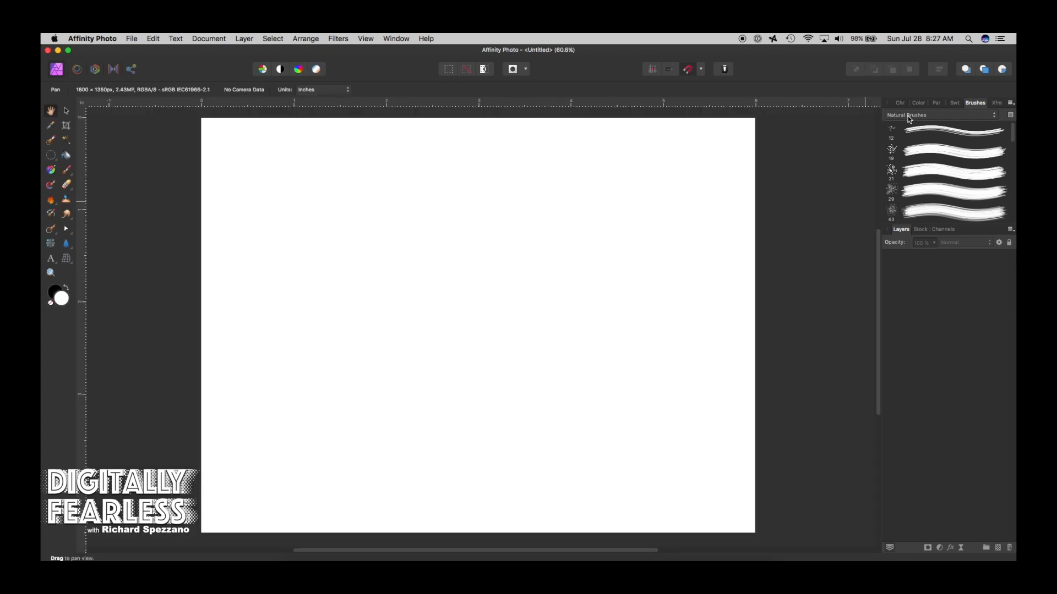
pyautogui.click(918, 102)
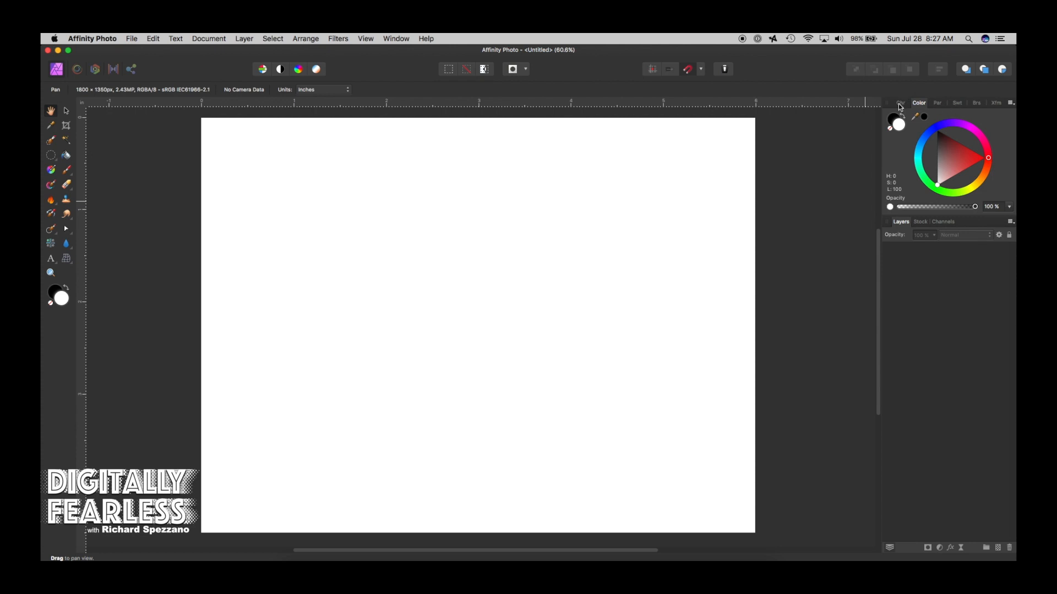
pyautogui.click(956, 103)
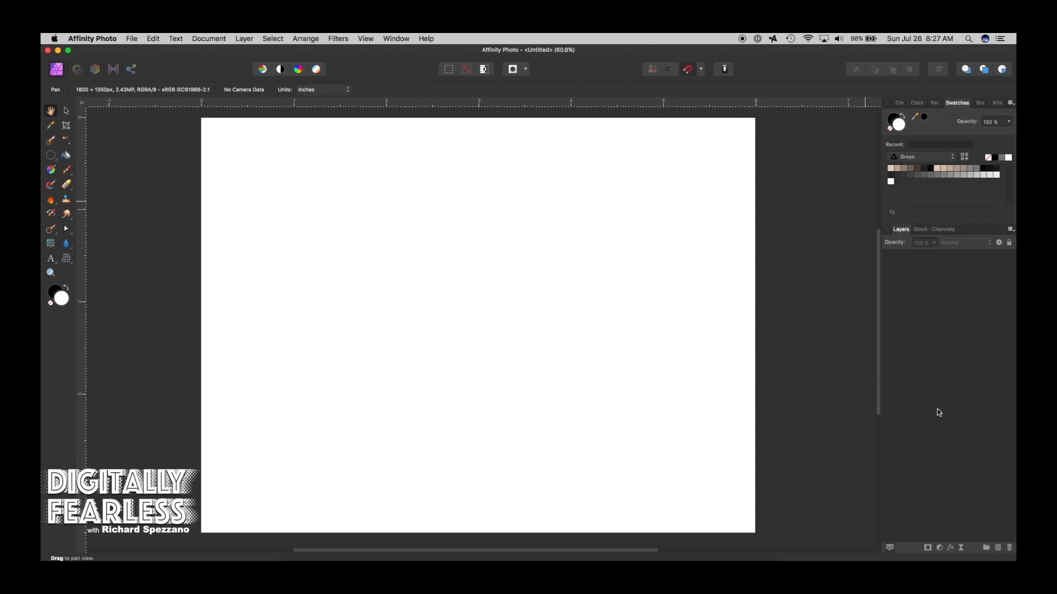
pyautogui.moveTo(292, 196)
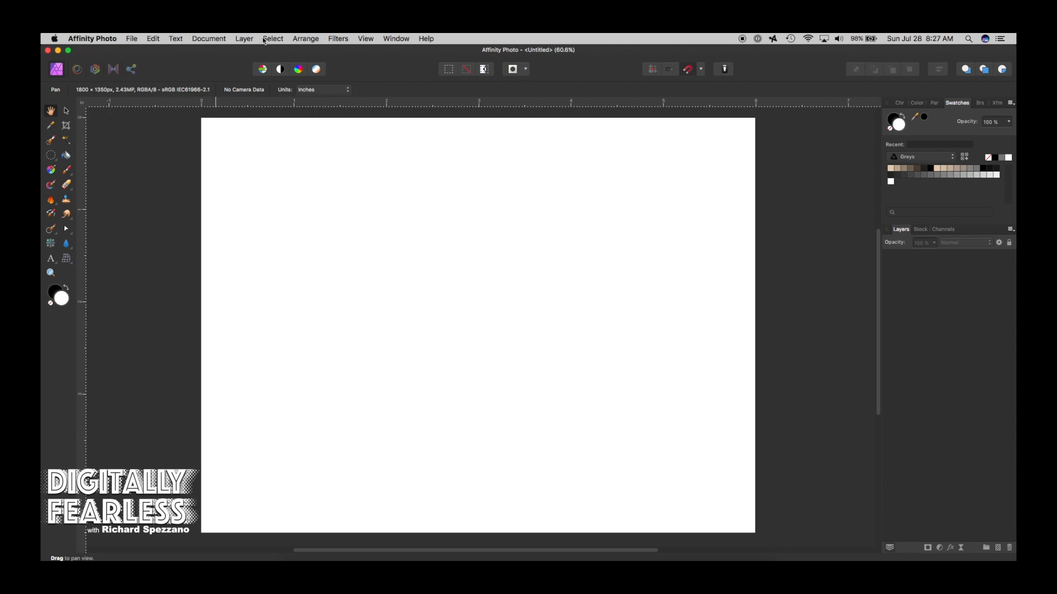
# Step: Add a new fill layer and set its colour to a dark navy blue
pyautogui.click(244, 38)
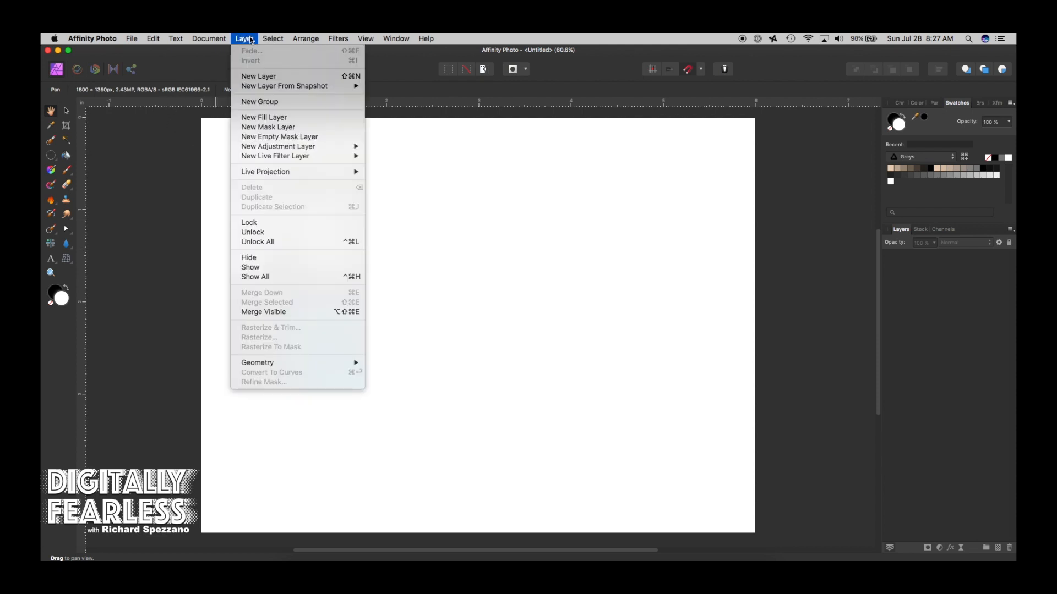
pyautogui.click(264, 118)
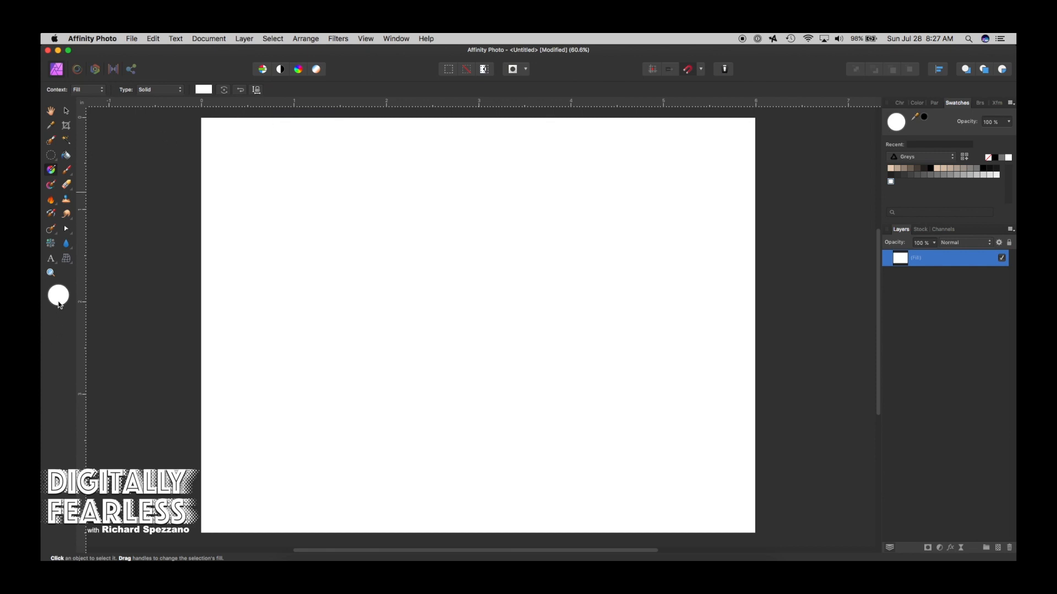
pyautogui.click(202, 90)
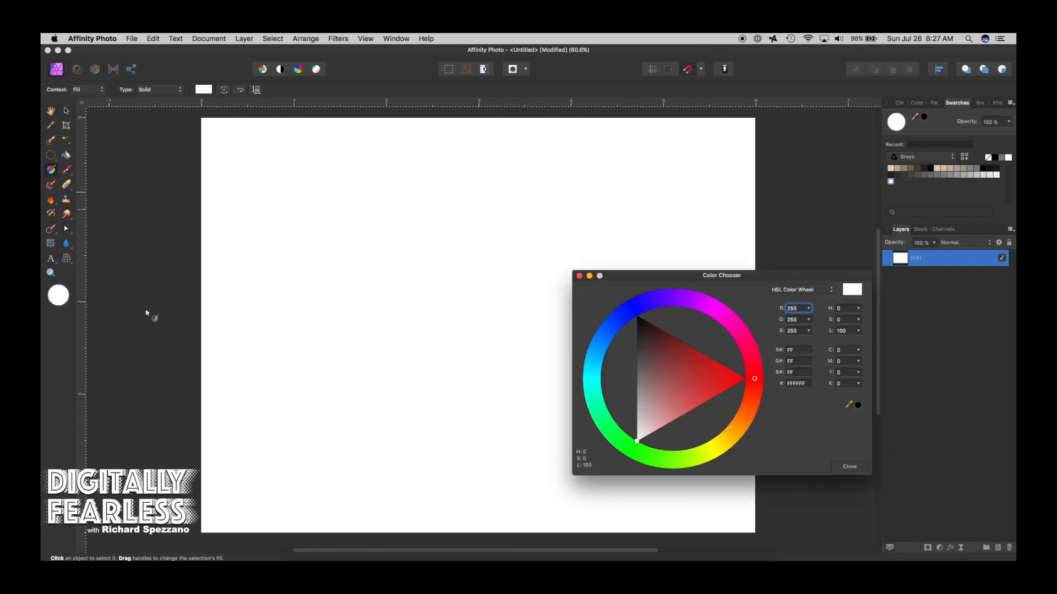
pyautogui.click(639, 299)
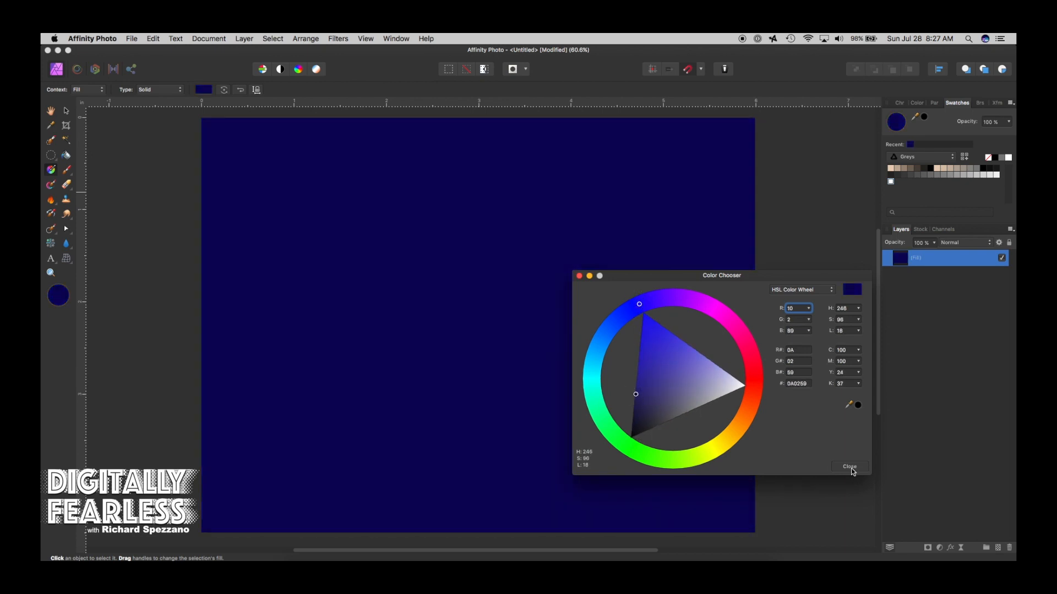
pyautogui.click(849, 467)
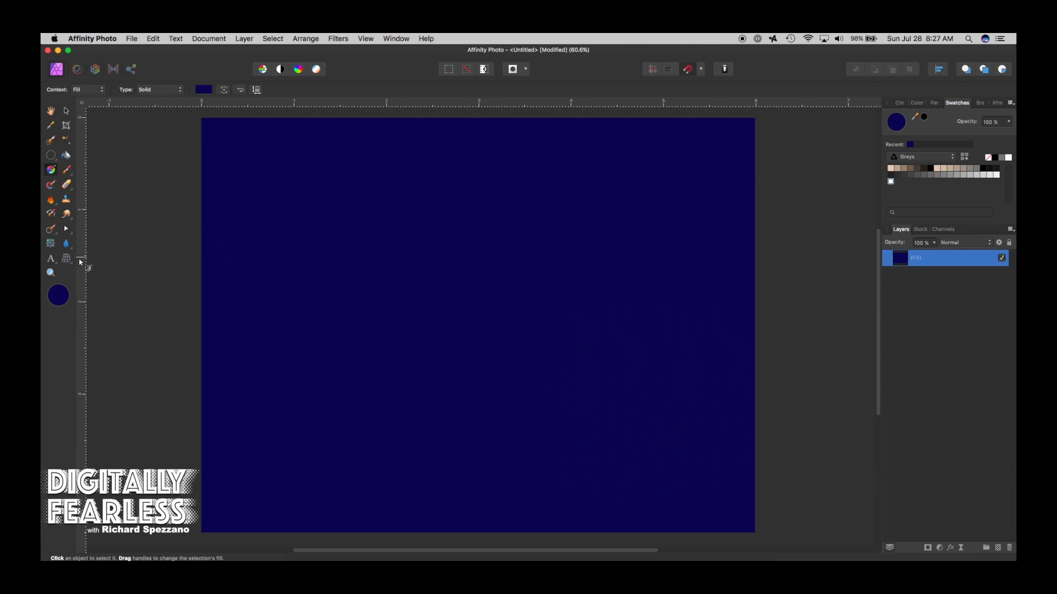
# Step: Draw a large triangle with the Triangle Tool, remove its fill and give it a green stroke
pyautogui.click(65, 243)
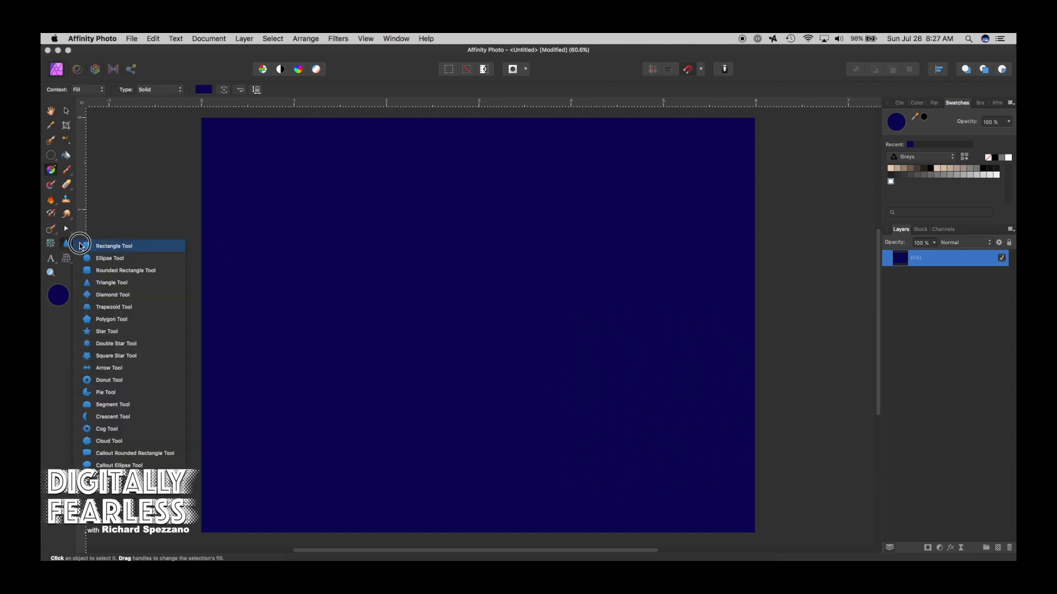
pyautogui.click(112, 282)
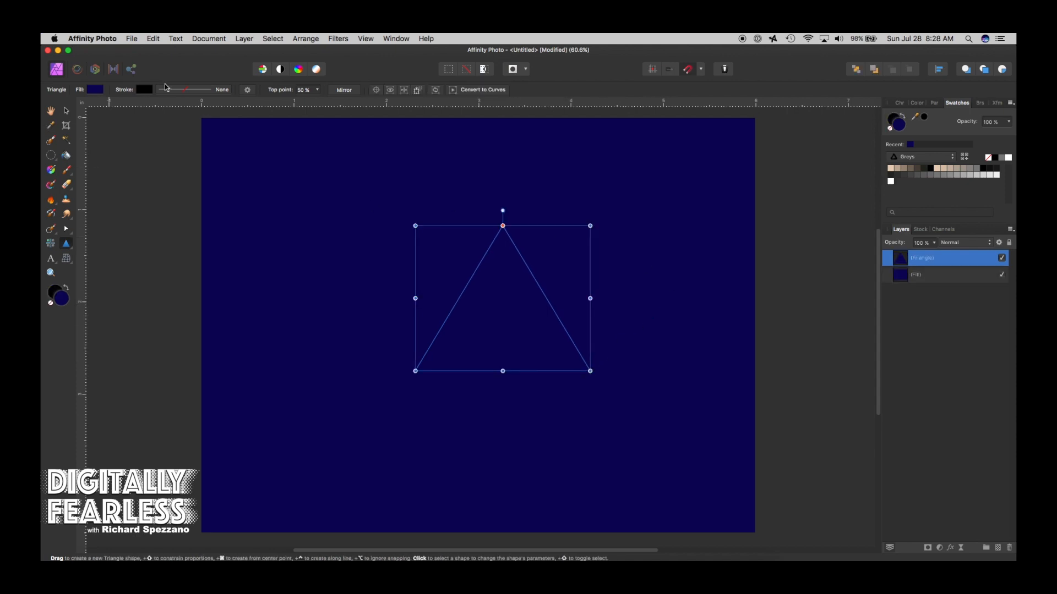
pyautogui.click(95, 89)
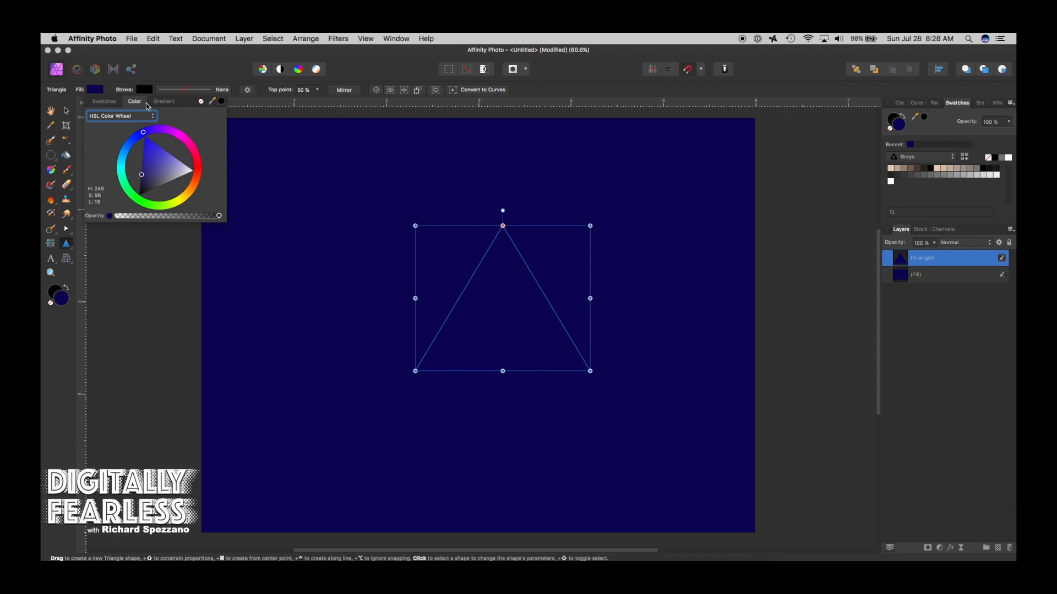
pyautogui.click(145, 89)
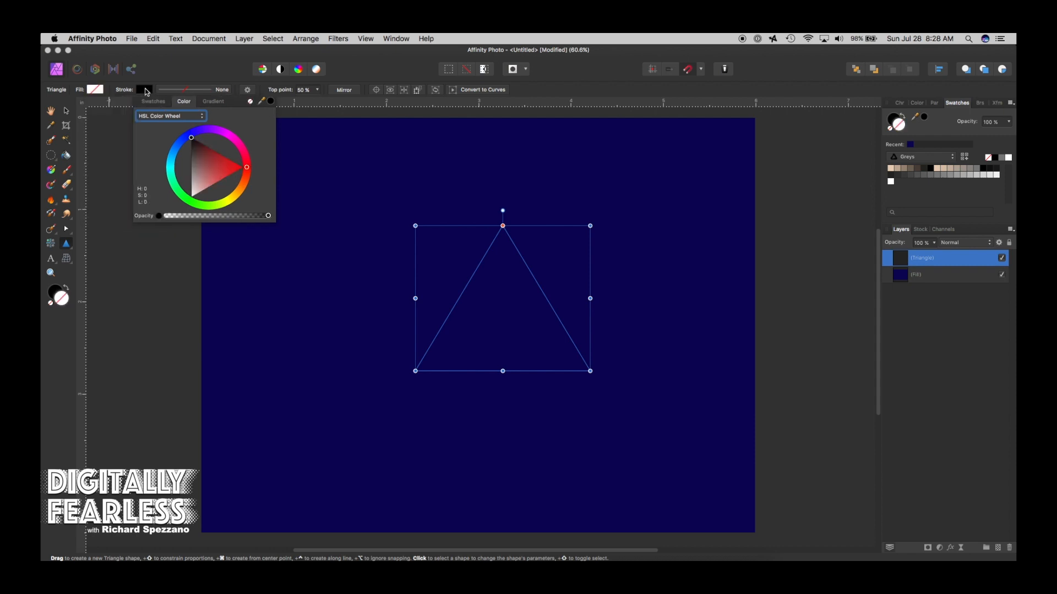
pyautogui.click(191, 191)
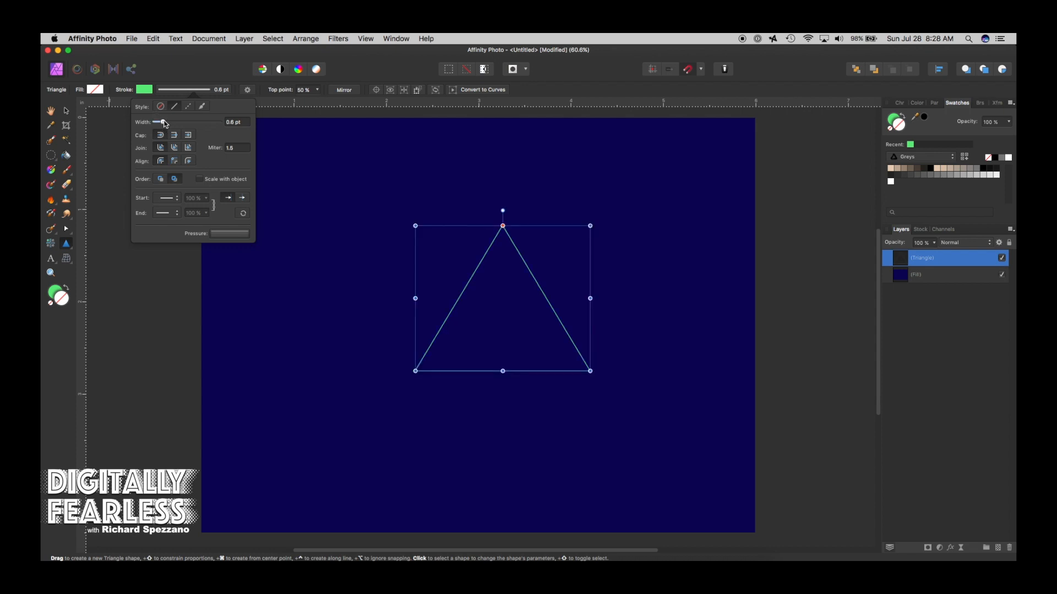
pyautogui.moveTo(162, 123)
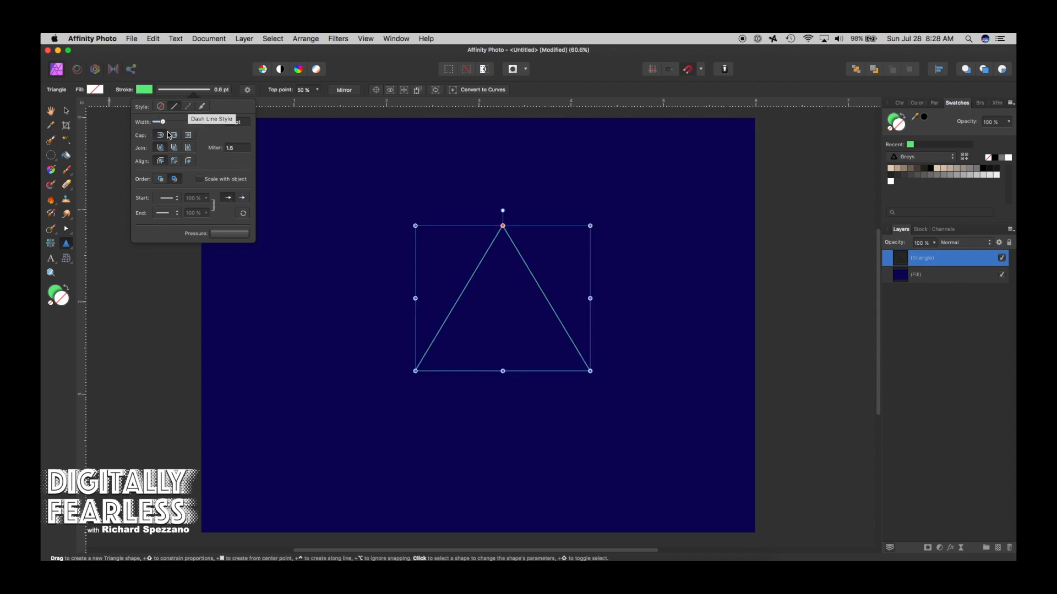
# Step: Make the triangle's stroke a dashed line about 0.9 pt wide with a changed cap style
pyautogui.click(188, 106)
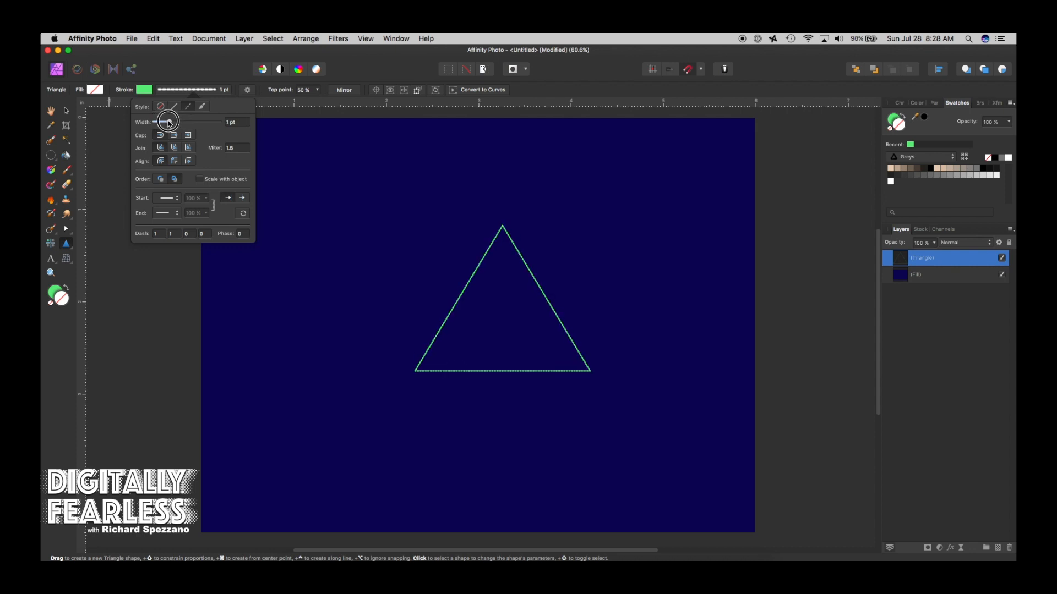
pyautogui.moveTo(169, 121); pyautogui.dragTo(160, 121)
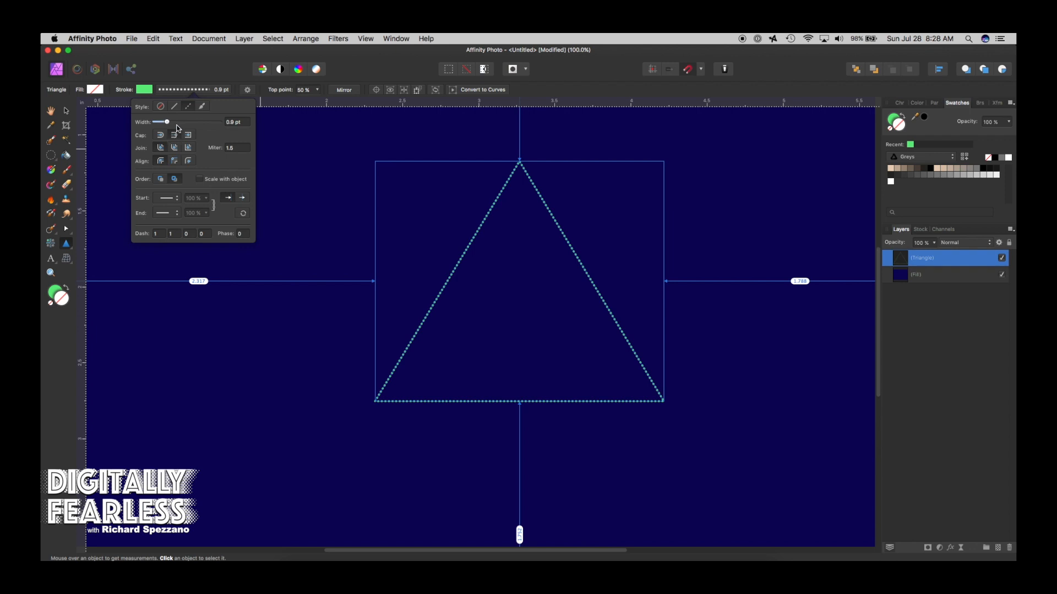
pyautogui.moveTo(194, 140)
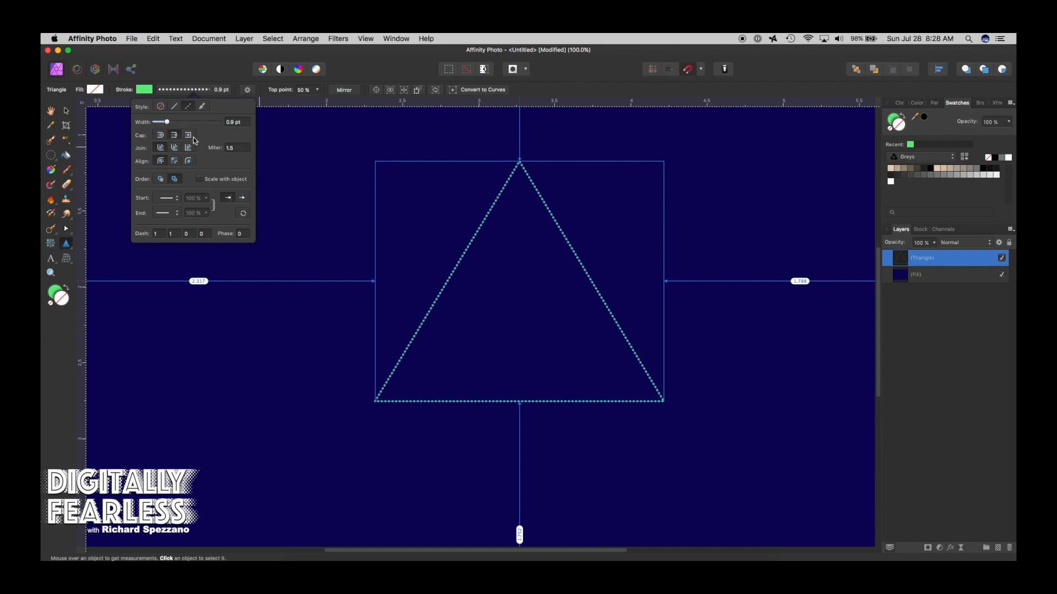
pyautogui.click(160, 134)
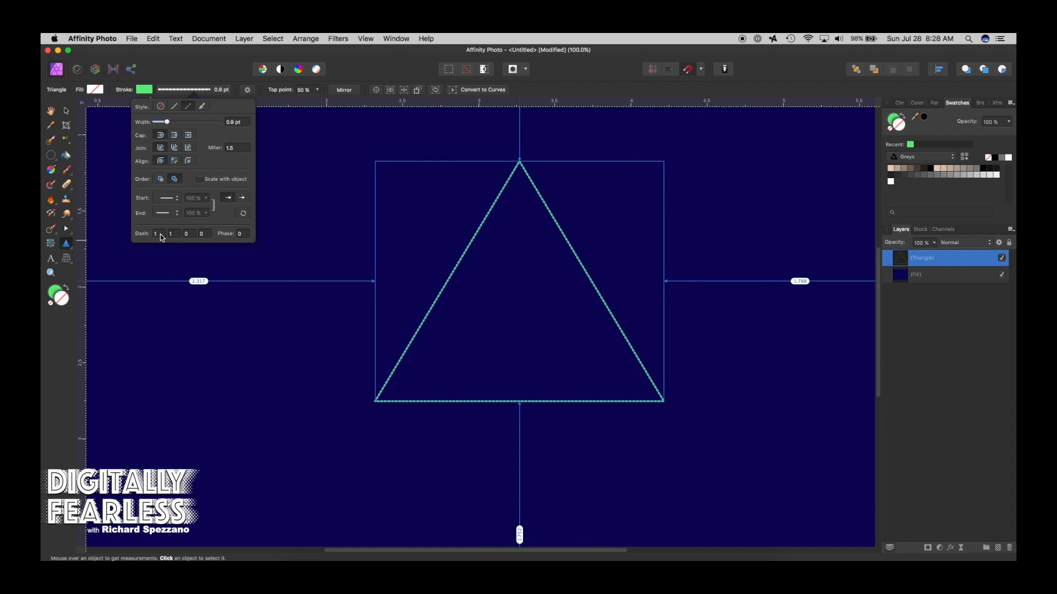
pyautogui.moveTo(174, 237)
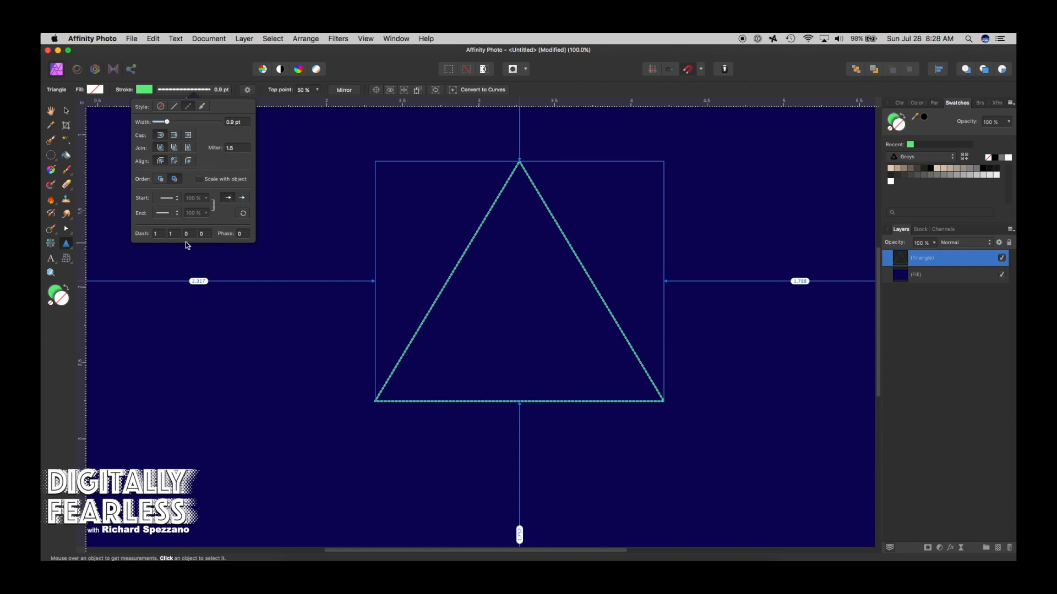
pyautogui.moveTo(187, 247)
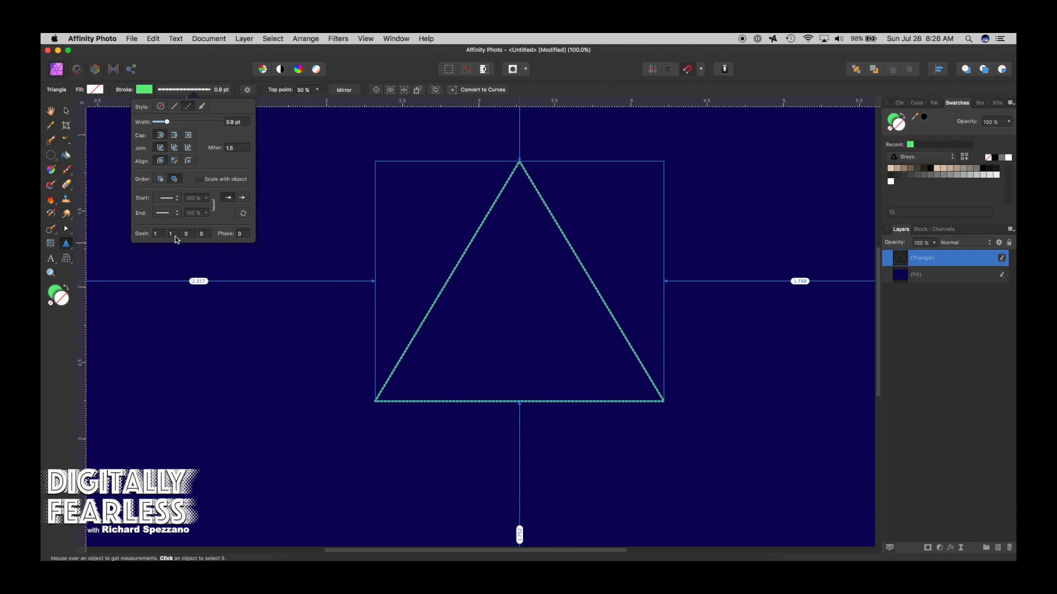
pyautogui.moveTo(162, 239)
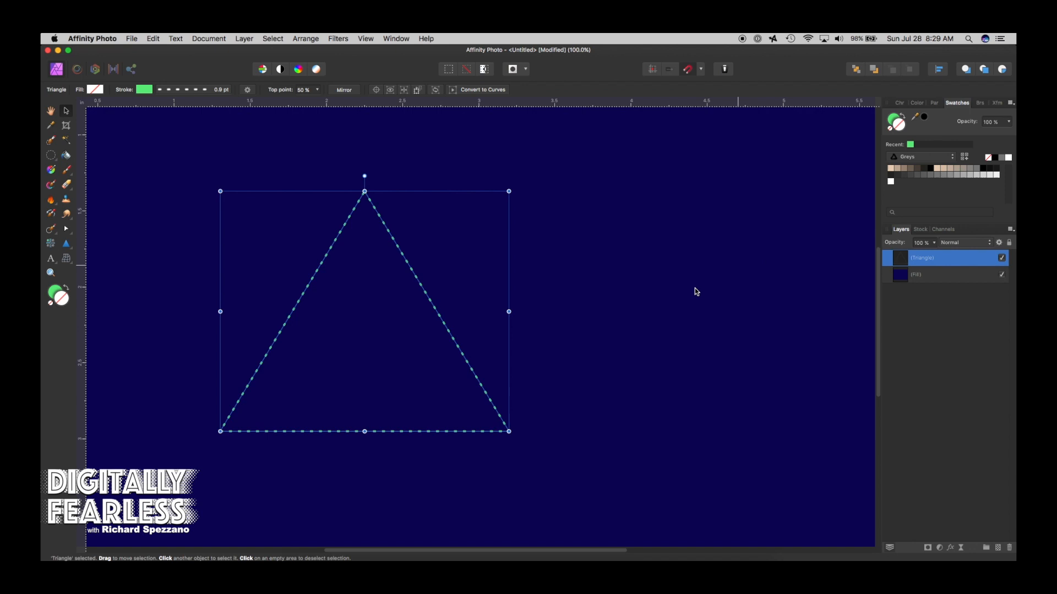
pyautogui.moveTo(897, 257)
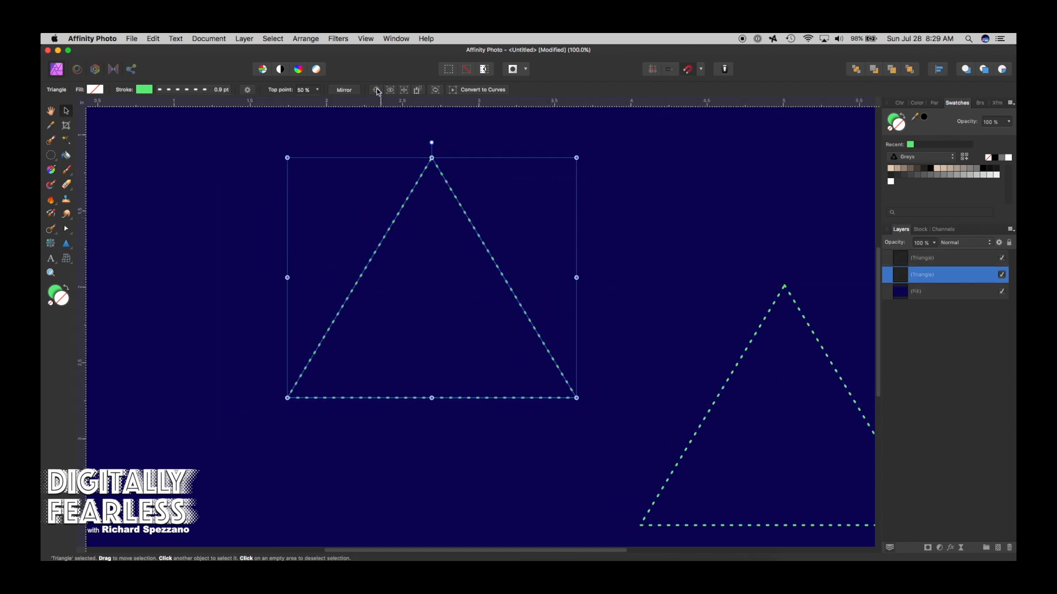
pyautogui.moveTo(377, 90)
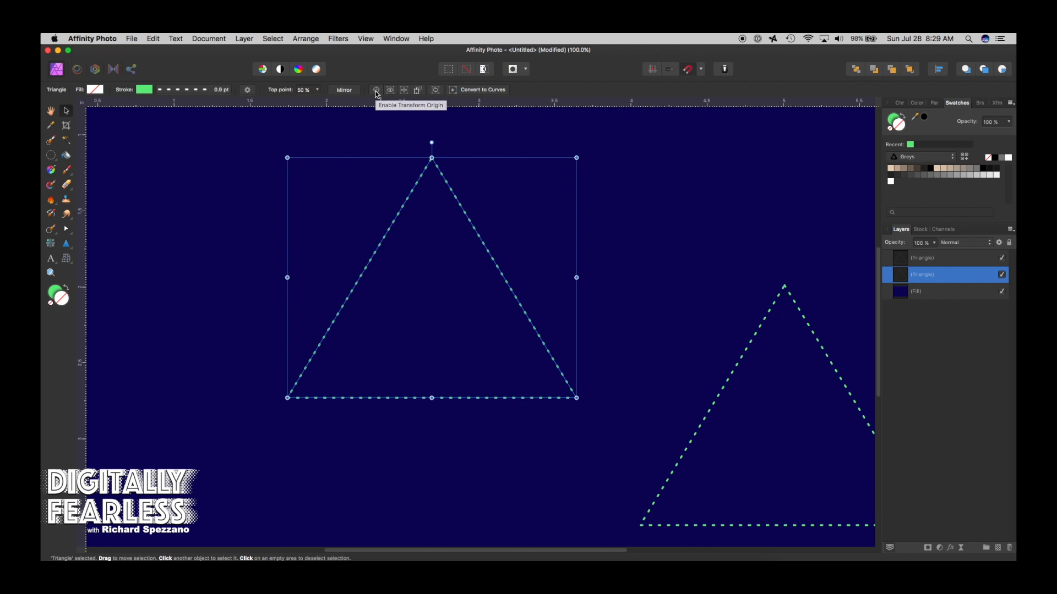
# Step: Duplicate the triangle to the lower right and enable its transform origin
pyautogui.click(377, 89)
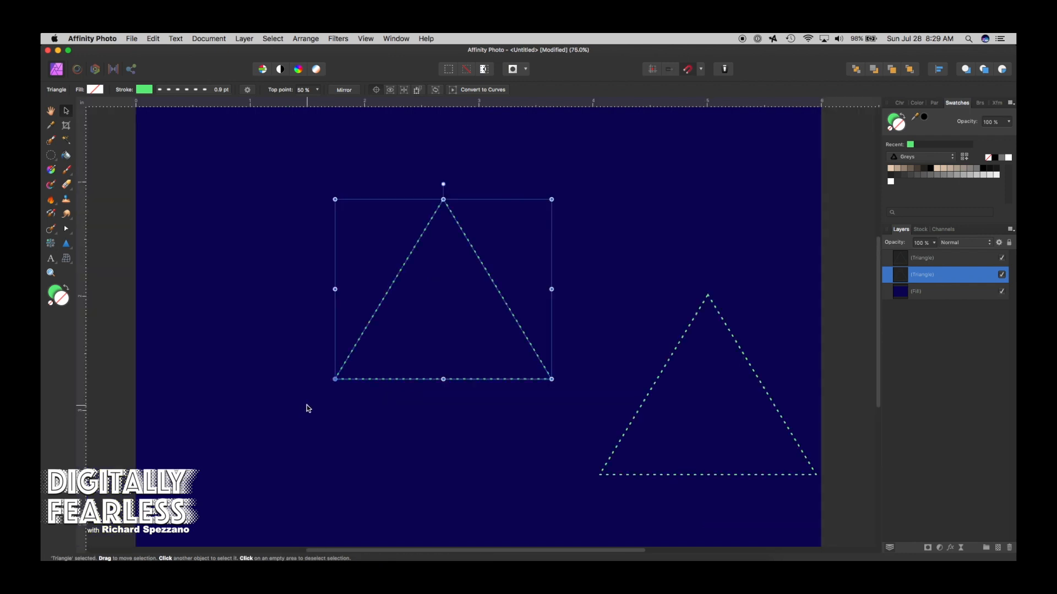
pyautogui.moveTo(340, 205)
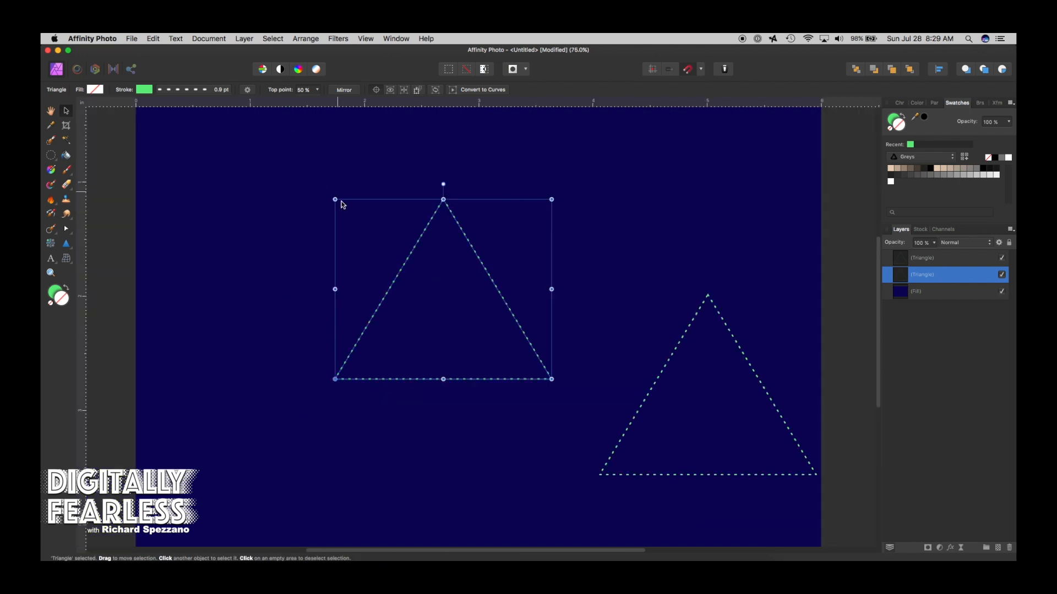
pyautogui.moveTo(450, 234)
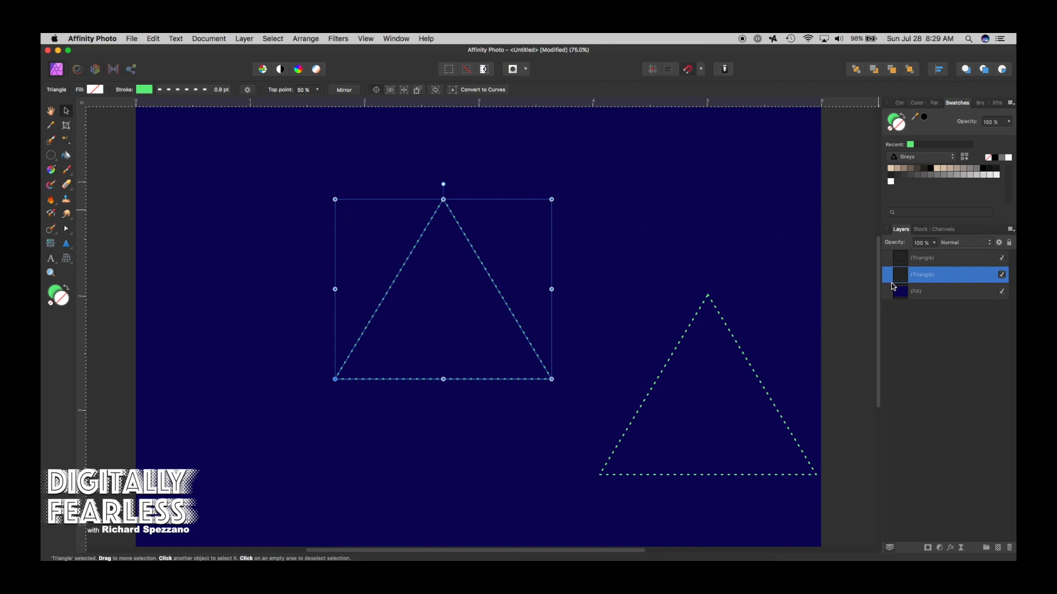
pyautogui.moveTo(903, 281)
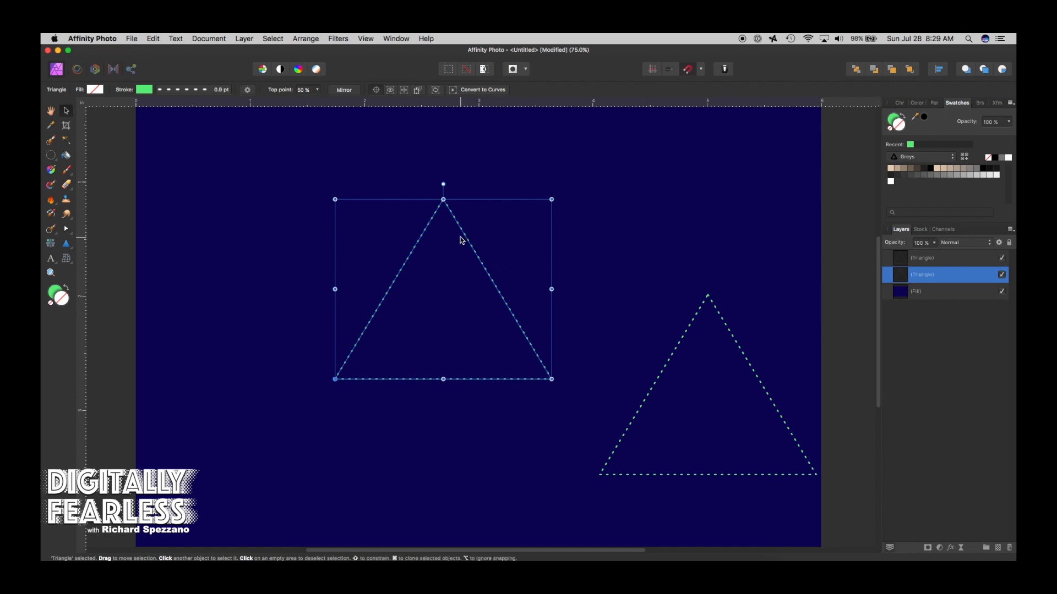
# Step: Duplicate the triangle repeatedly with rotation into a spiral fan, then select all the copies
pyautogui.click(244, 38)
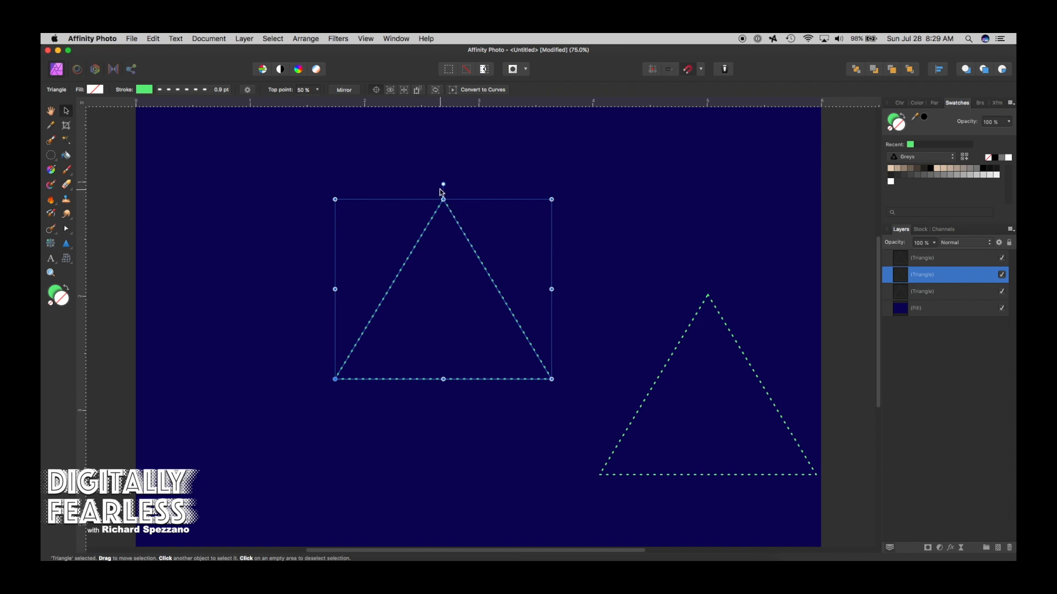
pyautogui.moveTo(549, 198)
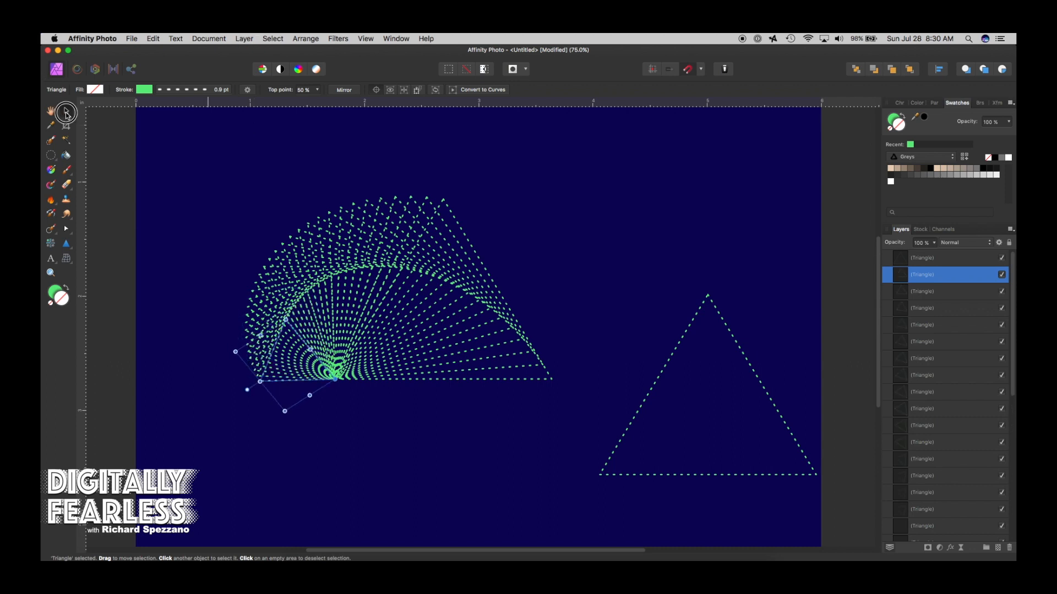
pyautogui.click(191, 146)
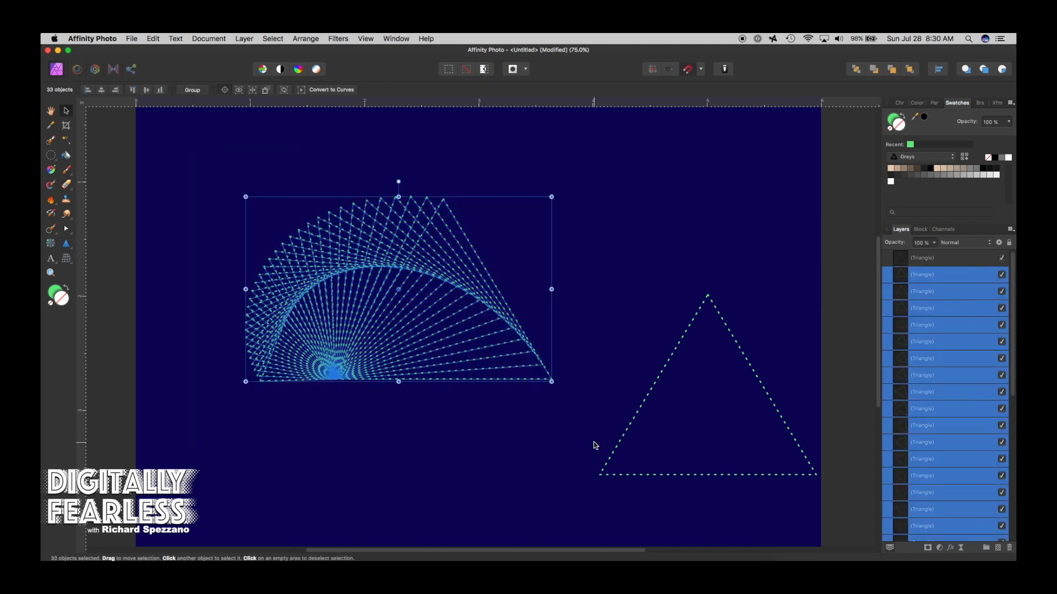
# Step: Group the triangle fan and give the lone triangle a 0.5 pt dotted outline
pyautogui.click(191, 90)
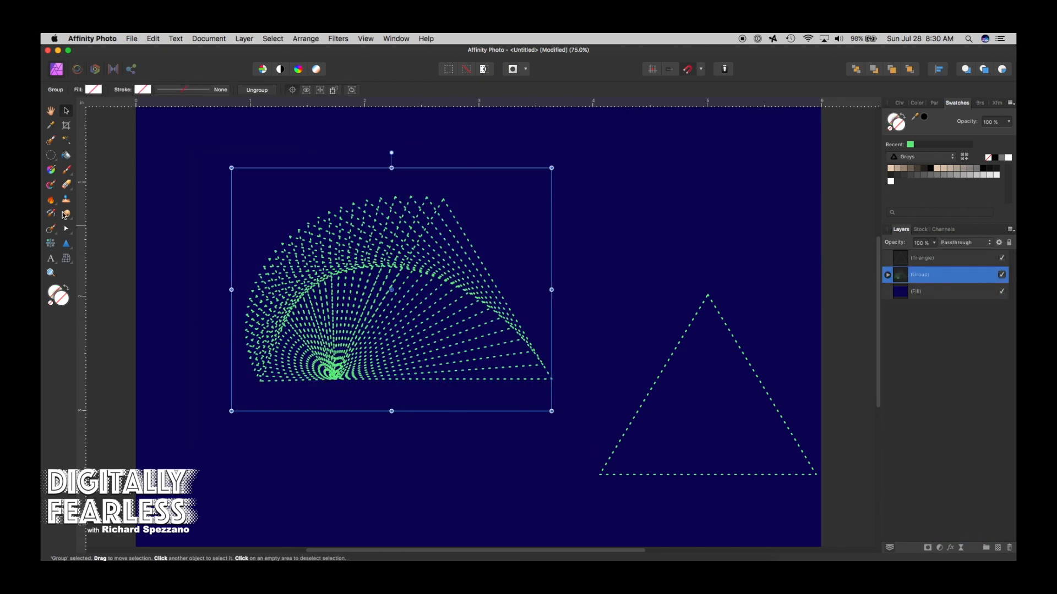
pyautogui.moveTo(394, 250)
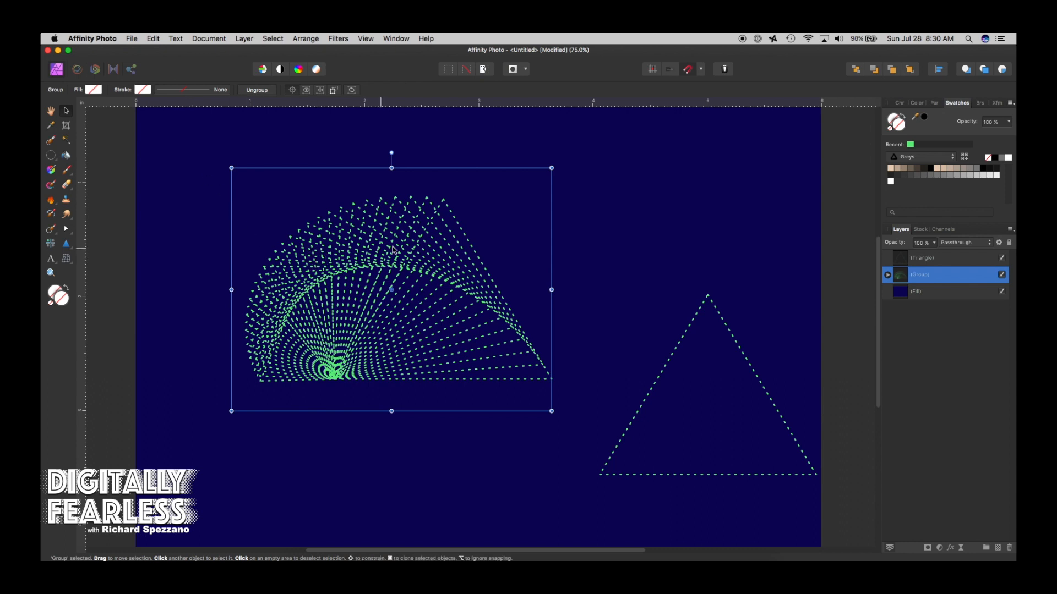
pyautogui.moveTo(435, 256)
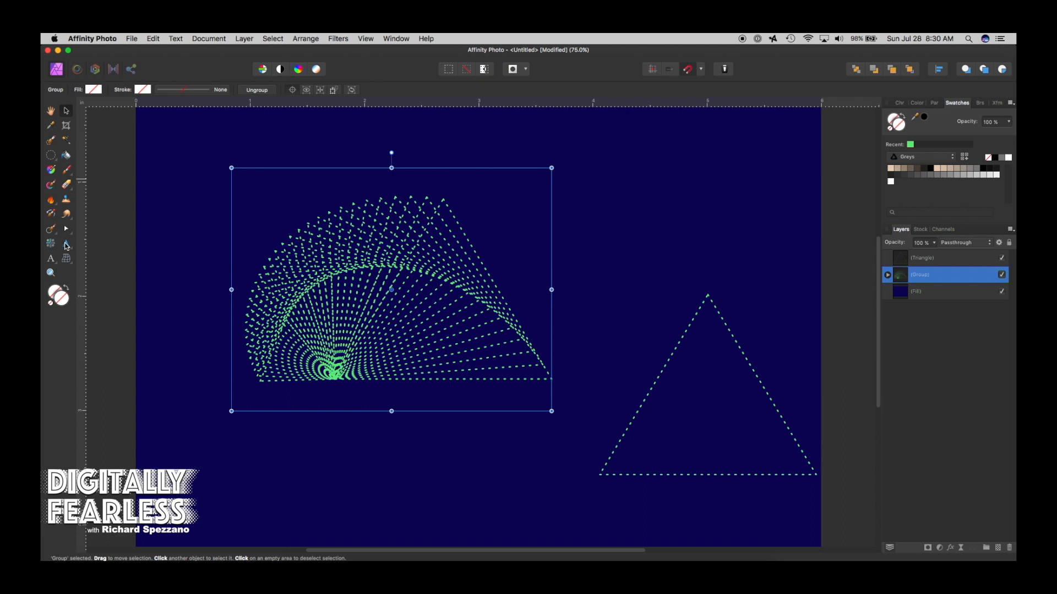
pyautogui.click(142, 89)
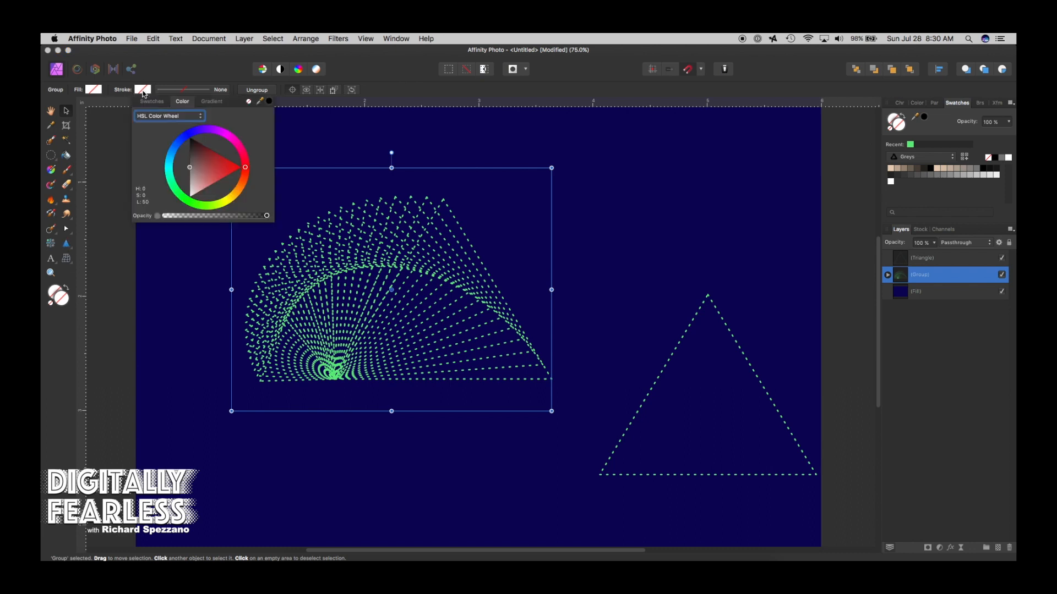
pyautogui.moveTo(168, 91)
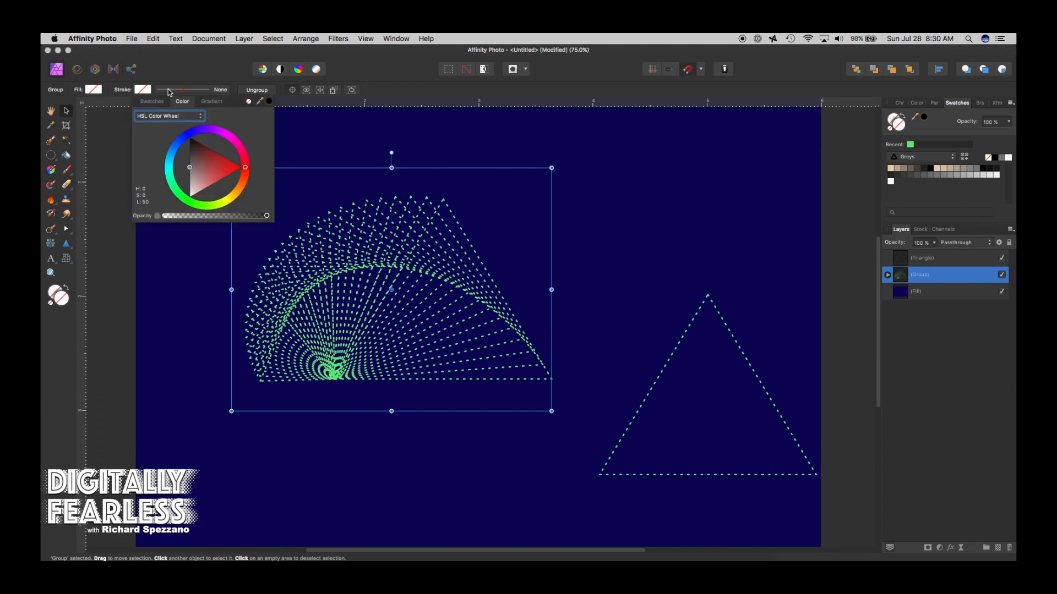
pyautogui.click(142, 89)
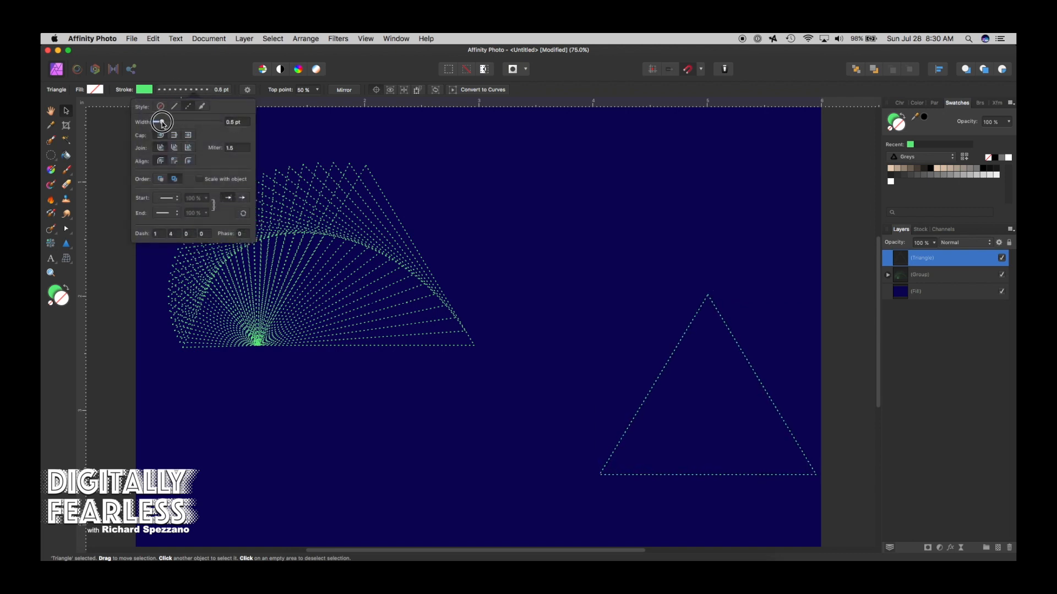
# Step: Duplicate the dotted triangle and place the copy at the upper centre beside the fan
pyautogui.click(416, 235)
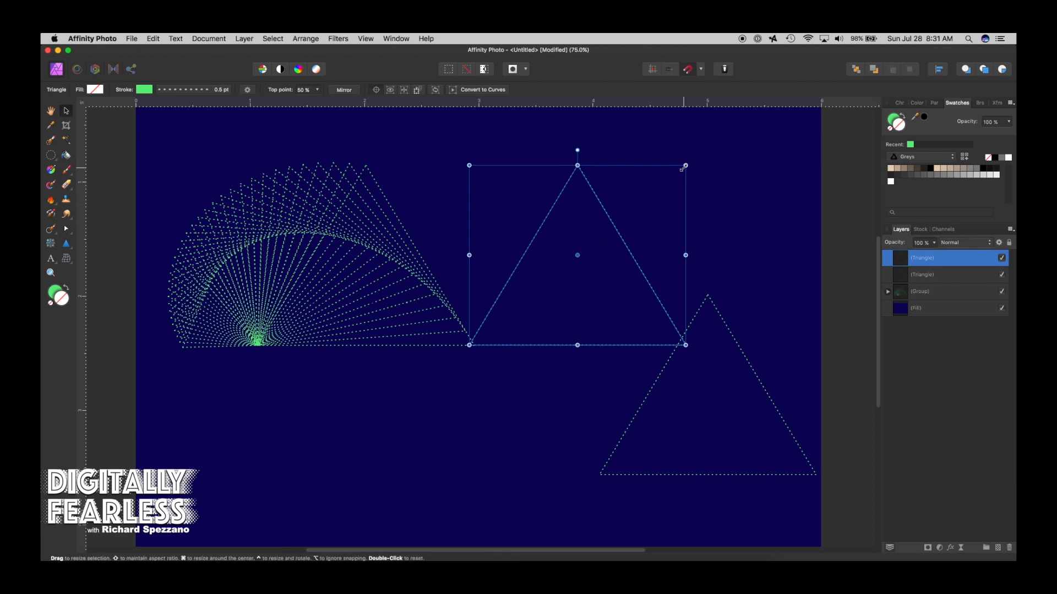
pyautogui.moveTo(685, 166)
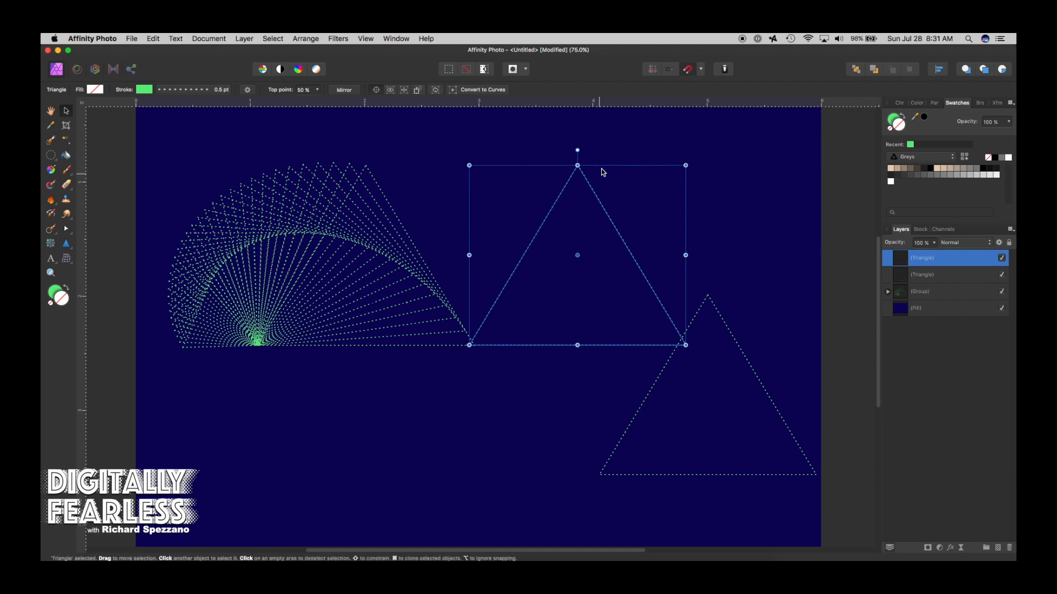
pyautogui.moveTo(569, 190)
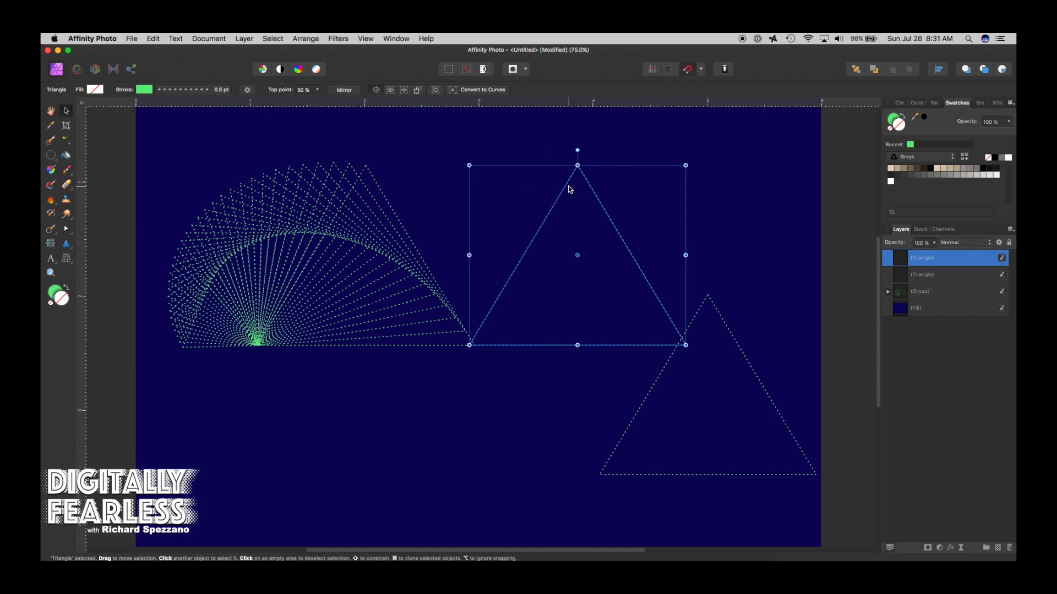
pyautogui.moveTo(698, 187)
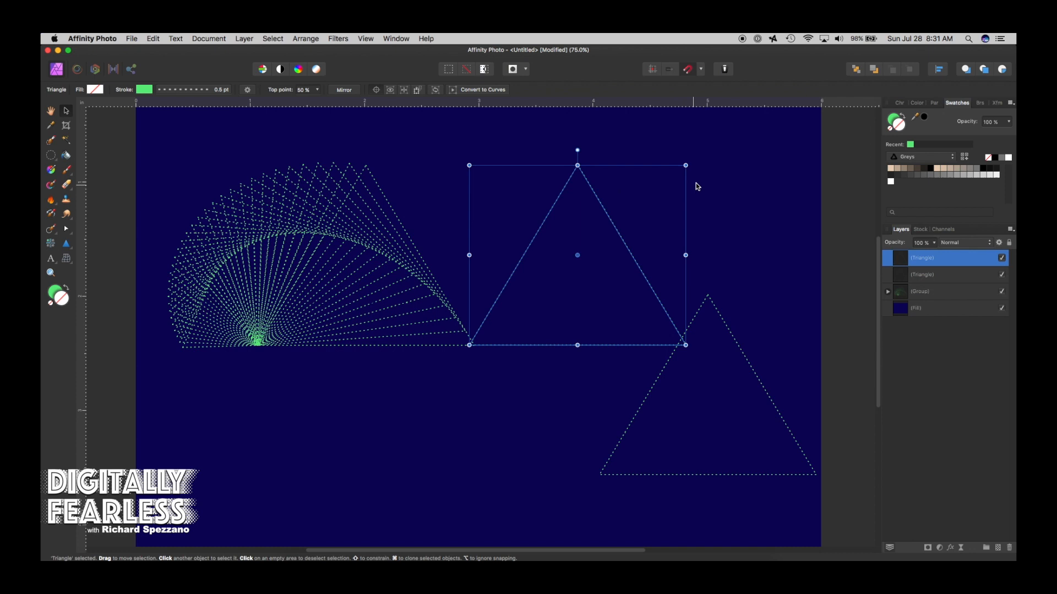
# Step: Rotate duplicates of the triangle around an offset pivot into a dense ring of about seventy copies
pyautogui.click(794, 225)
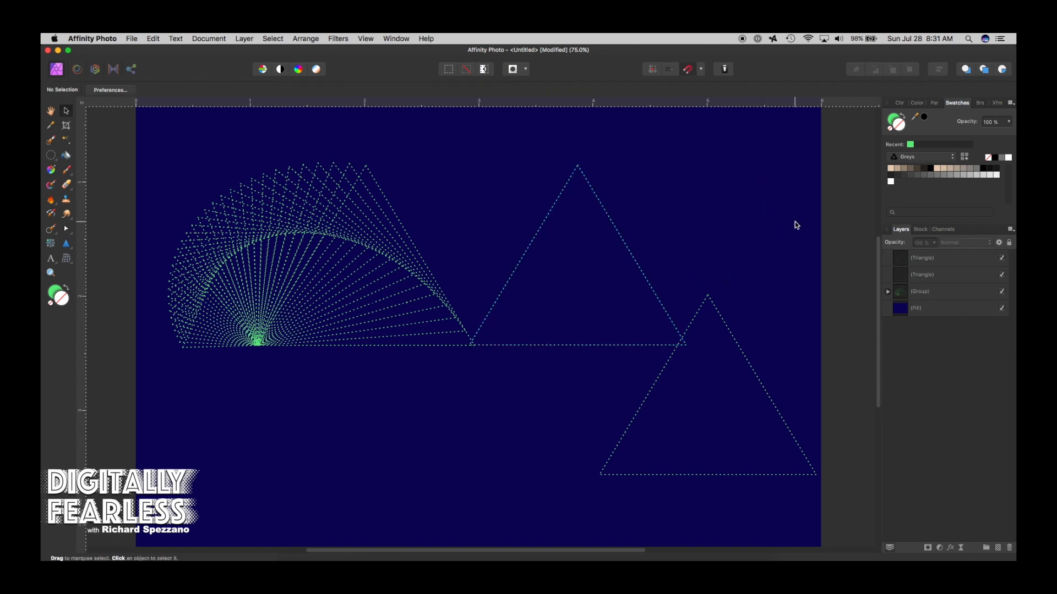
pyautogui.moveTo(55, 123)
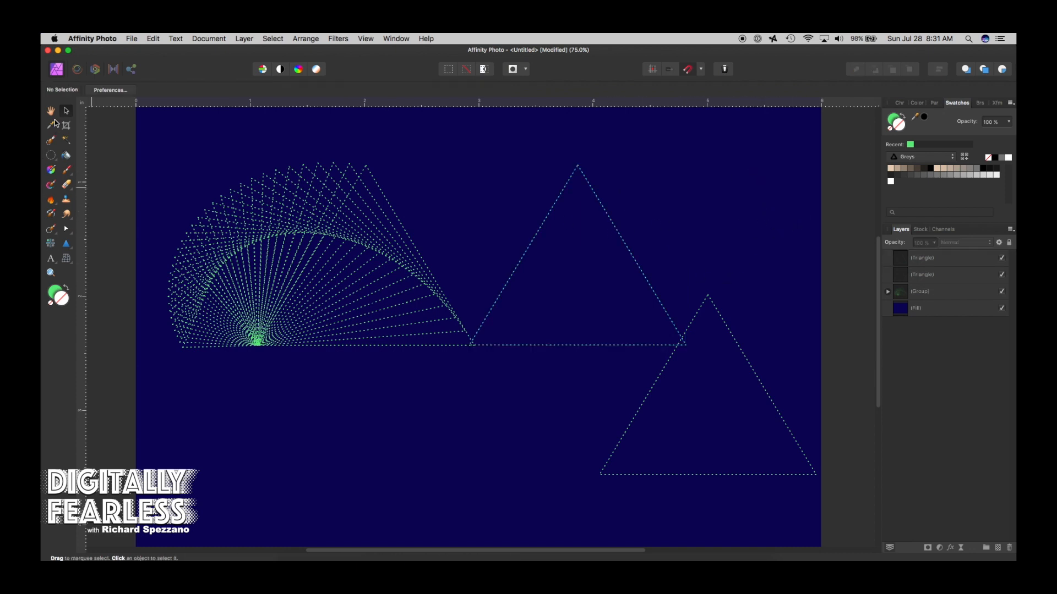
pyautogui.click(51, 110)
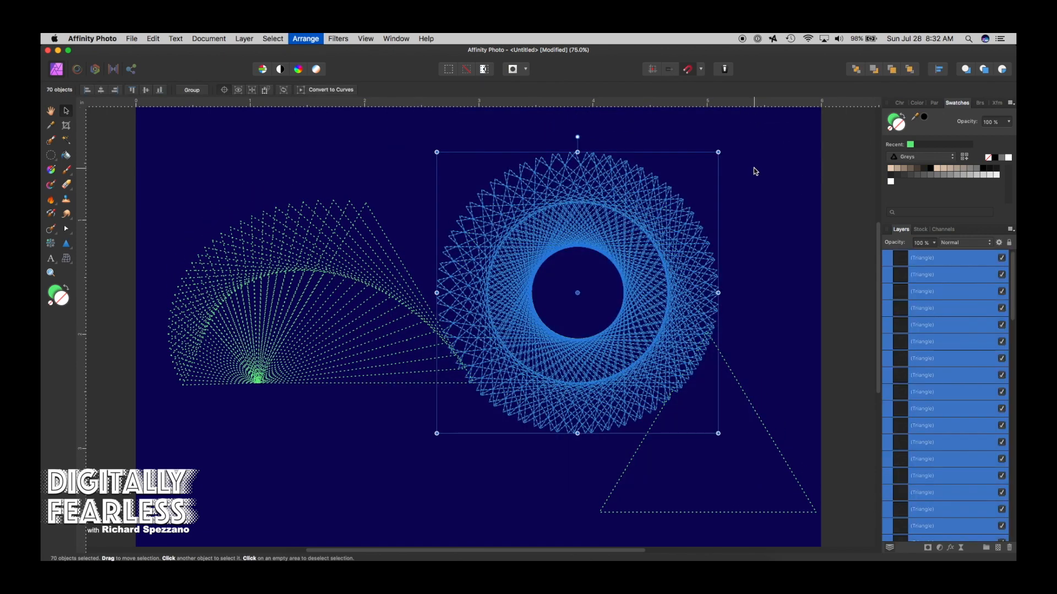
# Step: Group the ring's triangles and set the group's stroke to red on the HSL wheel
pyautogui.click(190, 89)
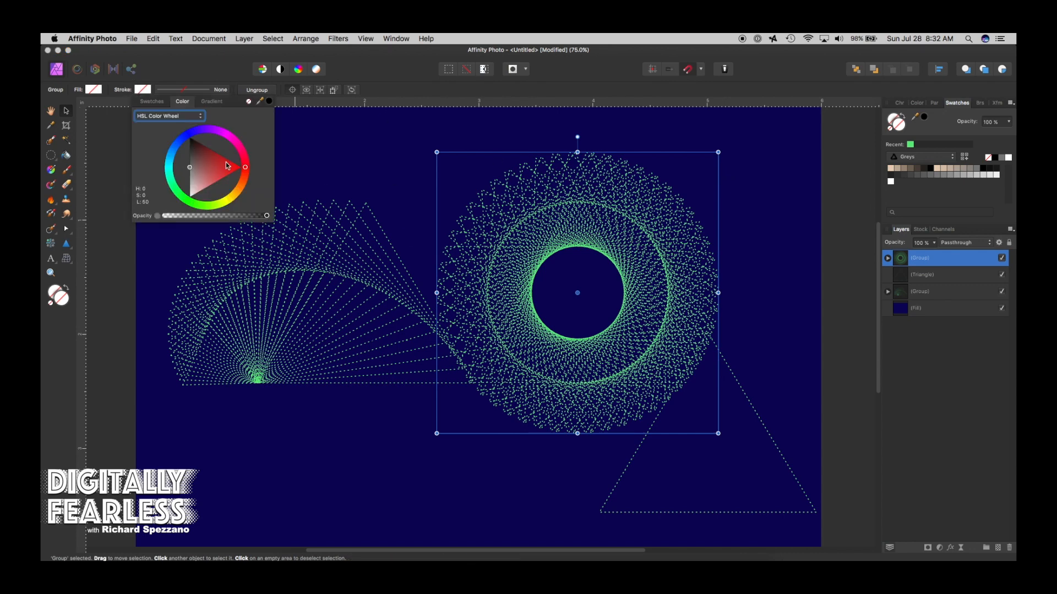
pyautogui.click(245, 162)
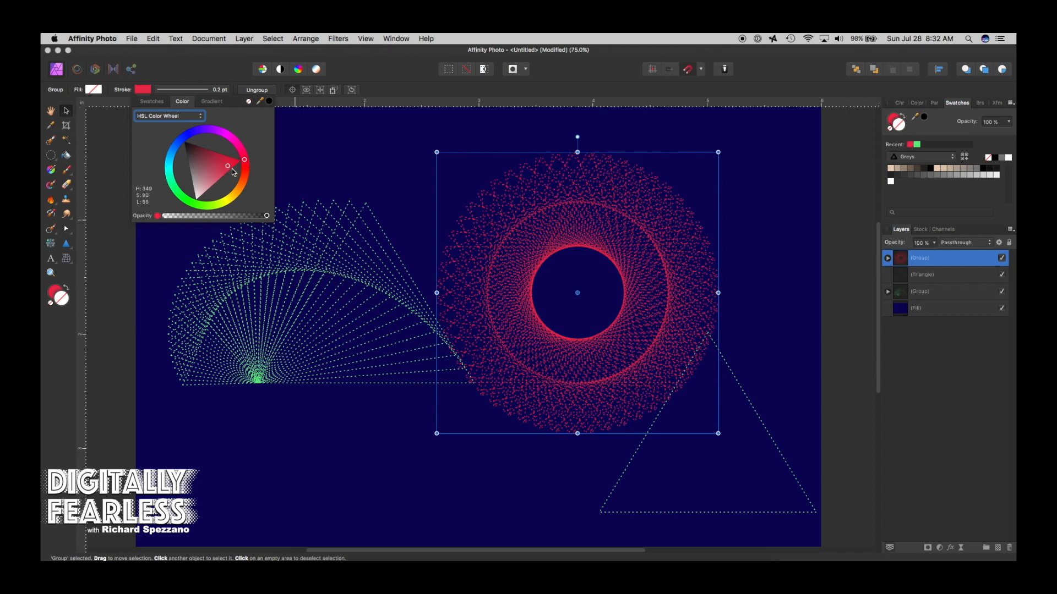
pyautogui.click(222, 181)
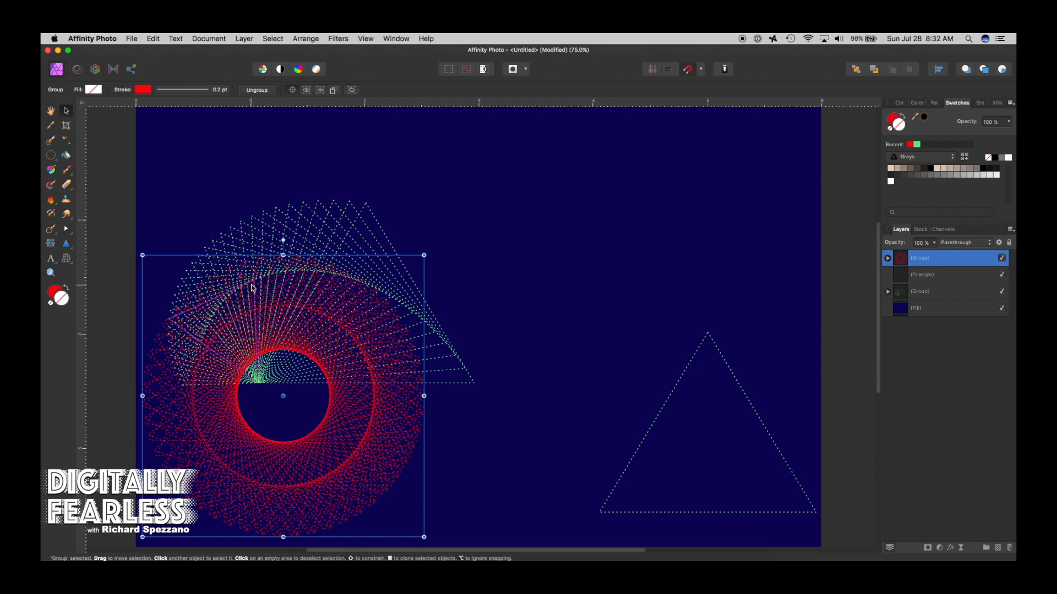
pyautogui.moveTo(356, 354)
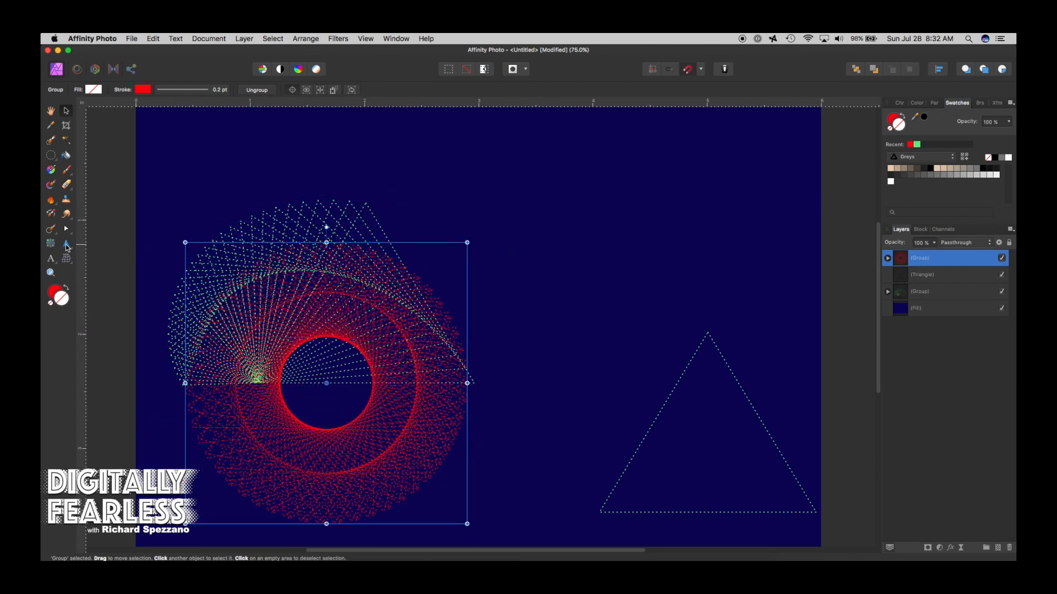
# Step: Switch to the Rectangle Tool to start building the second ring from squares
pyautogui.click(64, 244)
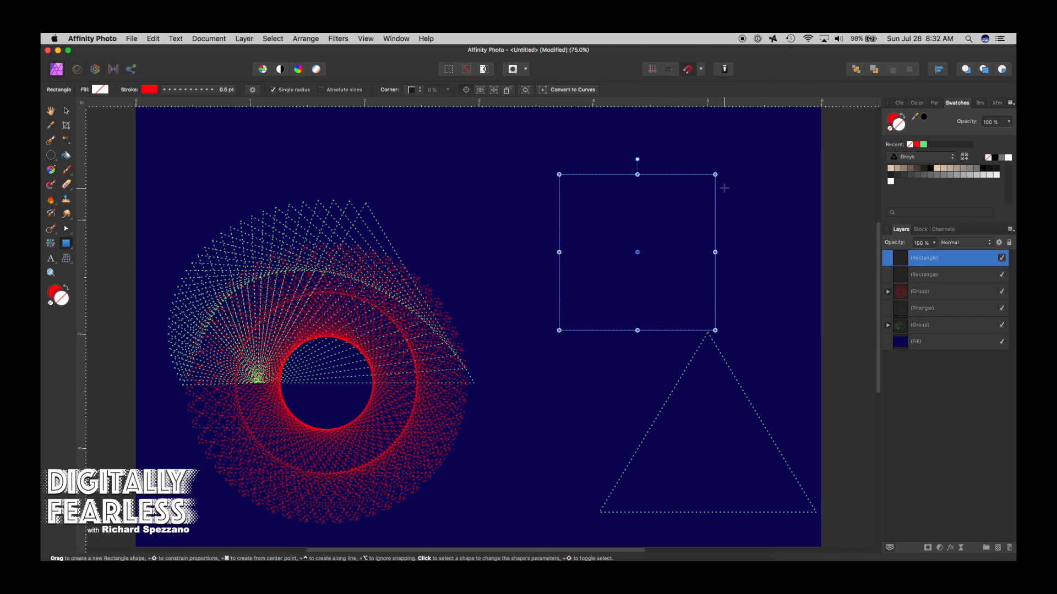
pyautogui.moveTo(645, 162)
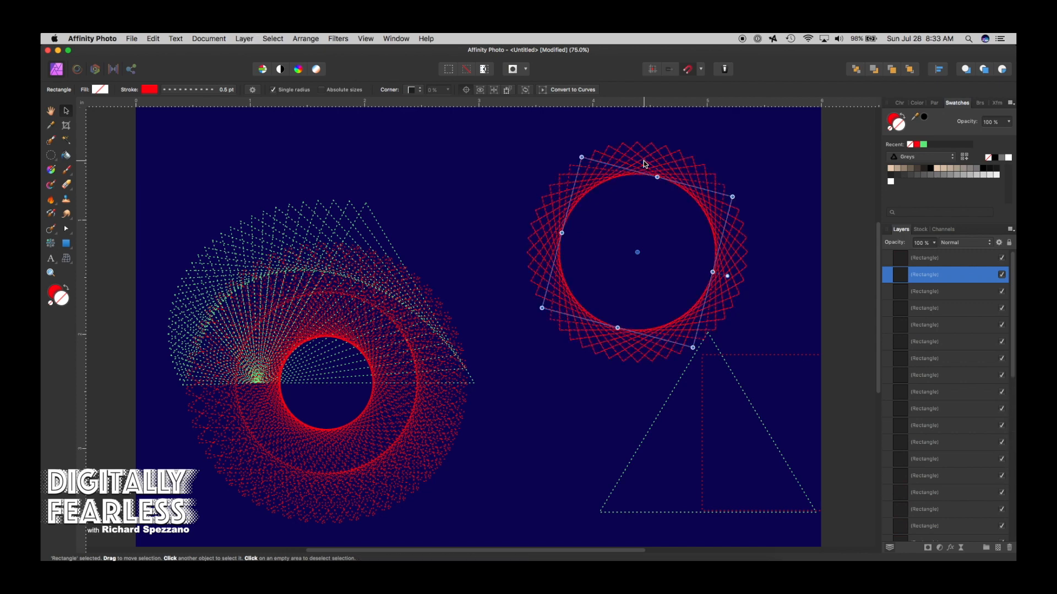
pyautogui.moveTo(596, 166)
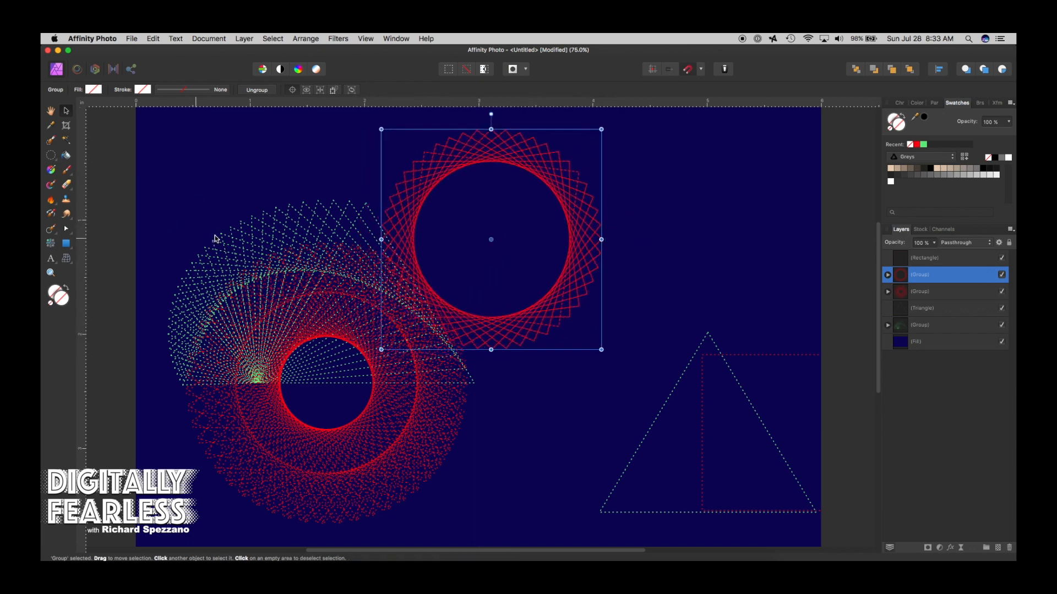
# Step: Recolour the square ring's stroke green, then reposition the rings around the fan
pyautogui.click(142, 89)
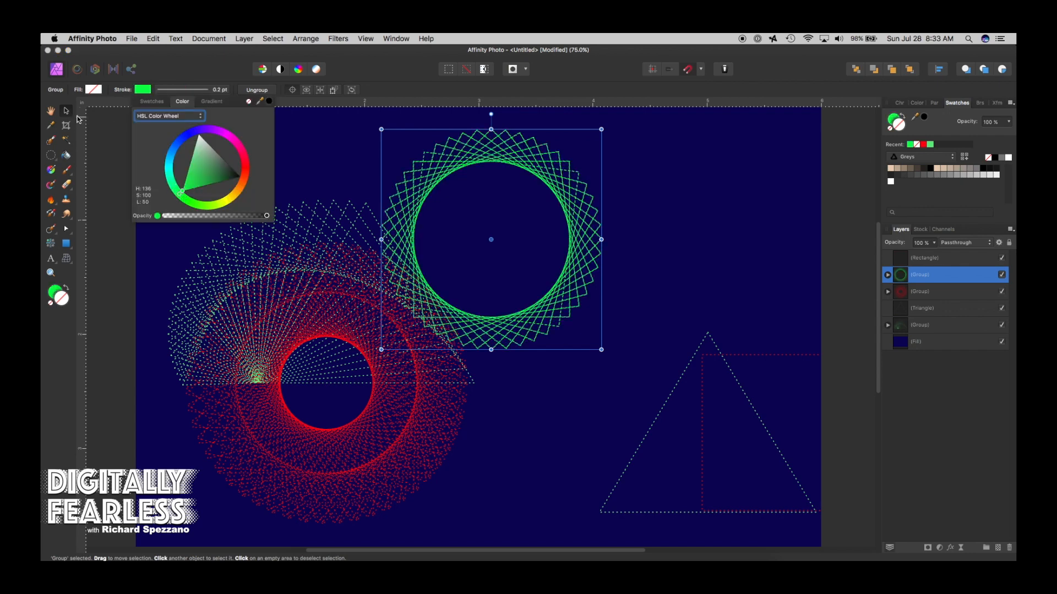
pyautogui.click(716, 227)
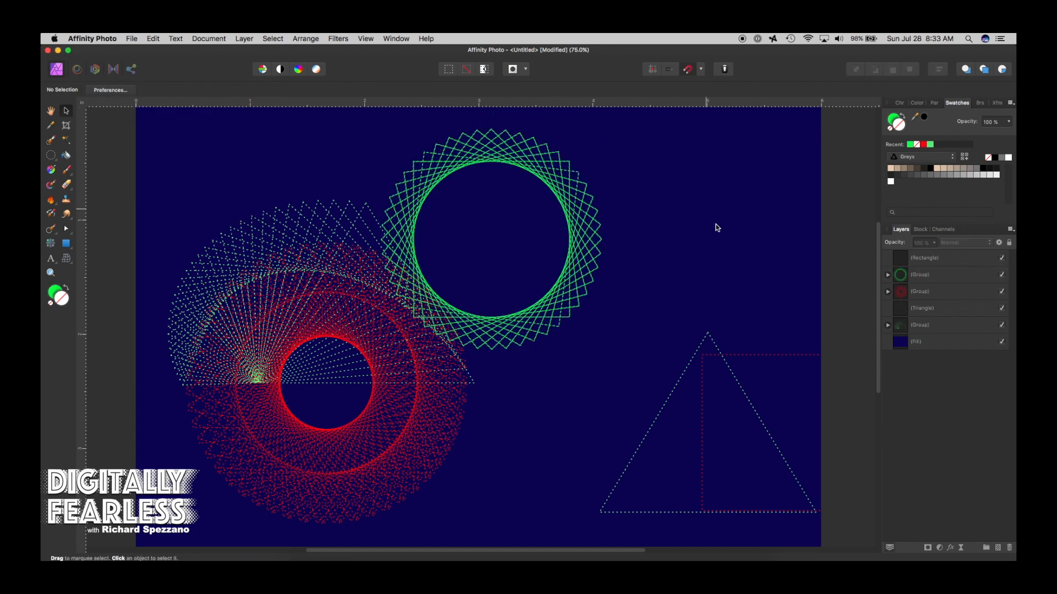
pyautogui.moveTo(447, 176)
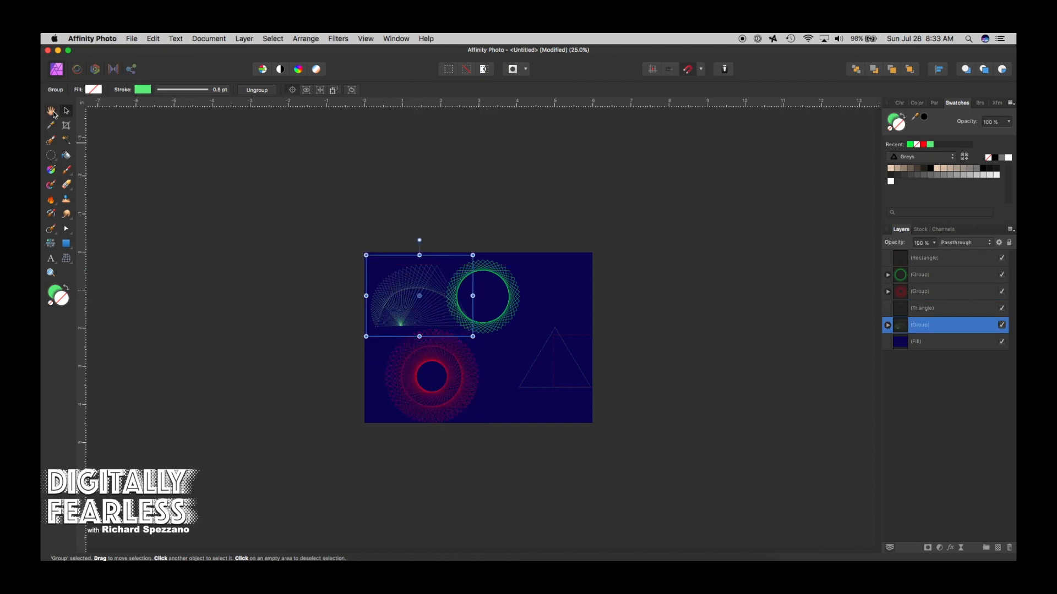
pyautogui.click(50, 110)
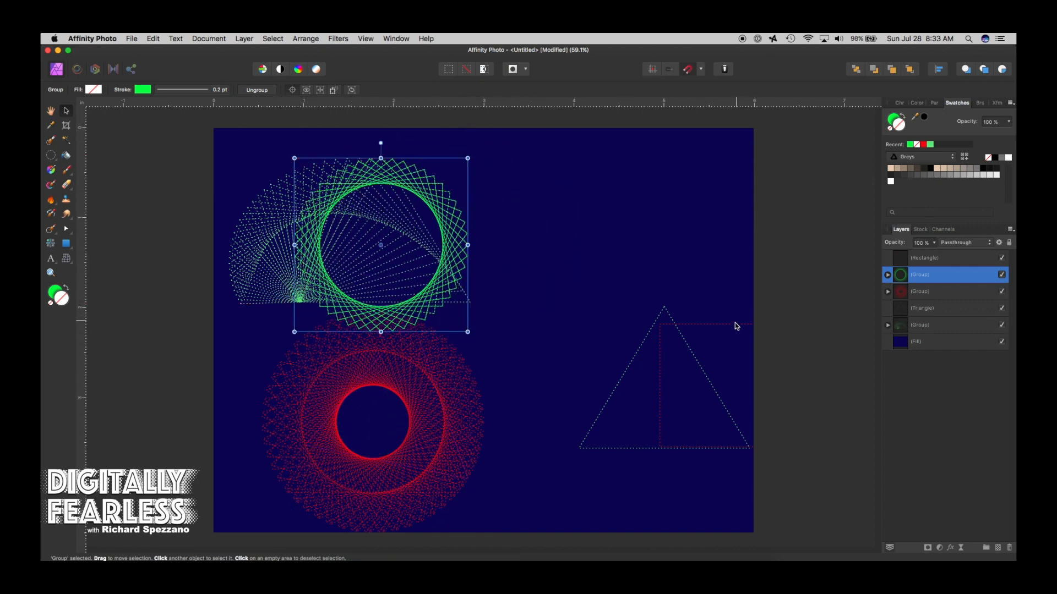
pyautogui.click(924, 257)
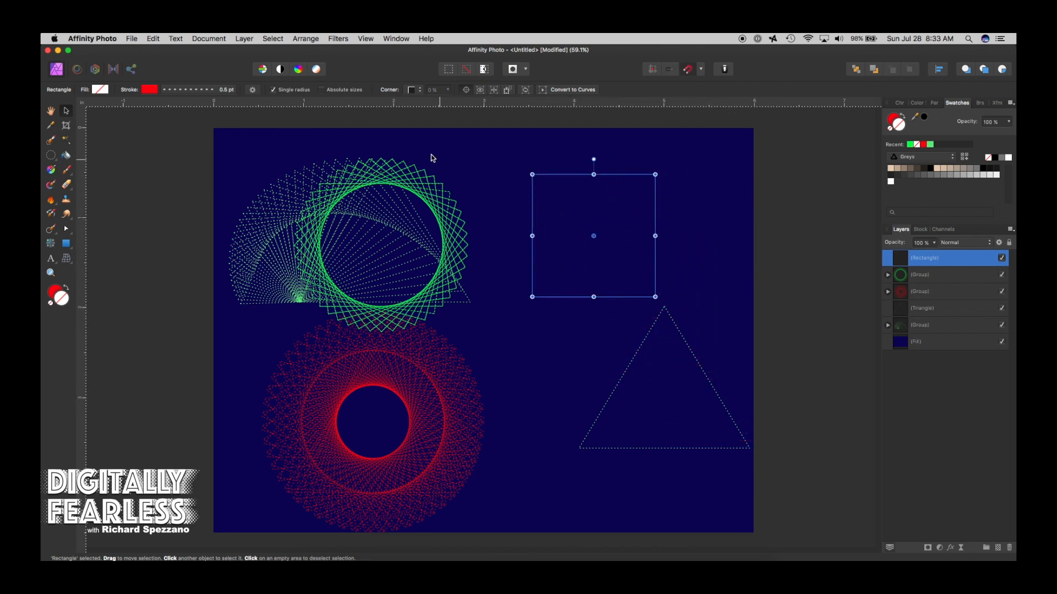
pyautogui.moveTo(595, 238)
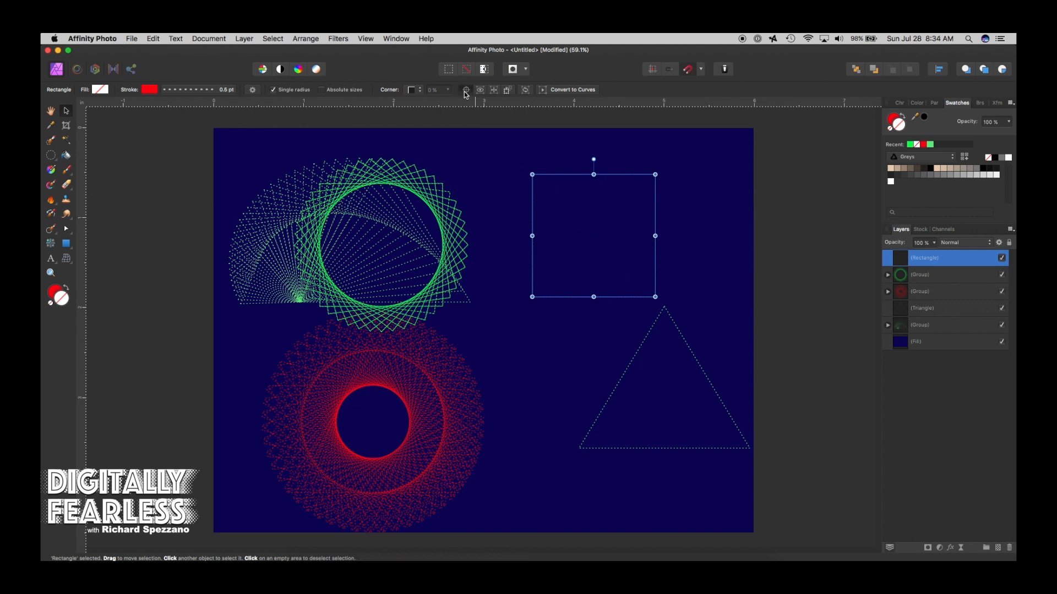
pyautogui.moveTo(593, 242)
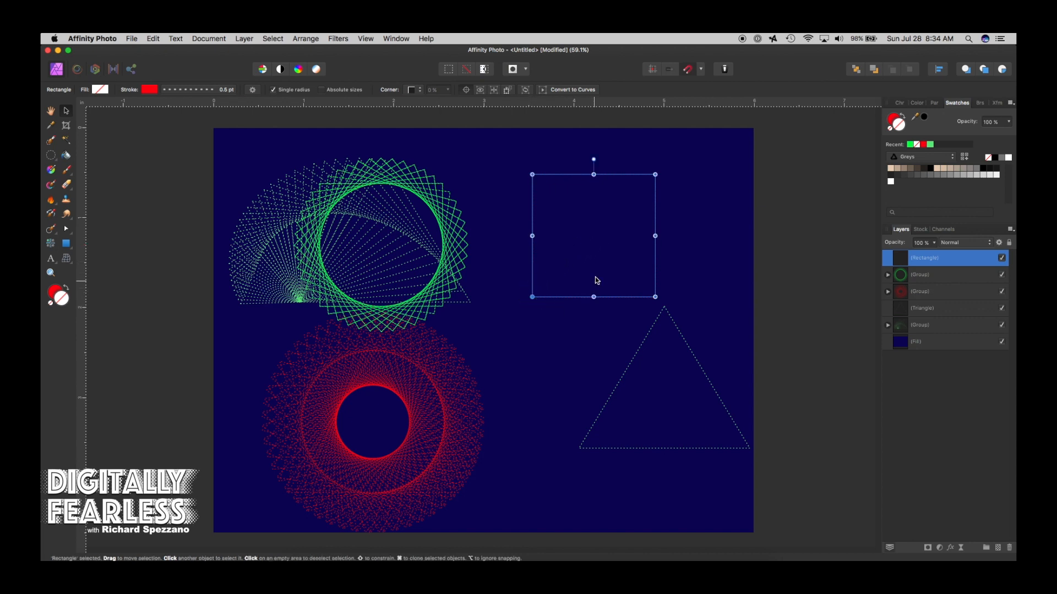
pyautogui.moveTo(595, 161)
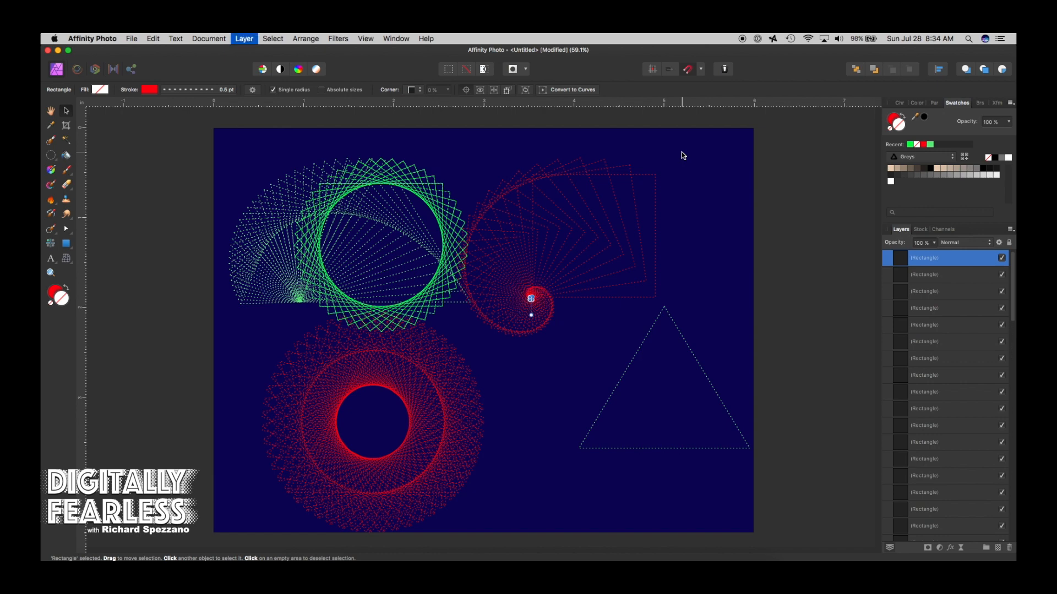
# Step: Deselect the finished red spiral of shrinking, rotated dotted squares
pyautogui.click(568, 289)
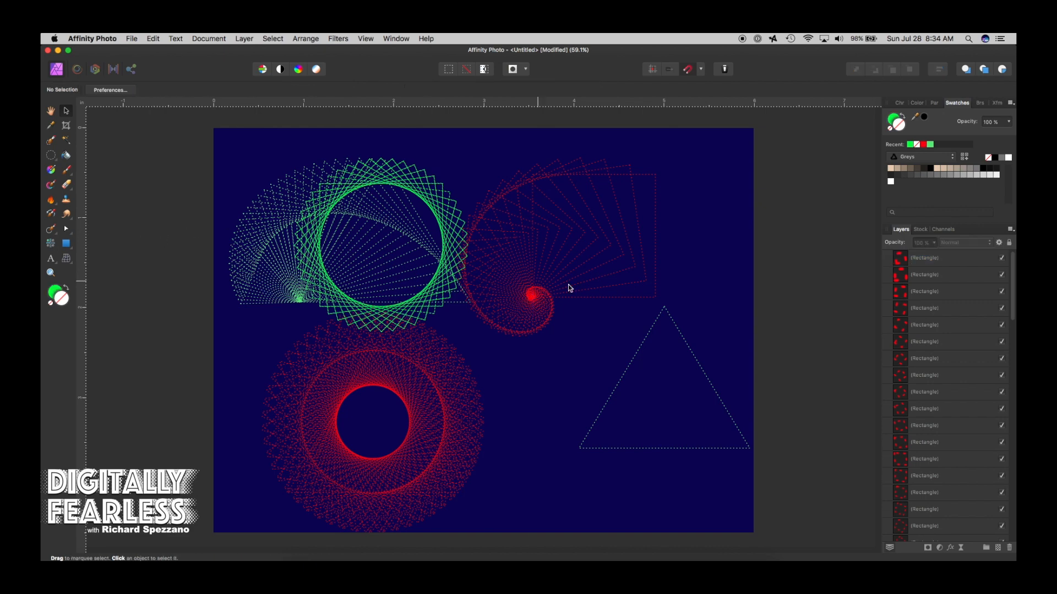
pyautogui.moveTo(714, 150)
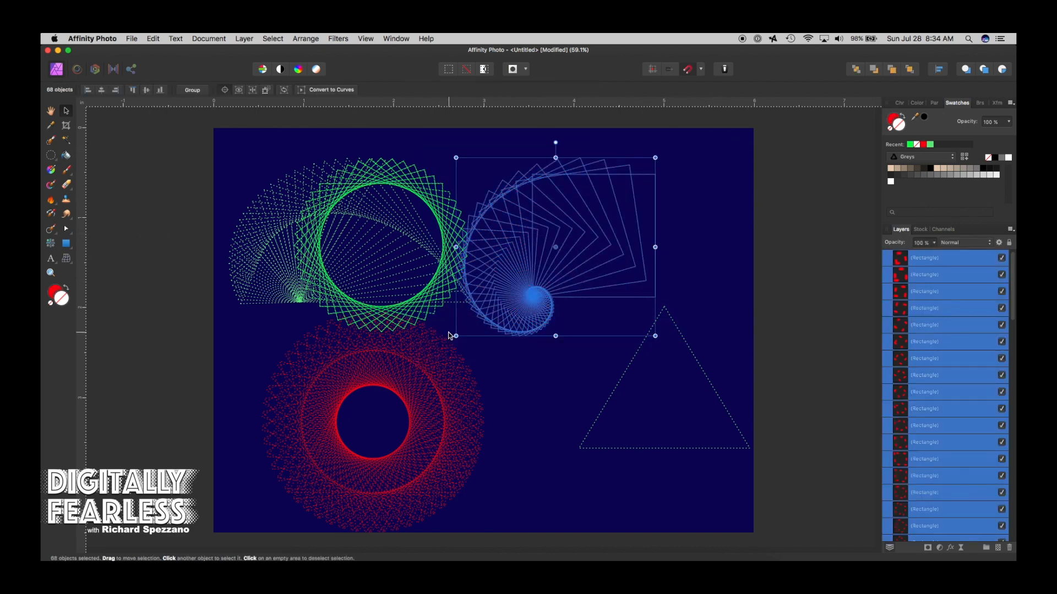
# Step: Select all the spiral's squares, then zoom in to 75% for a closer view
pyautogui.click(192, 89)
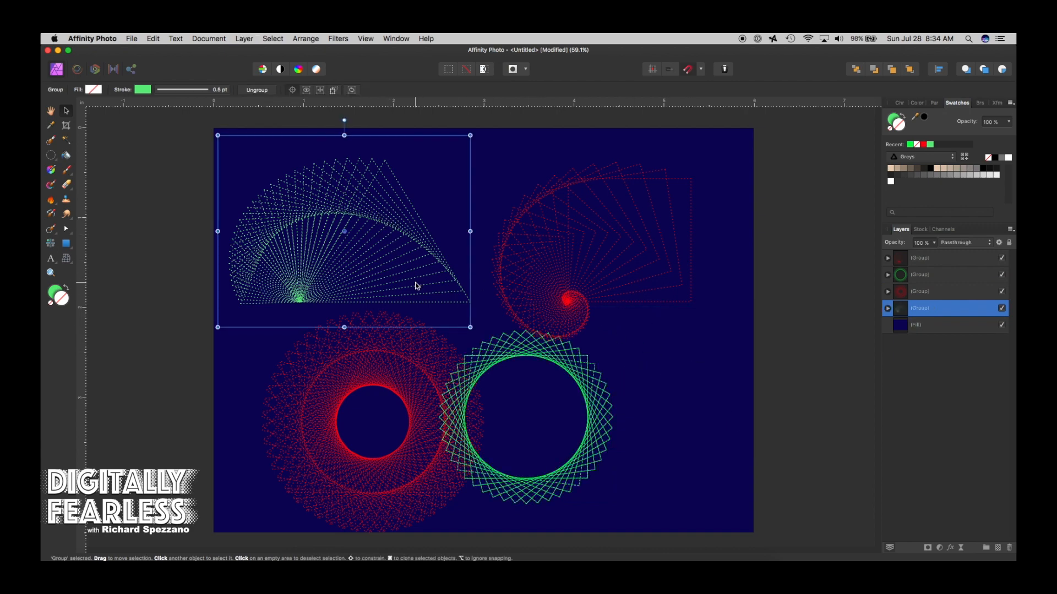
pyautogui.click(50, 274)
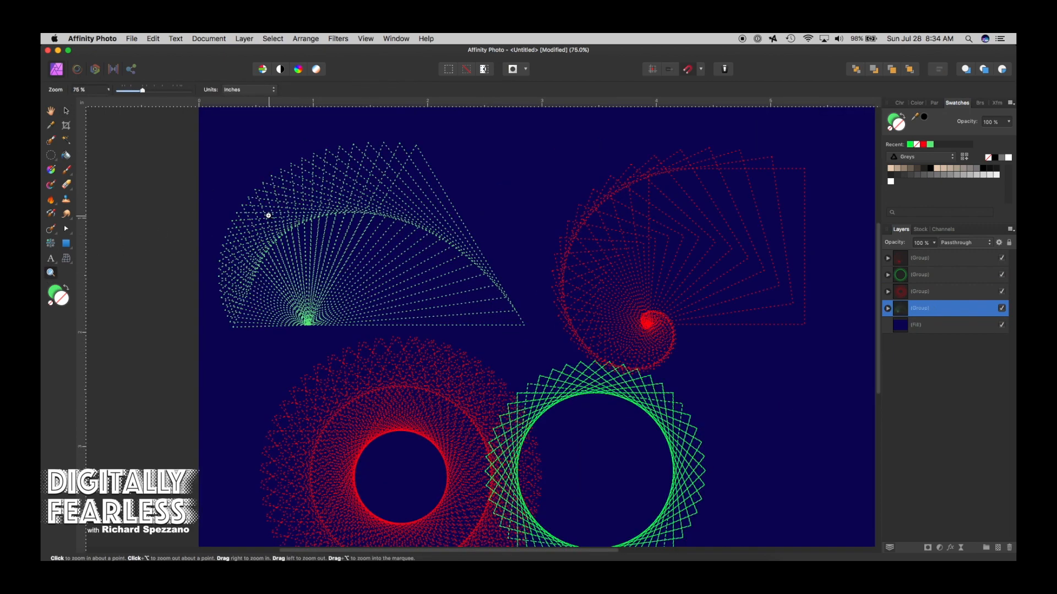
# Step: Give the green fan's lines Circle start arrowheads and enlarge them slightly
pyautogui.click(312, 206)
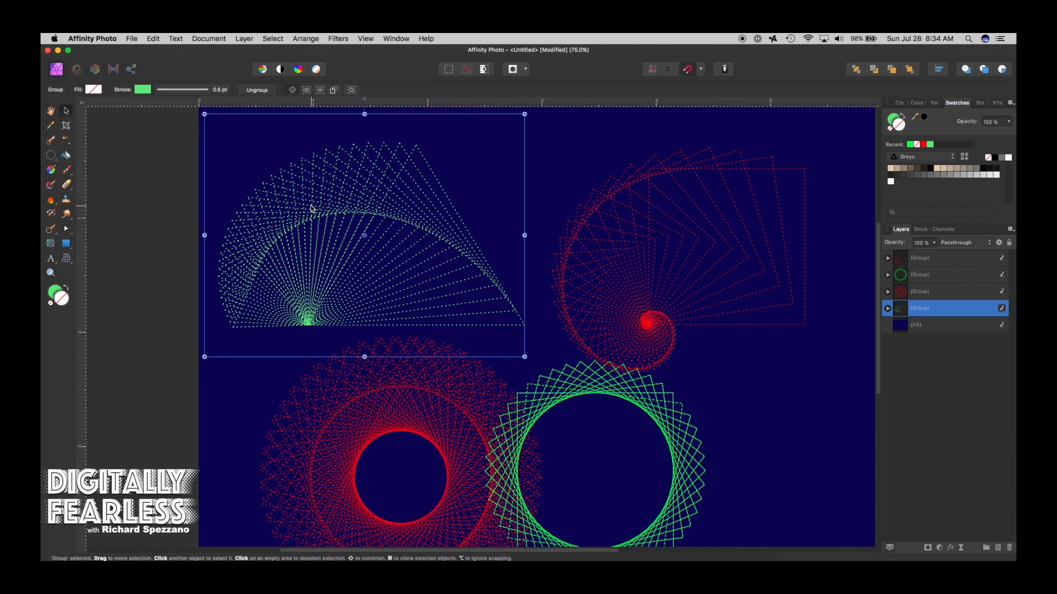
pyautogui.moveTo(311, 209)
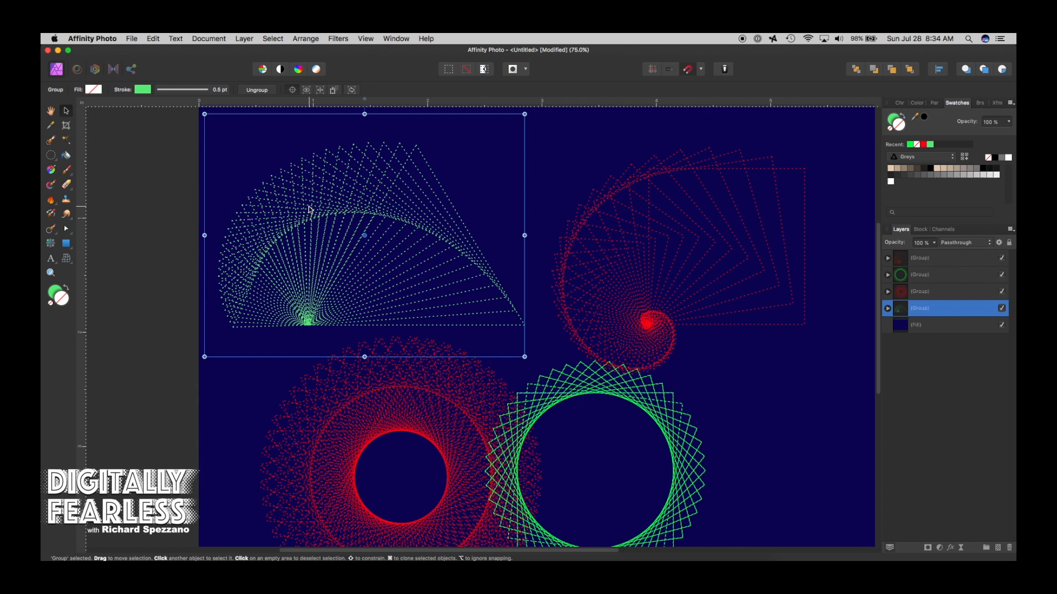
pyautogui.moveTo(174, 102)
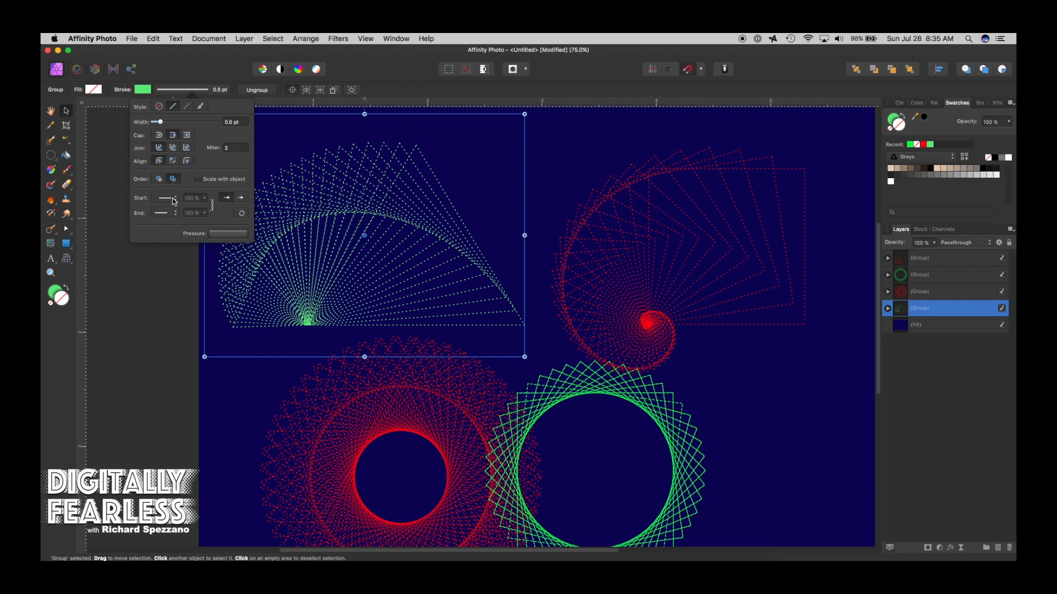
pyautogui.click(194, 197)
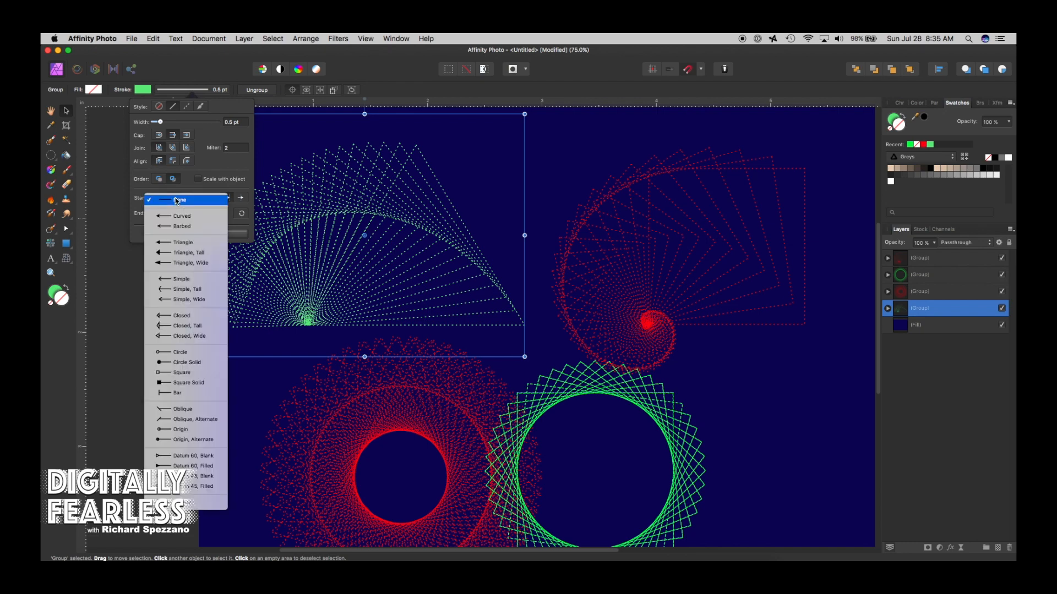
pyautogui.moveTo(193, 419)
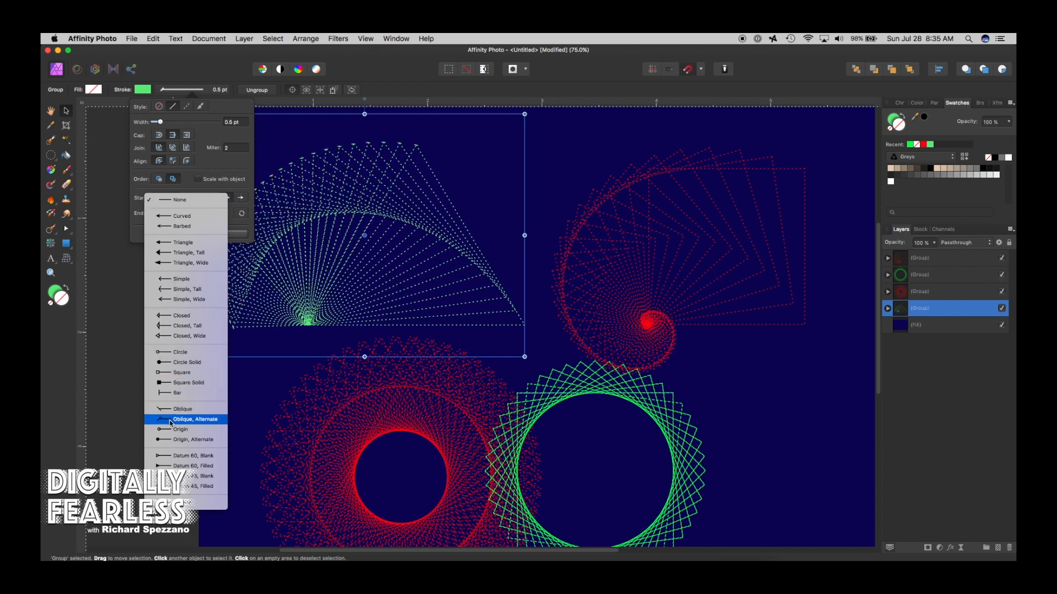
pyautogui.moveTo(179, 429)
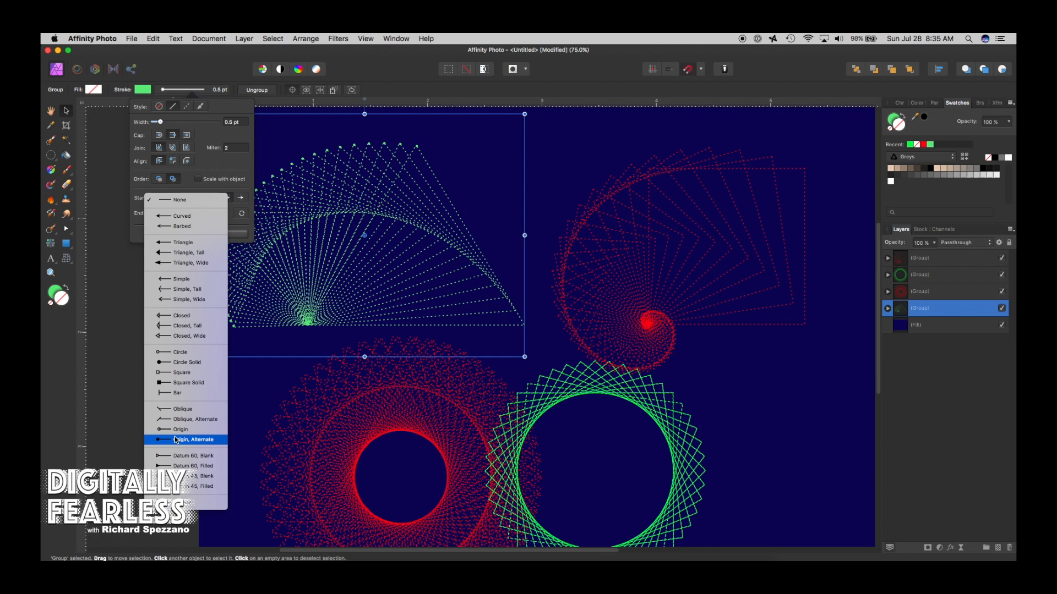
pyautogui.moveTo(189, 383)
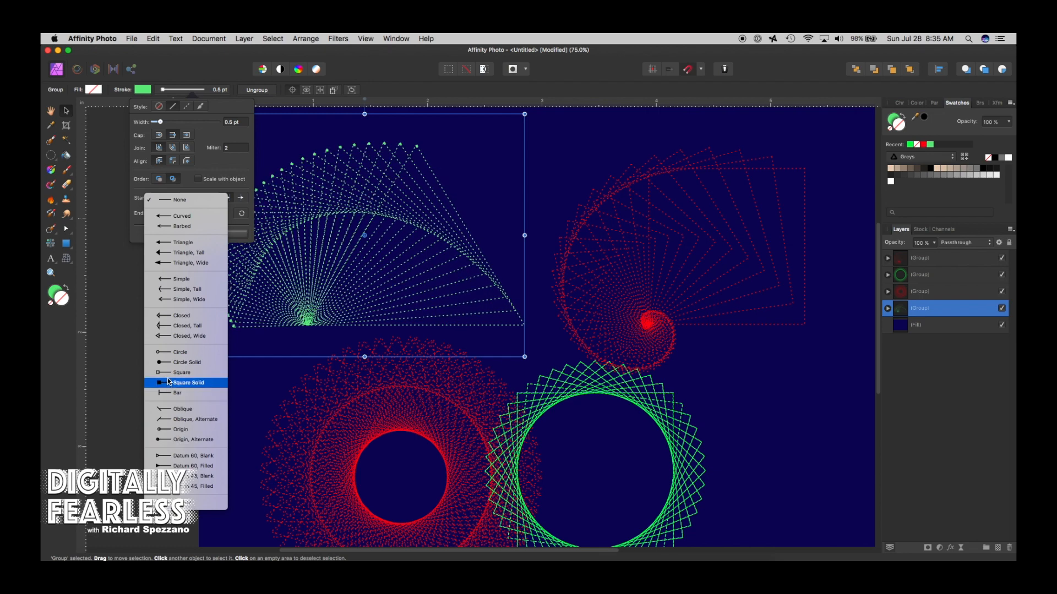
pyautogui.moveTo(180, 352)
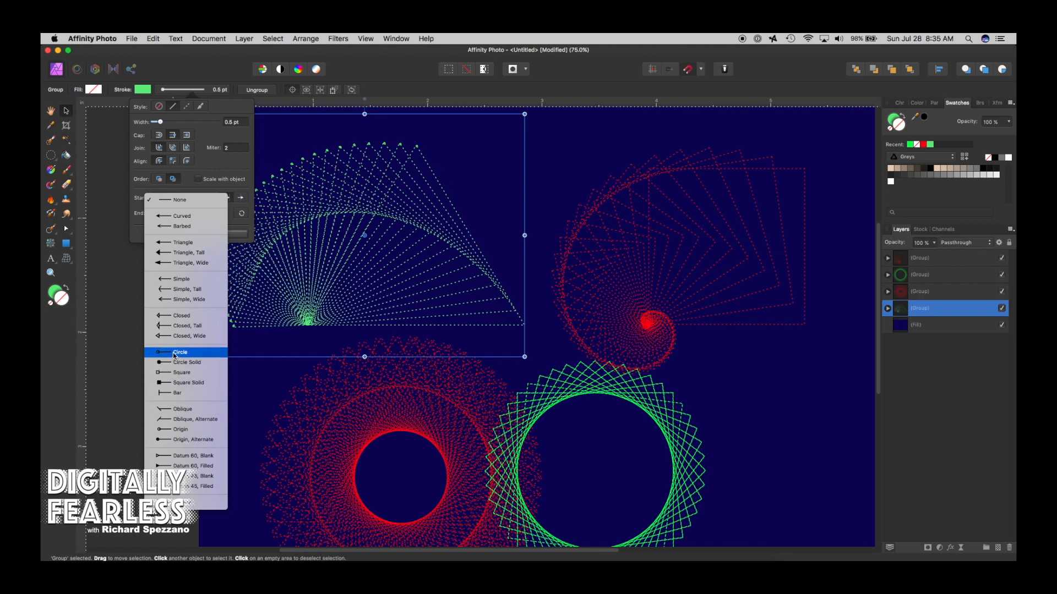
pyautogui.click(180, 352)
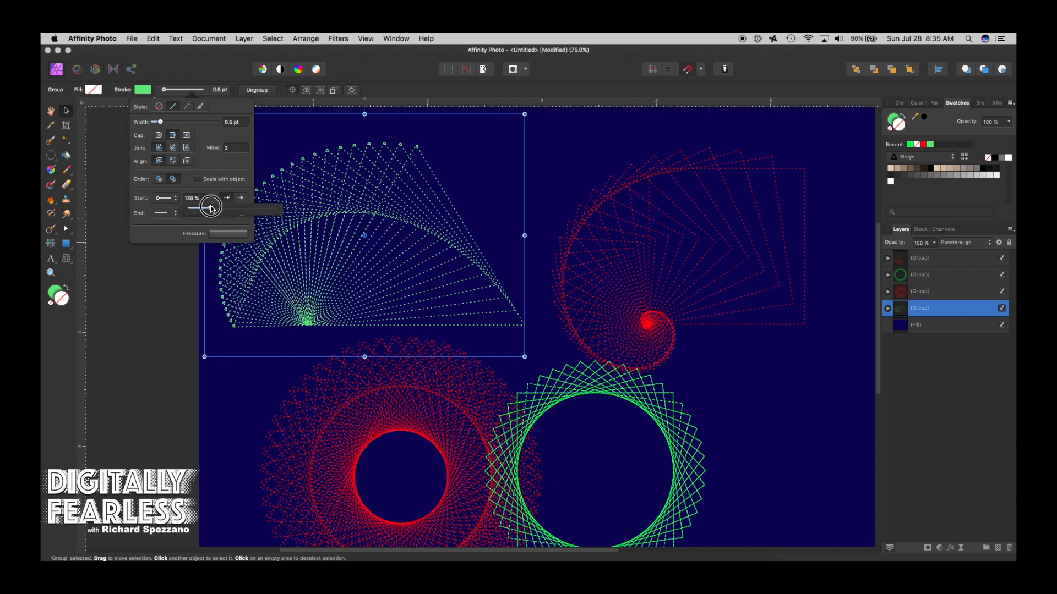
pyautogui.moveTo(211, 208); pyautogui.dragTo(269, 208)
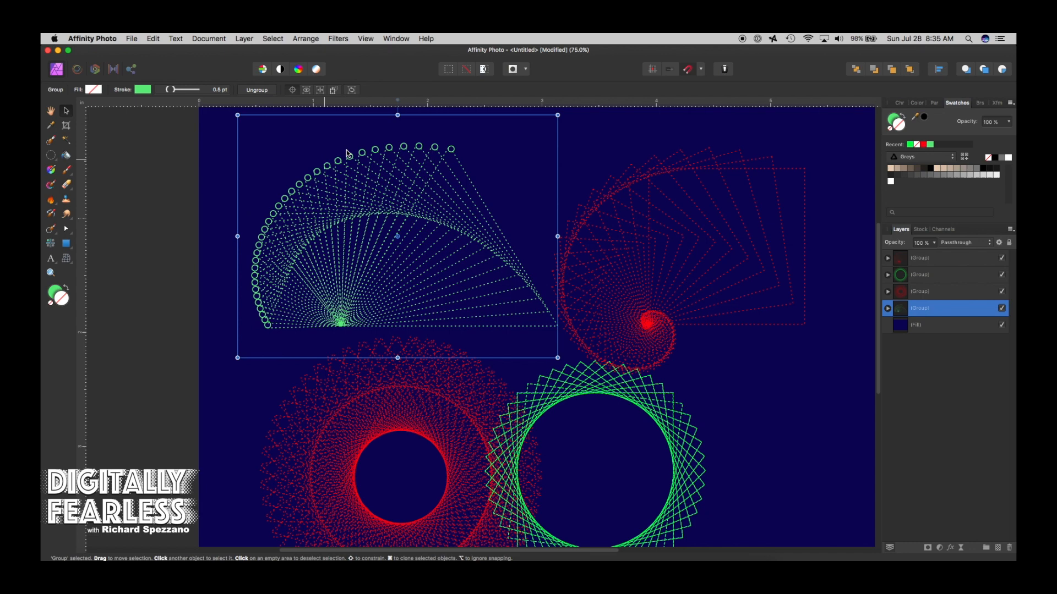
pyautogui.moveTo(440, 150)
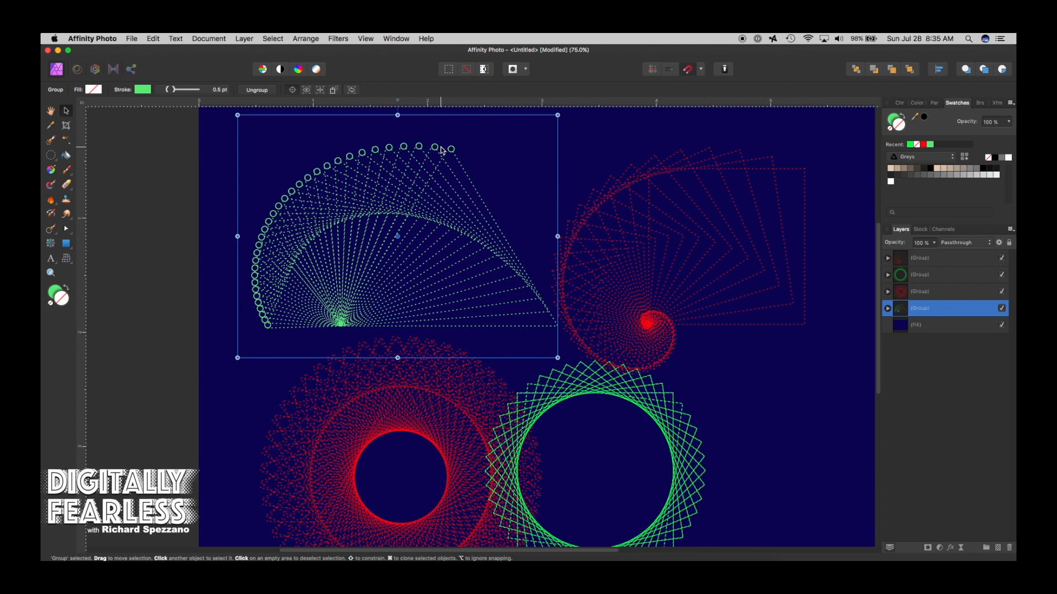
pyautogui.moveTo(416, 188)
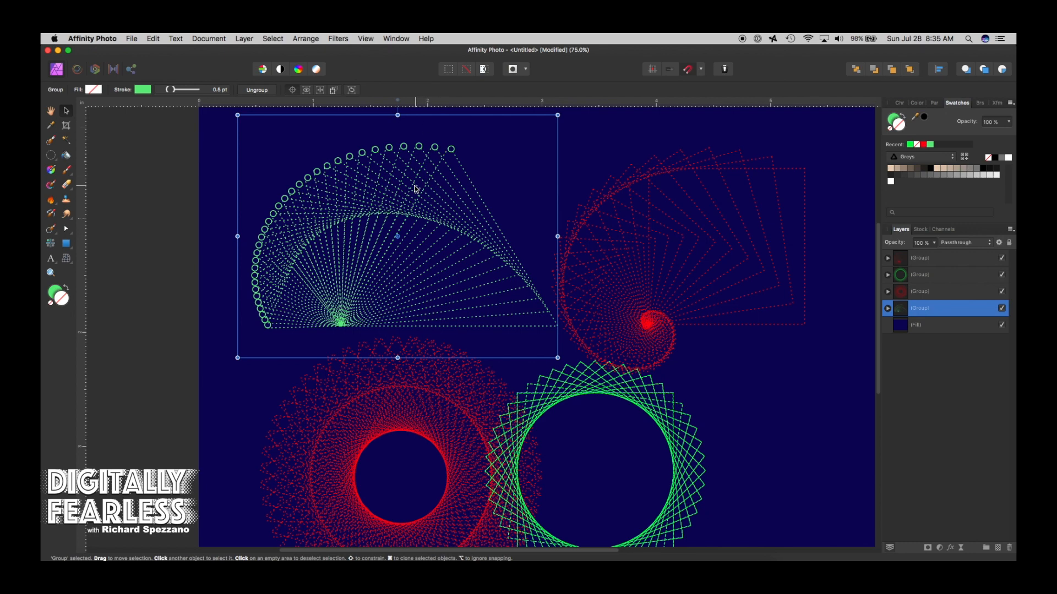
# Step: Try Circle end arrowheads on the fan lines at up to 500% size before dropping them
pyautogui.click(180, 89)
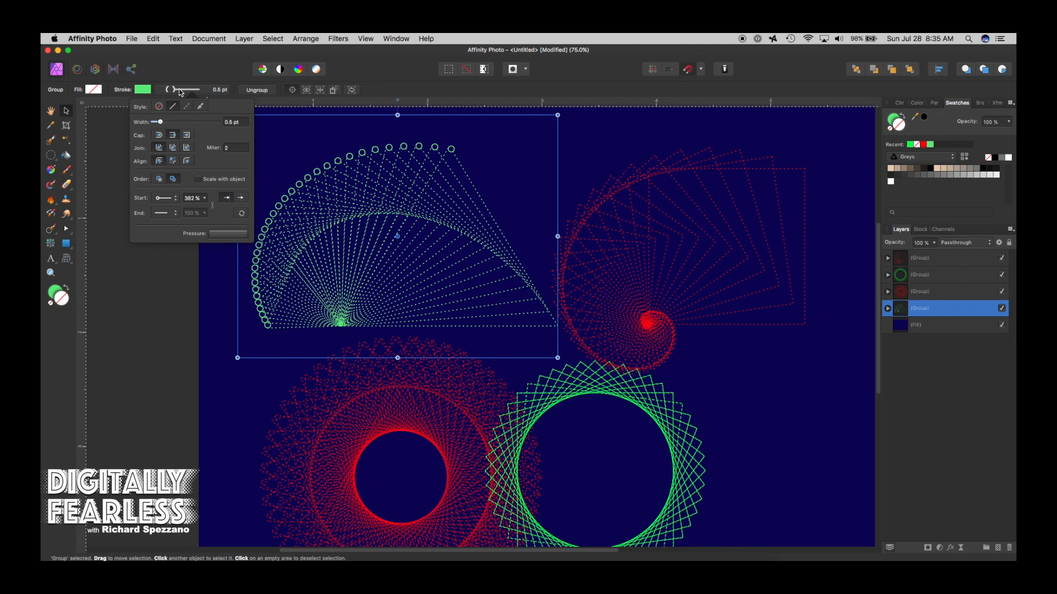
pyautogui.click(164, 212)
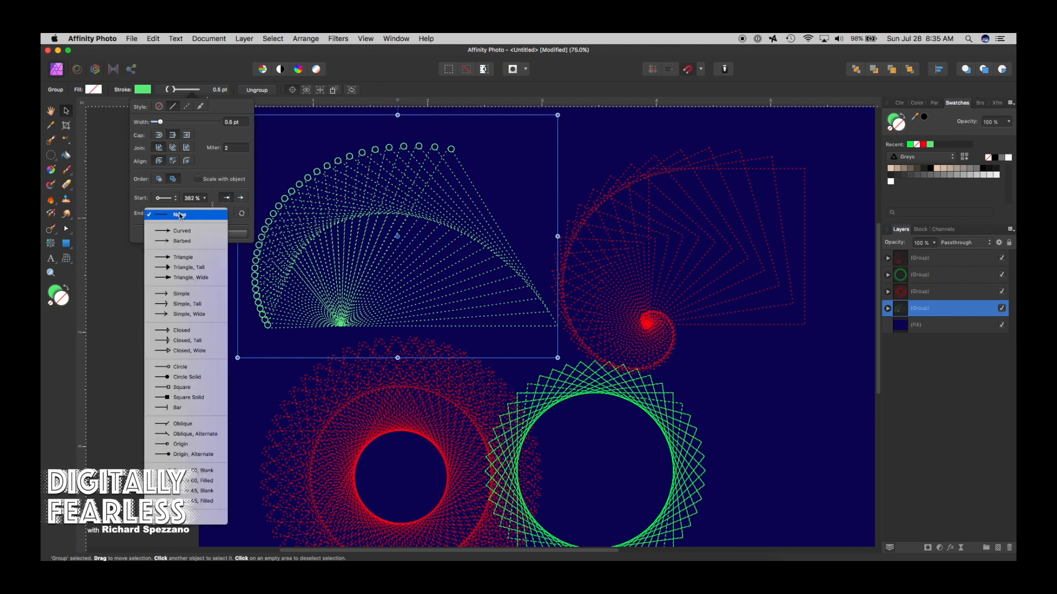
pyautogui.moveTo(176, 407)
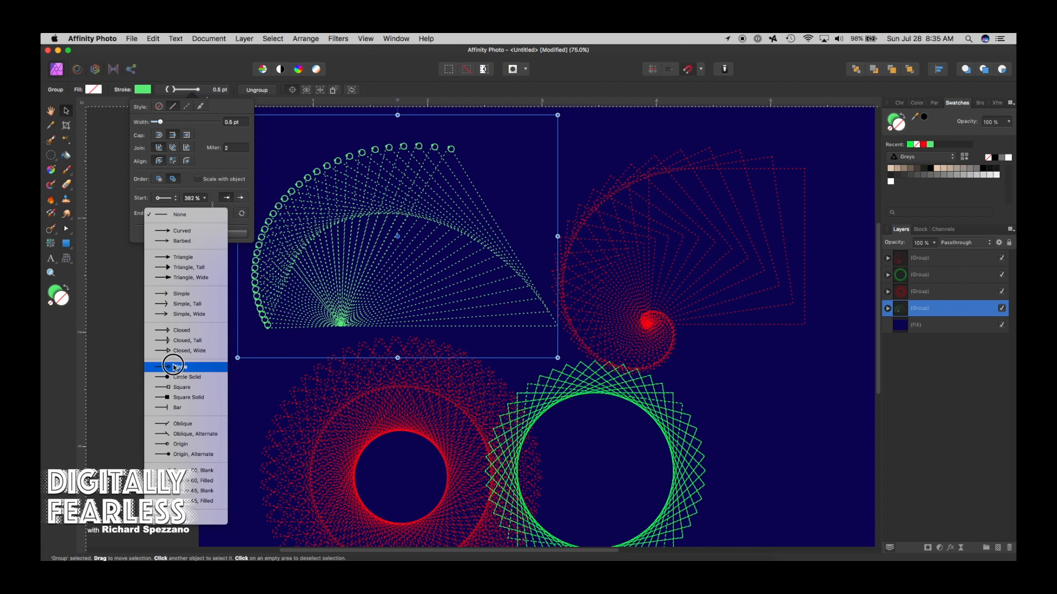
pyautogui.click(181, 366)
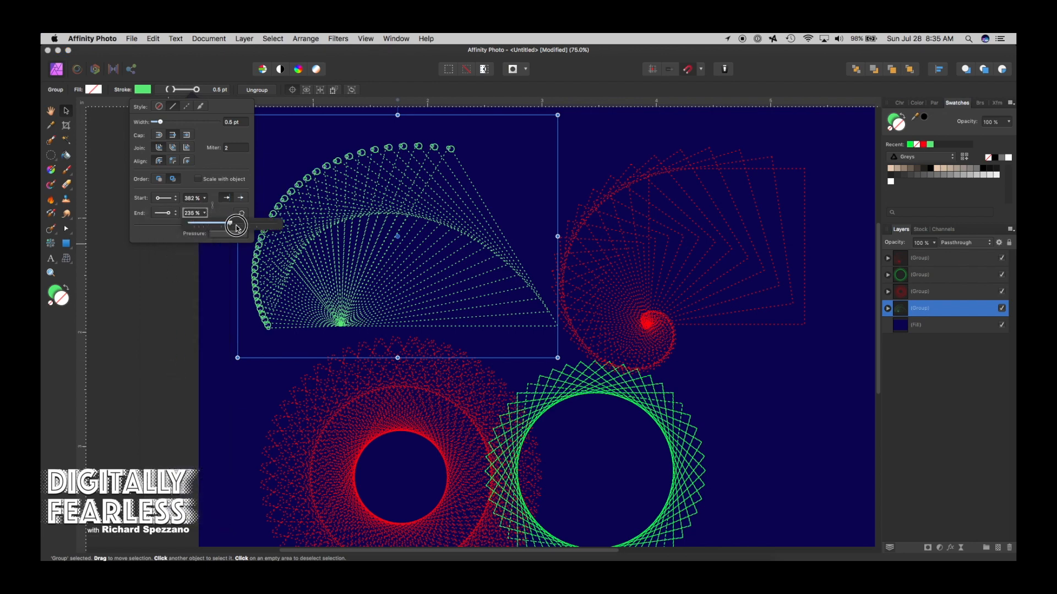
pyautogui.moveTo(235, 224); pyautogui.dragTo(261, 227)
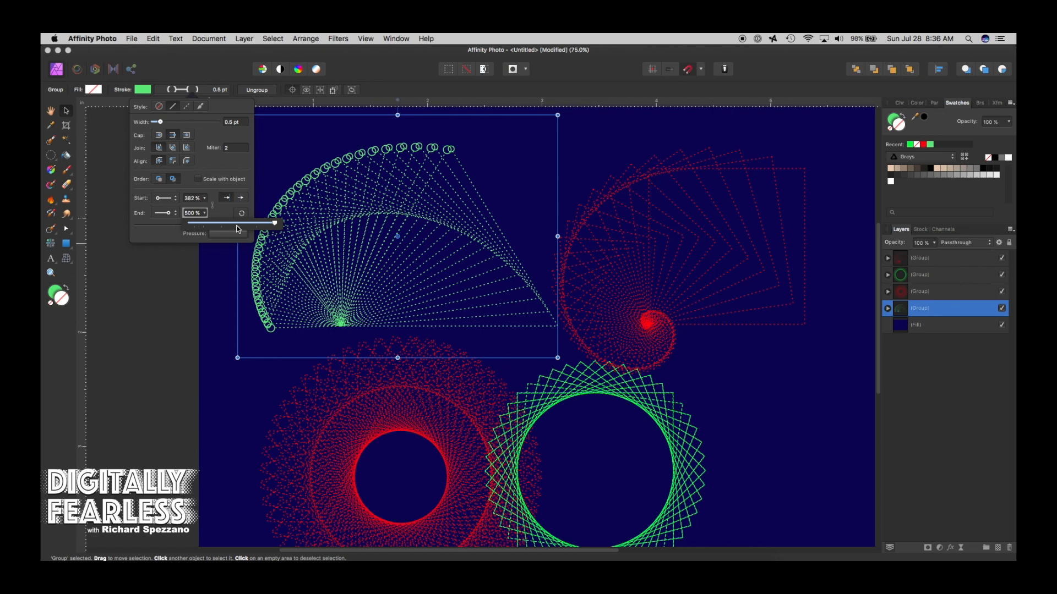
pyautogui.moveTo(274, 223); pyautogui.dragTo(273, 223)
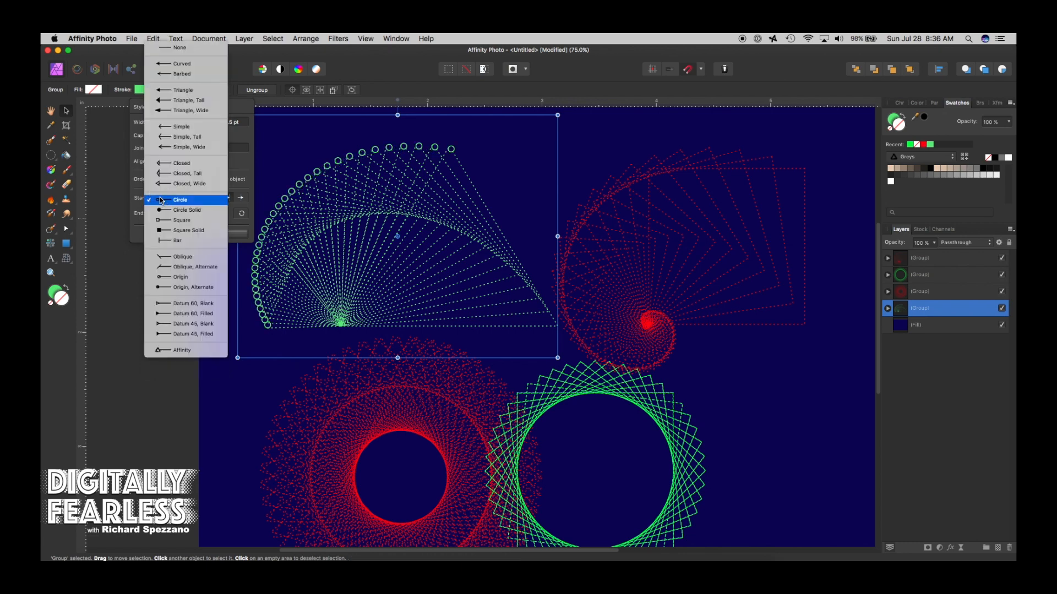
# Step: Set the fan's Start arrowhead to Triangle, Tall instead of Circle
pyautogui.click(191, 100)
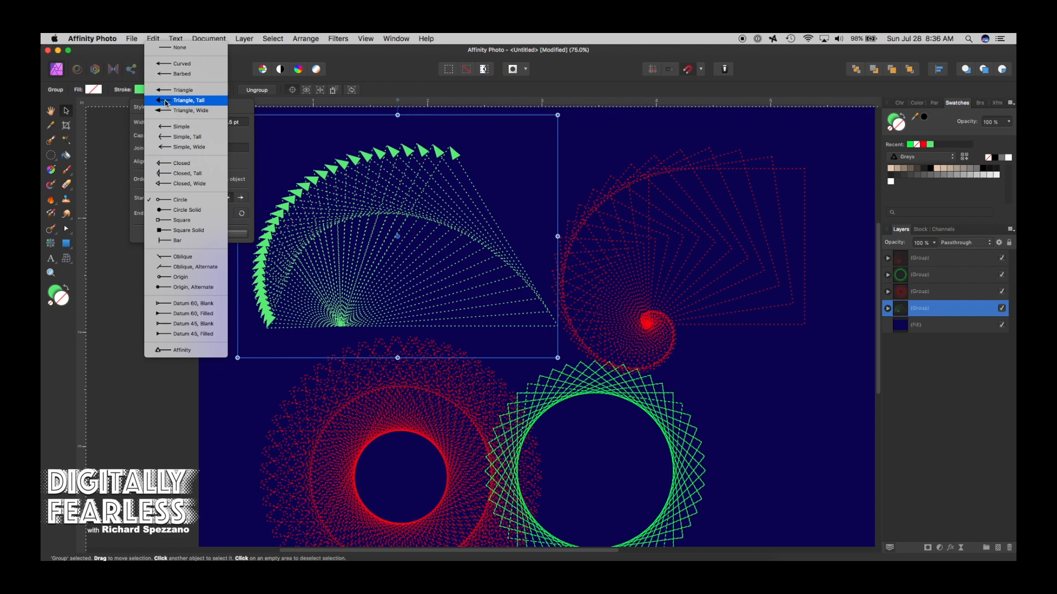
pyautogui.click(188, 100)
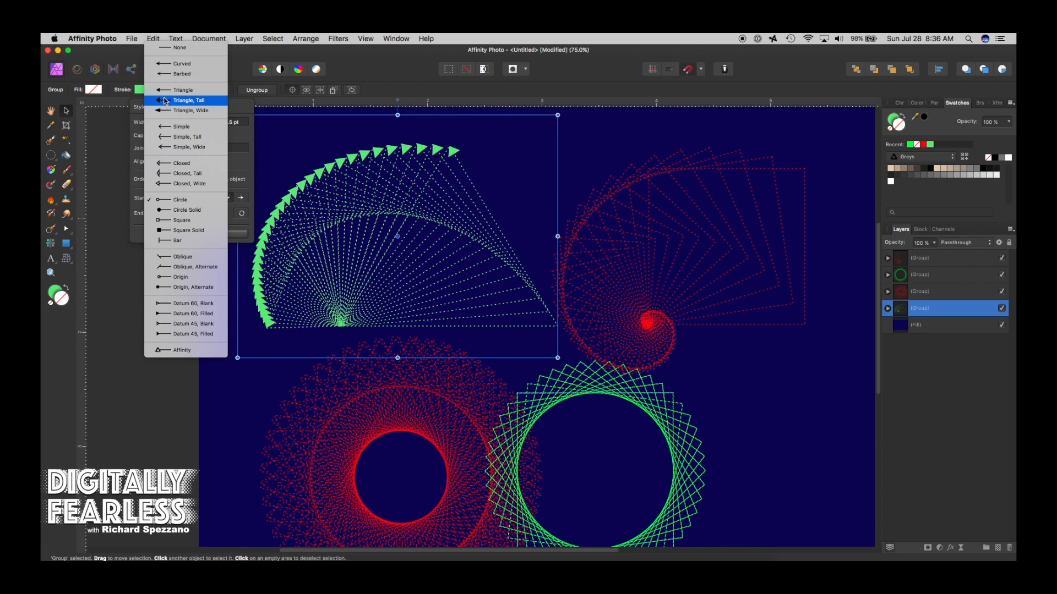
pyautogui.moveTo(181, 74)
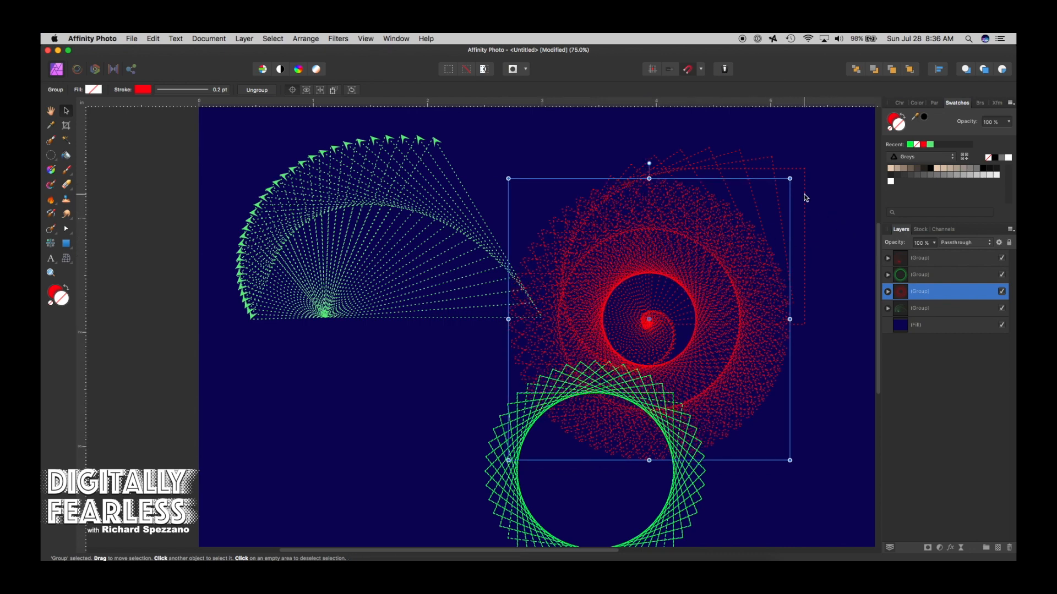
# Step: Select the top green spiral group and centre it over the red spiral
pyautogui.click(920, 257)
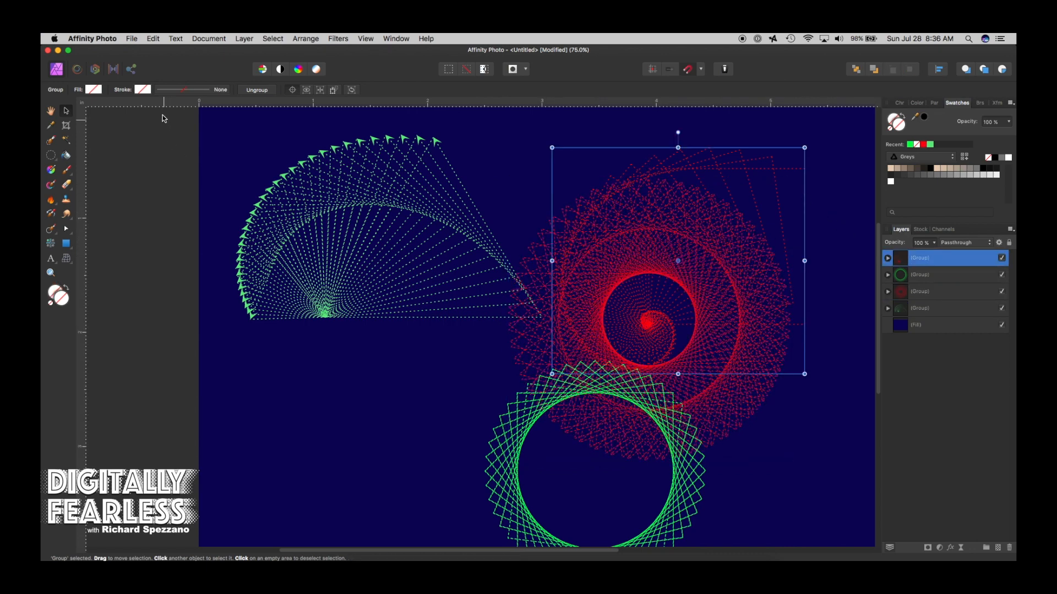
pyautogui.click(140, 89)
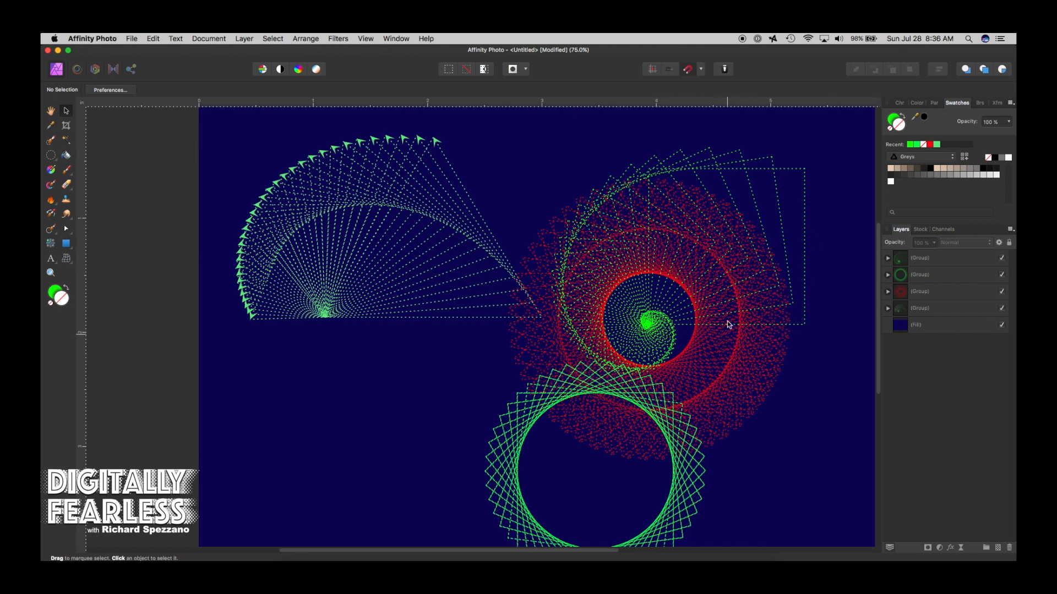
pyautogui.click(919, 258)
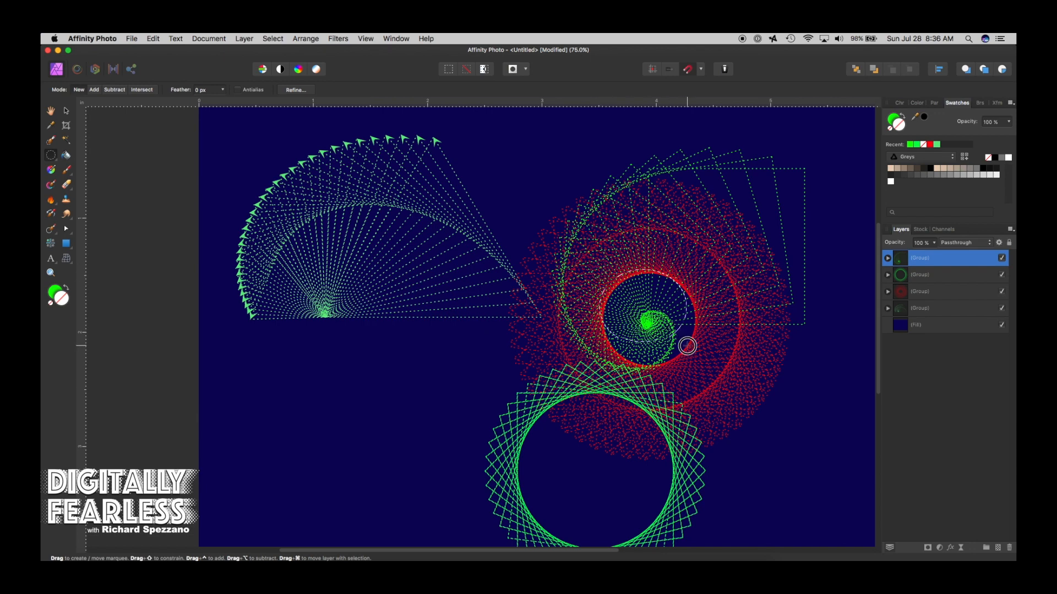
pyautogui.moveTo(694, 367)
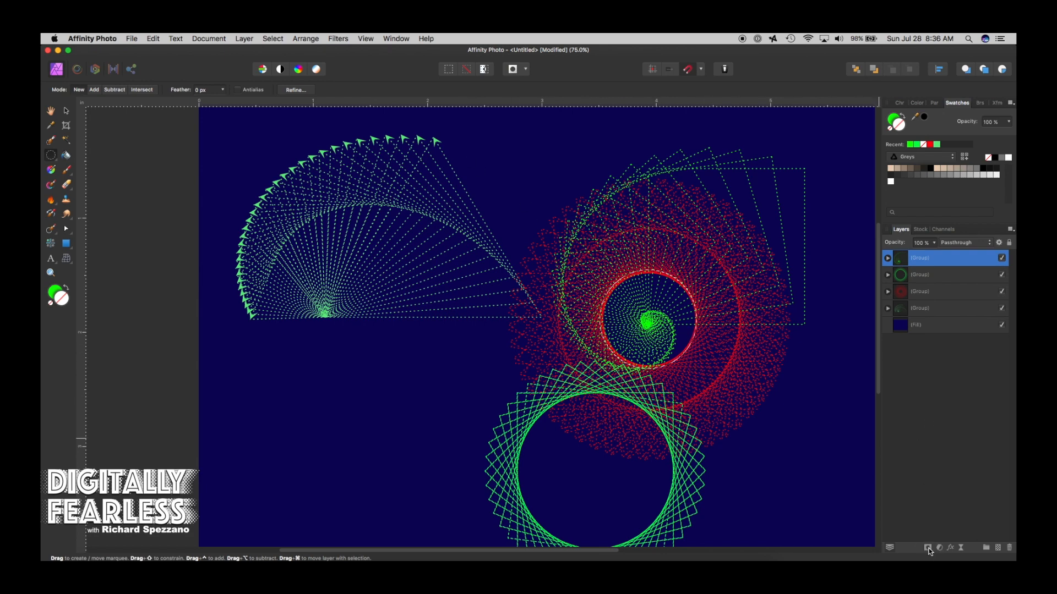
# Step: Mask the green spiral to the circular selection inside the red ring's hole
pyautogui.click(888, 258)
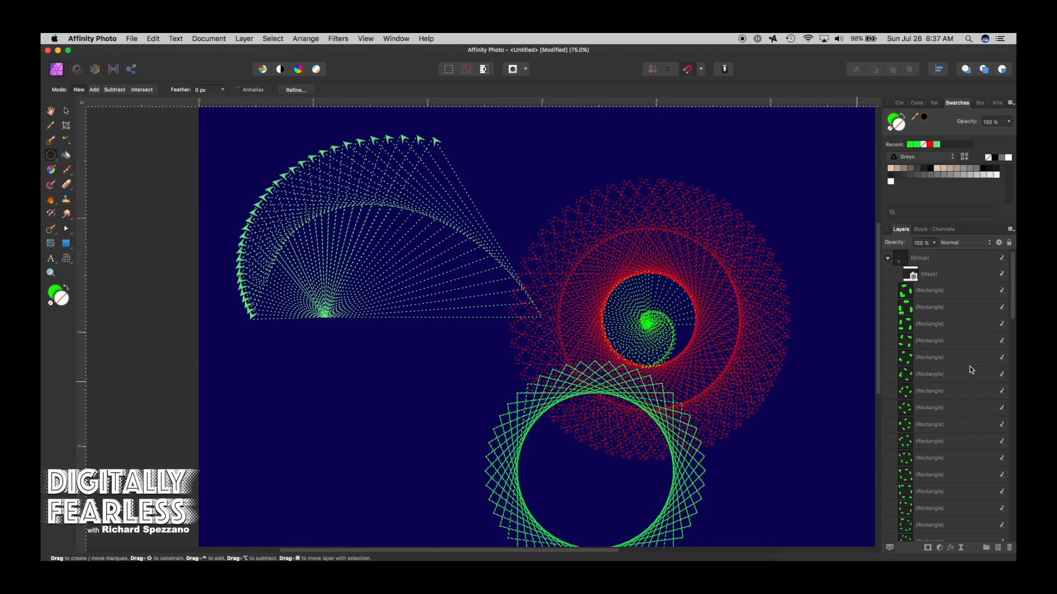
pyautogui.click(930, 258)
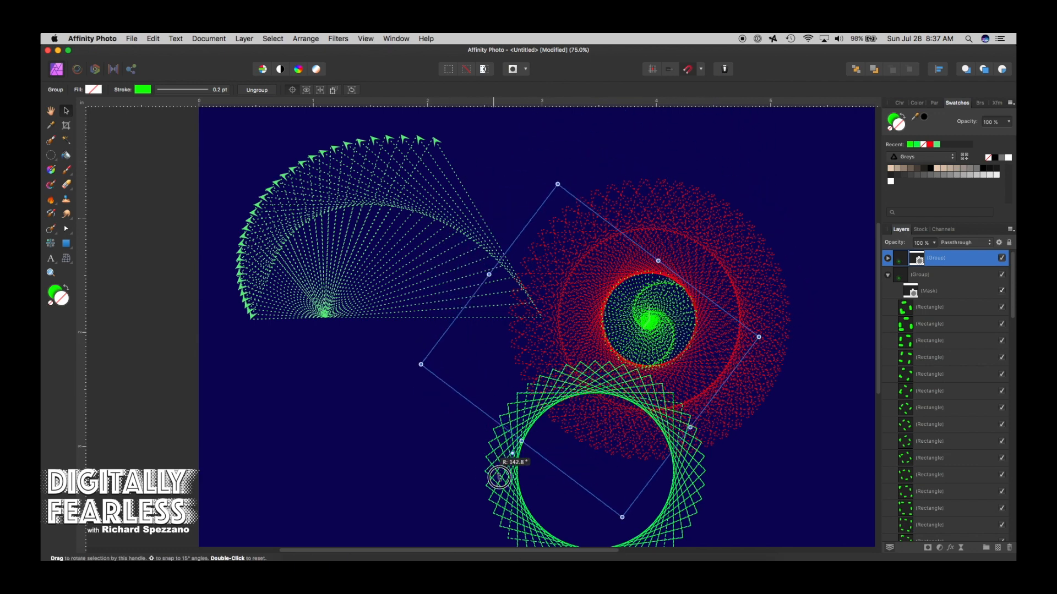
# Step: Deselect the spiral copy rotated to about 143°, then select the green ring group
pyautogui.click(145, 139)
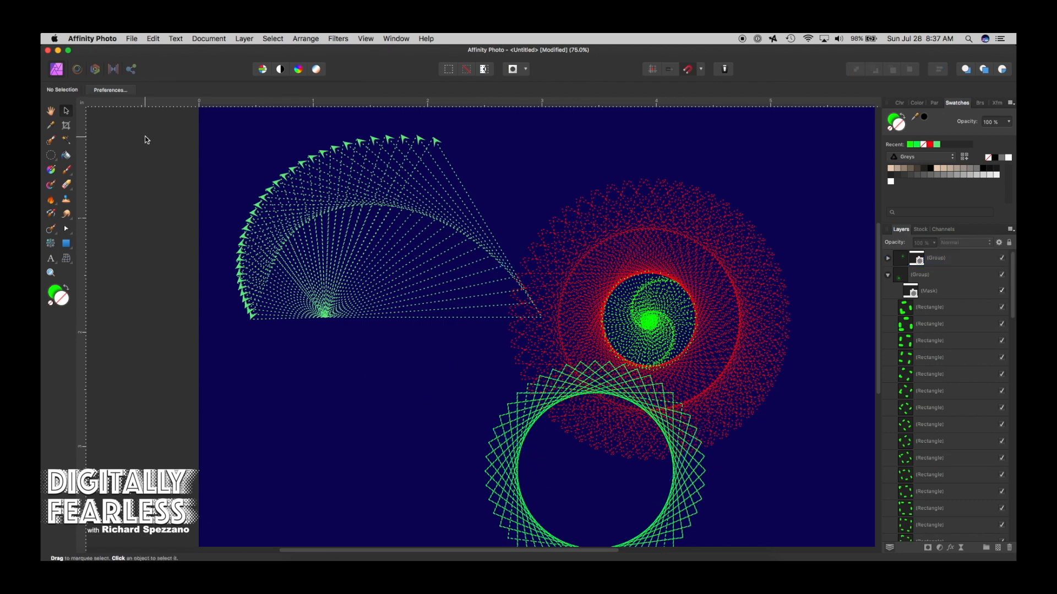
pyautogui.click(935, 258)
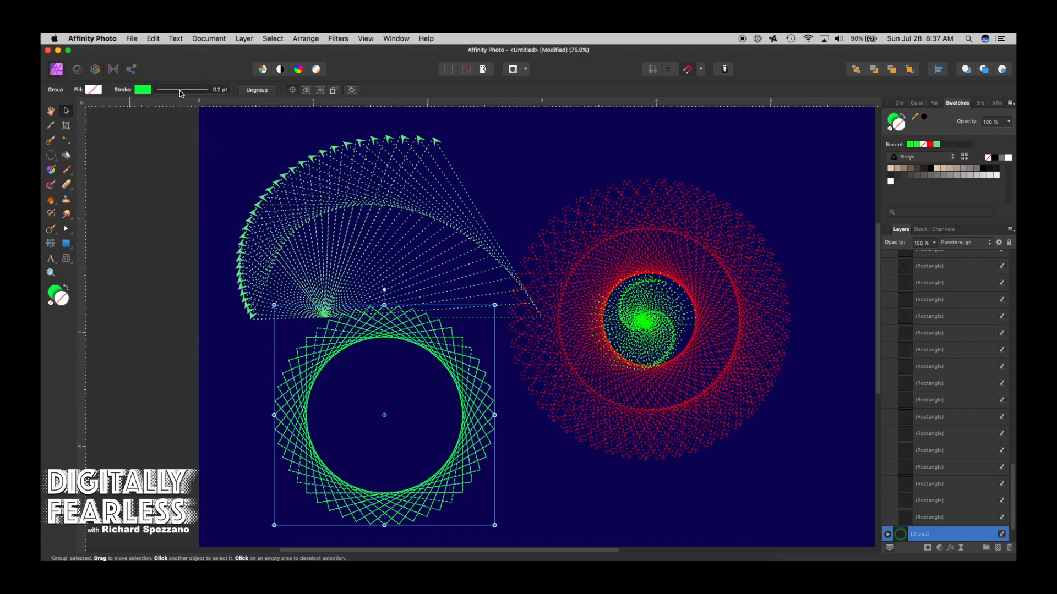
# Step: Enlarge the Start arrowhead scale on the green ring's lines in the Stroke panel
pyautogui.click(191, 199)
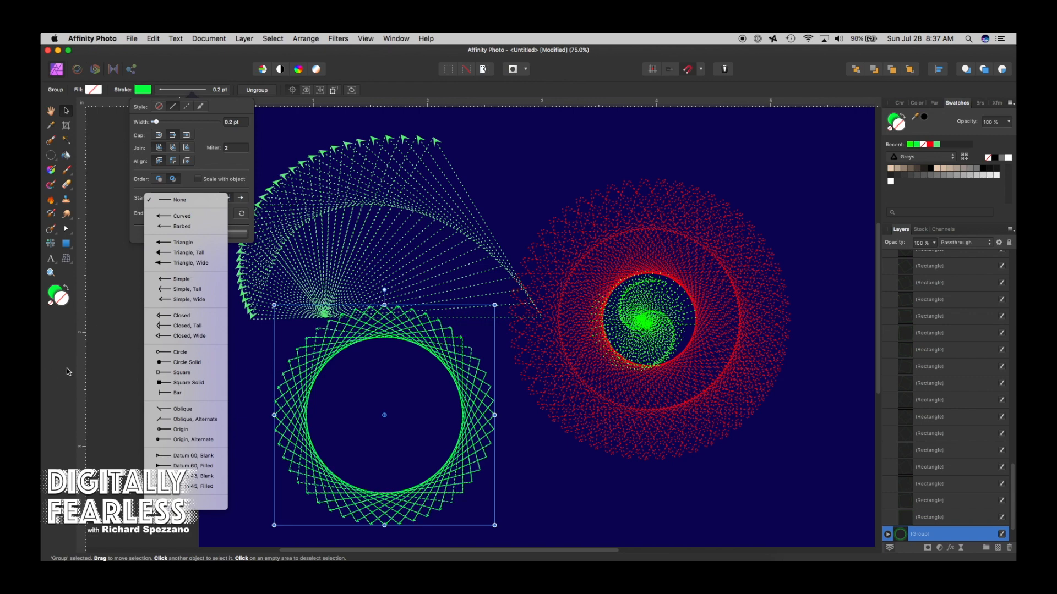
pyautogui.click(182, 372)
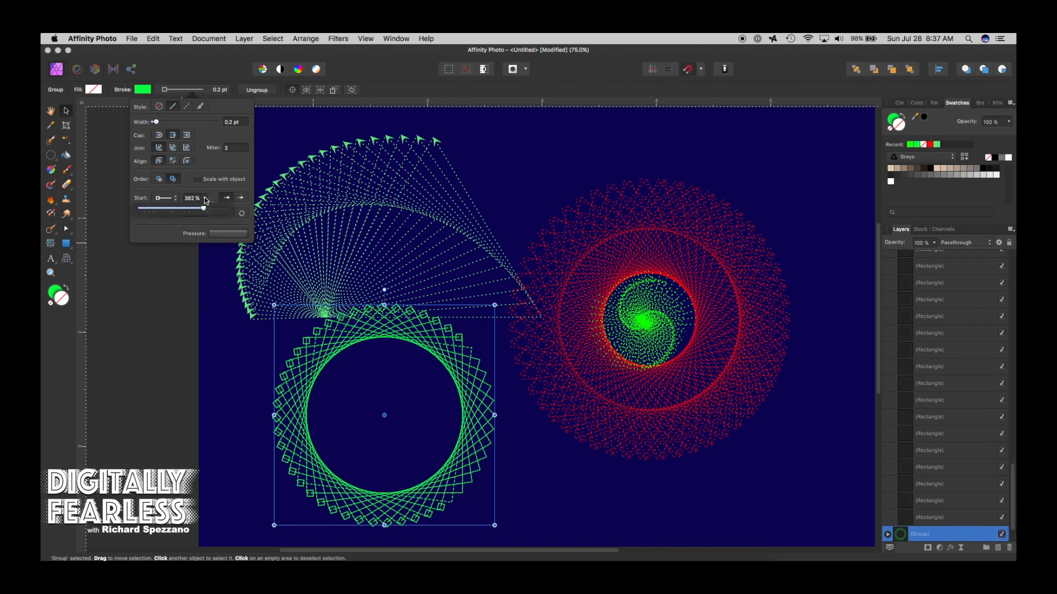
pyautogui.moveTo(202, 208); pyautogui.dragTo(229, 209)
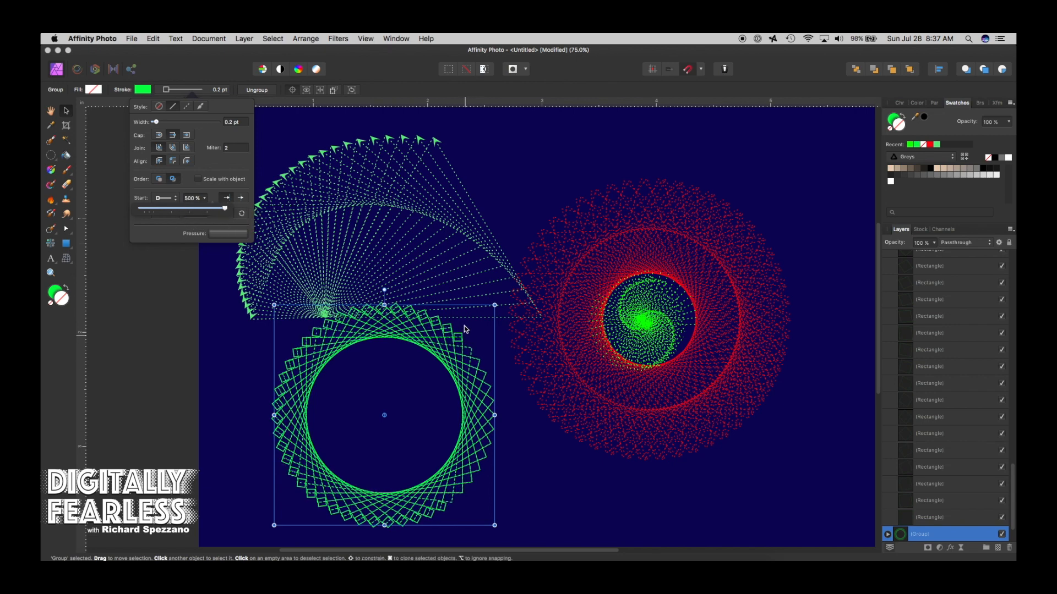
pyautogui.moveTo(209, 256)
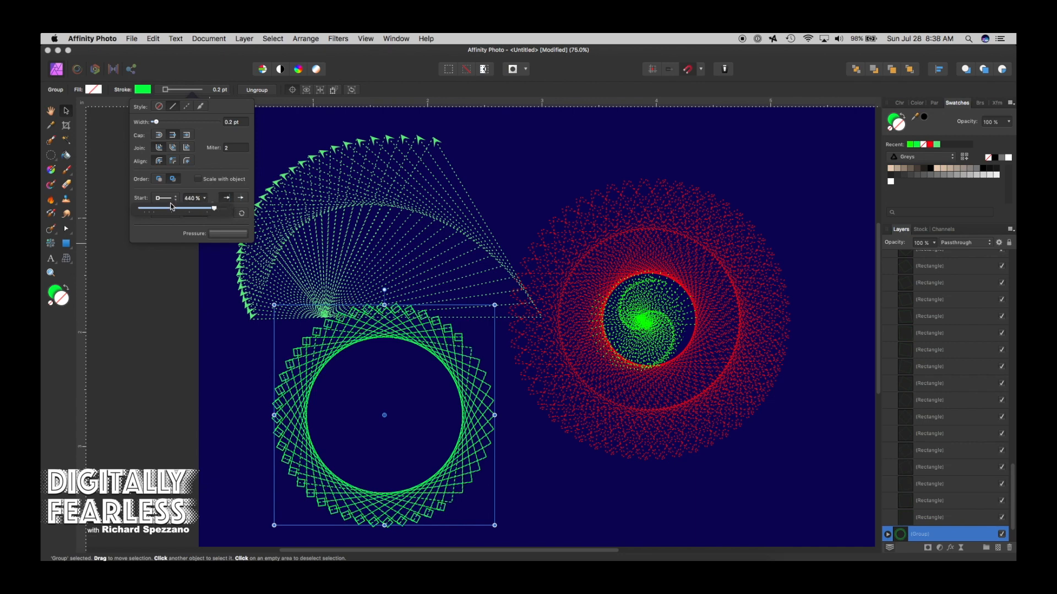
# Step: Try End arrowhead styles on the ring's lines, then revert to plain ends
pyautogui.click(229, 214)
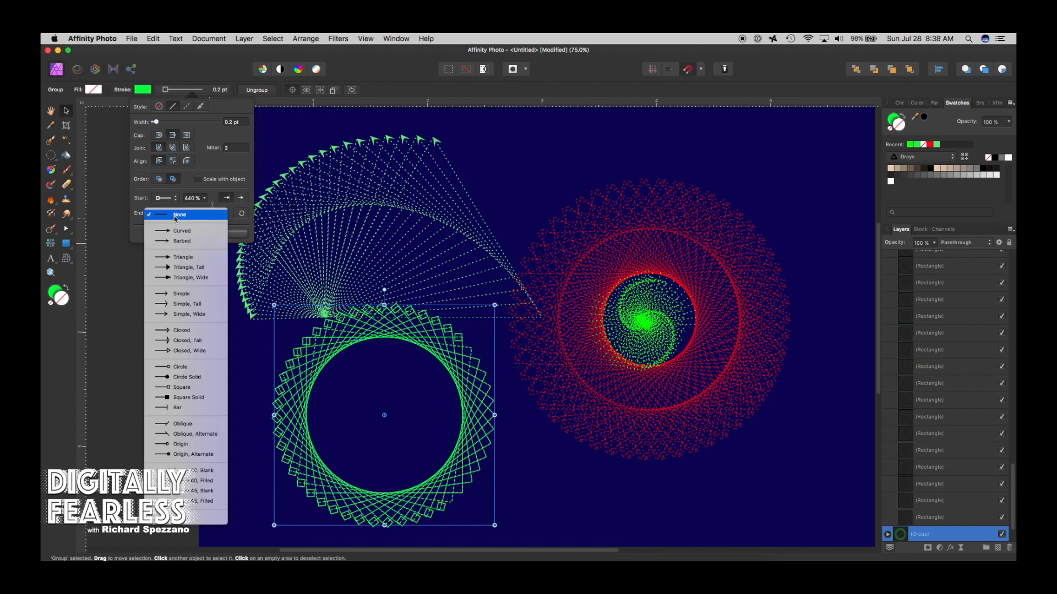
pyautogui.click(179, 215)
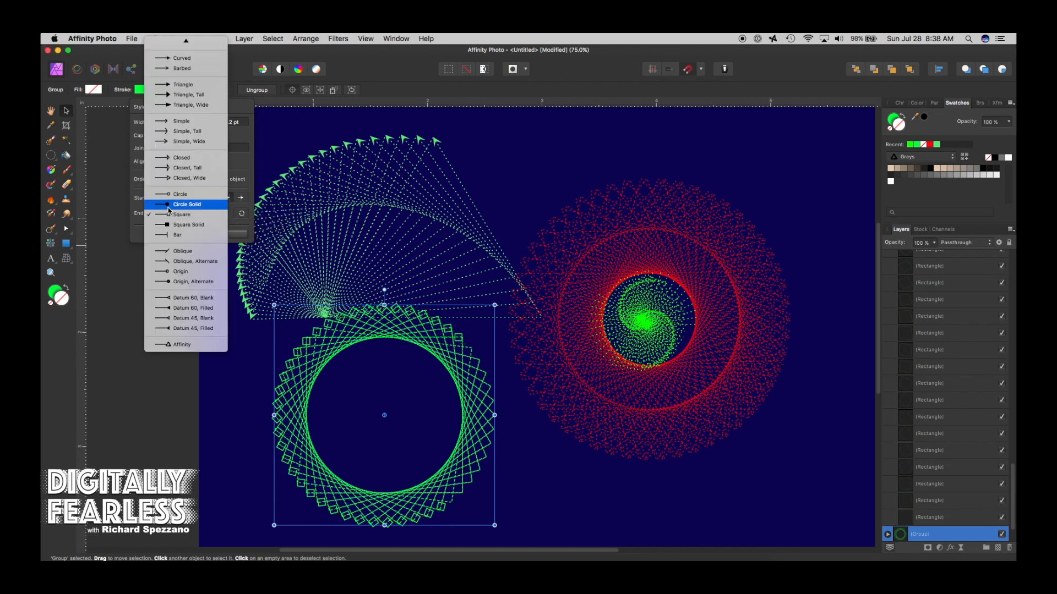
pyautogui.click(187, 205)
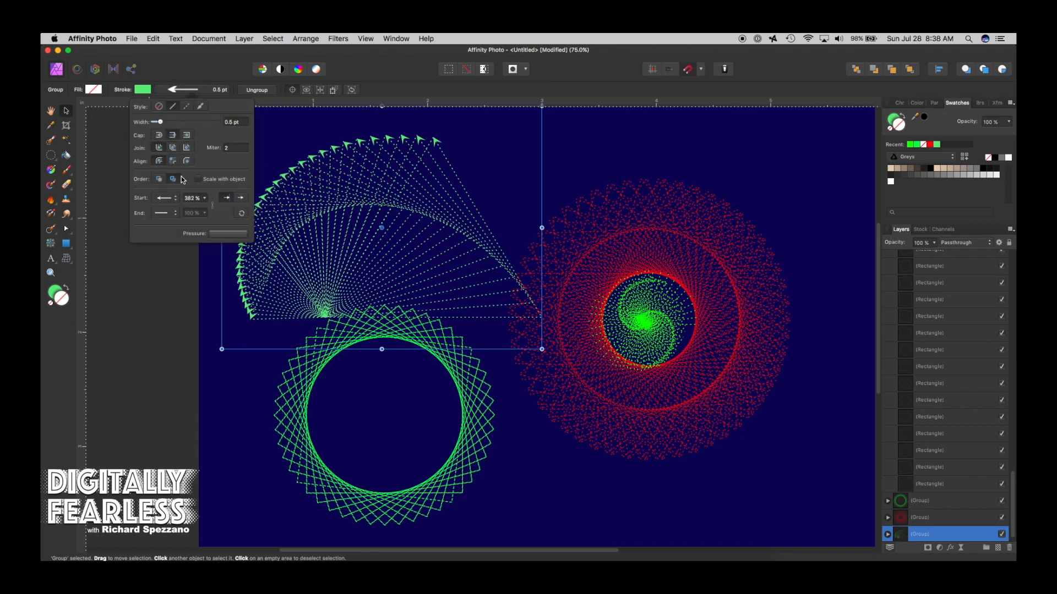
# Step: Give the dashed fan's lines hollow circle tips via the Start arrowhead style
pyautogui.click(165, 197)
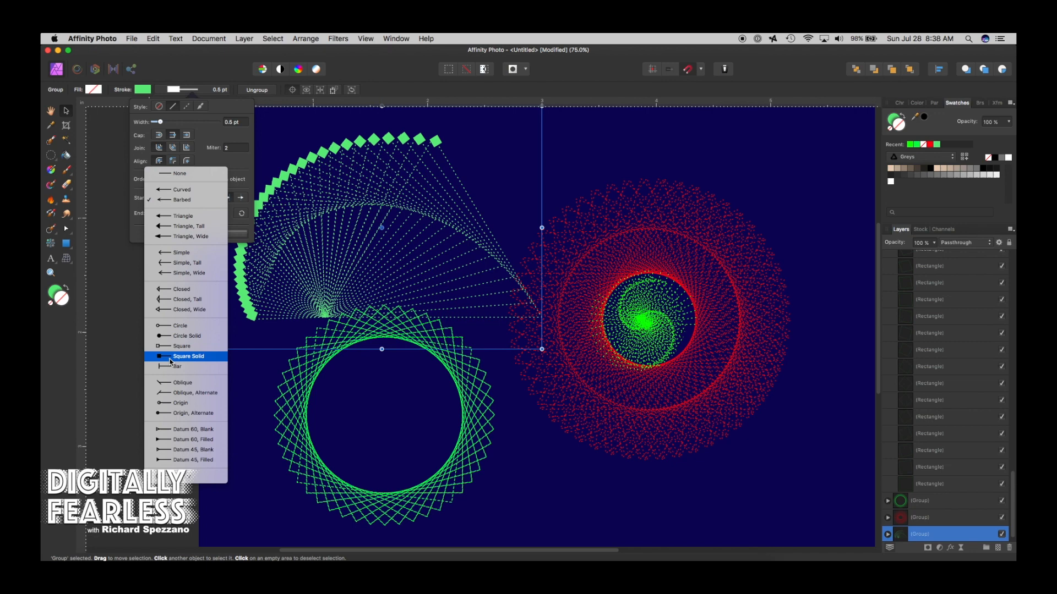
pyautogui.moveTo(178, 366)
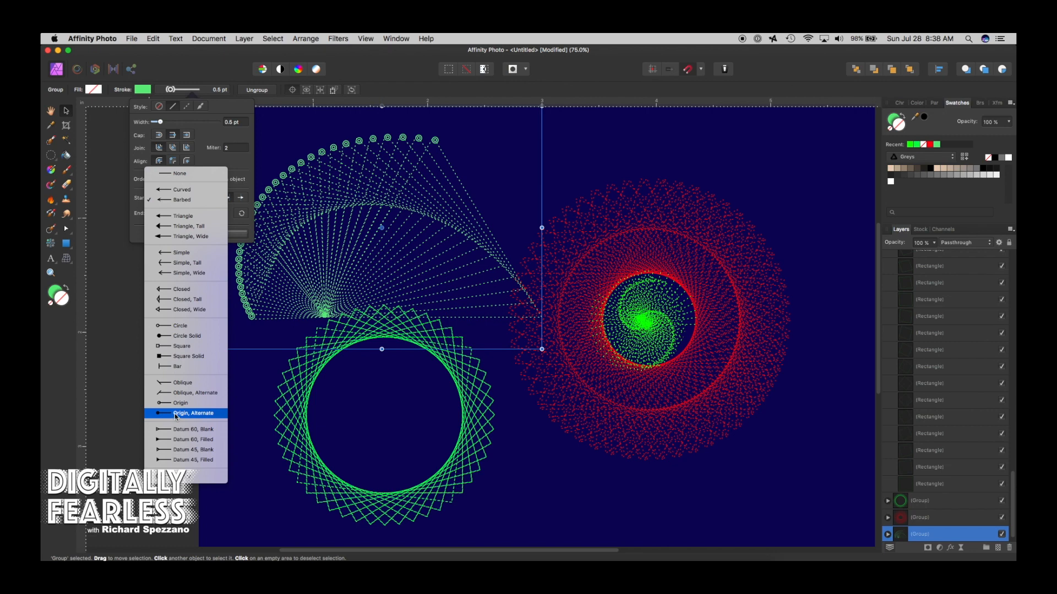
pyautogui.click(194, 413)
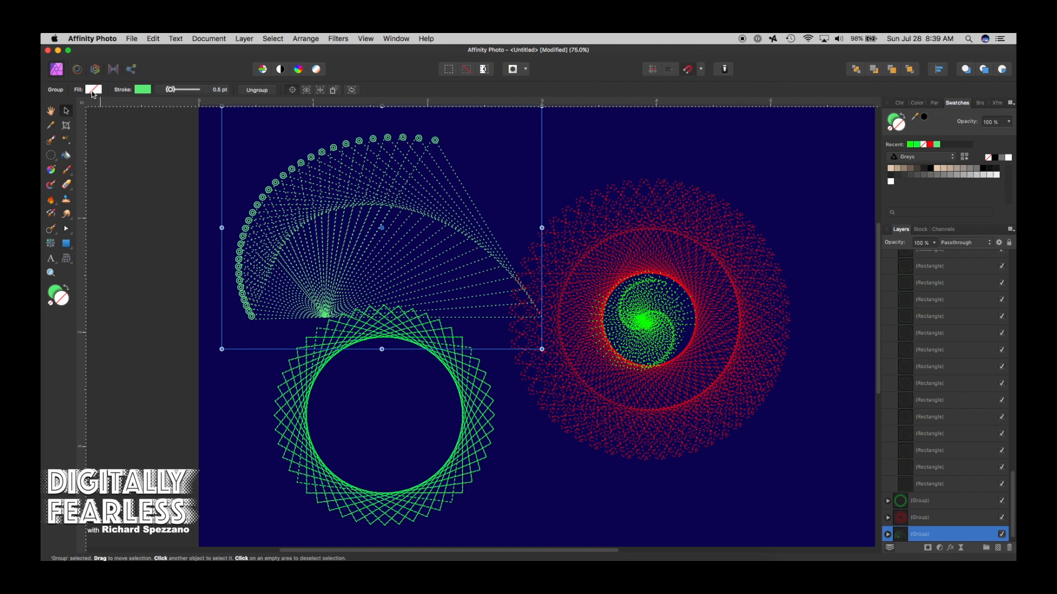
pyautogui.click(94, 89)
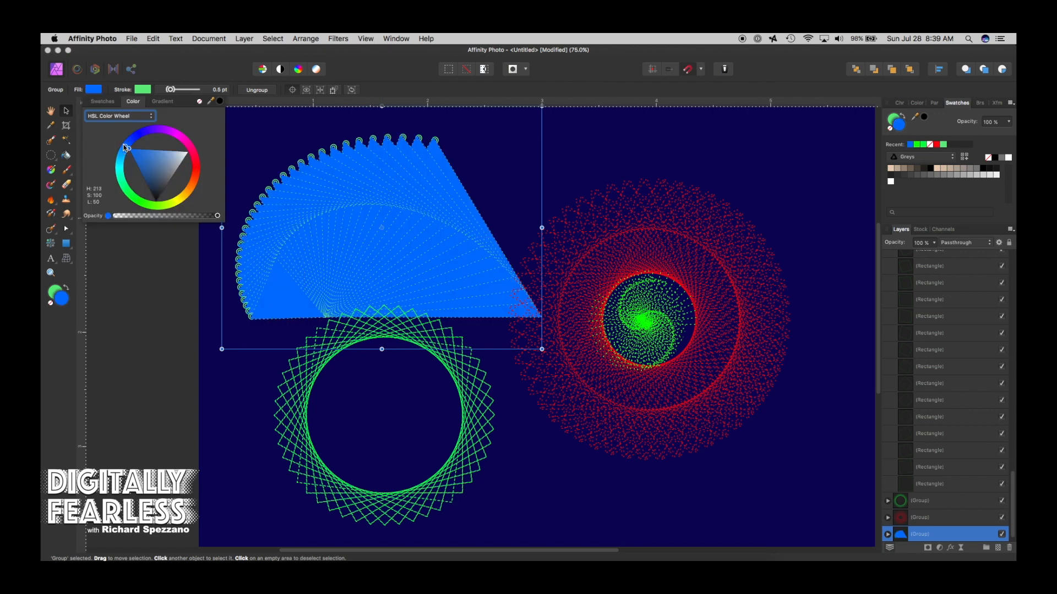
# Step: Try a lighter cyan fill on the fan, then clear it back to unfilled
pyautogui.click(124, 153)
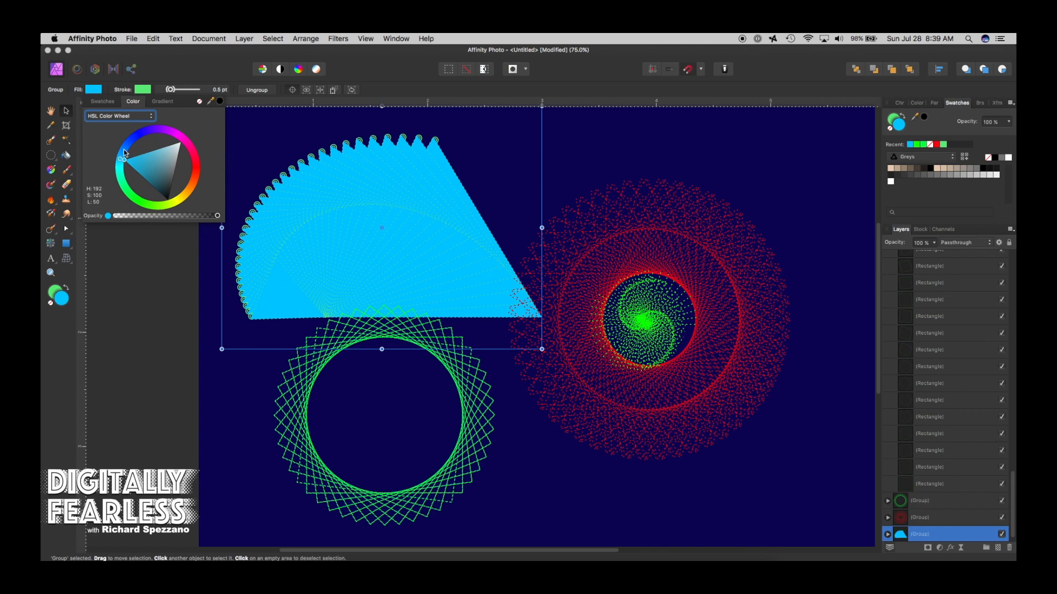
pyautogui.click(94, 89)
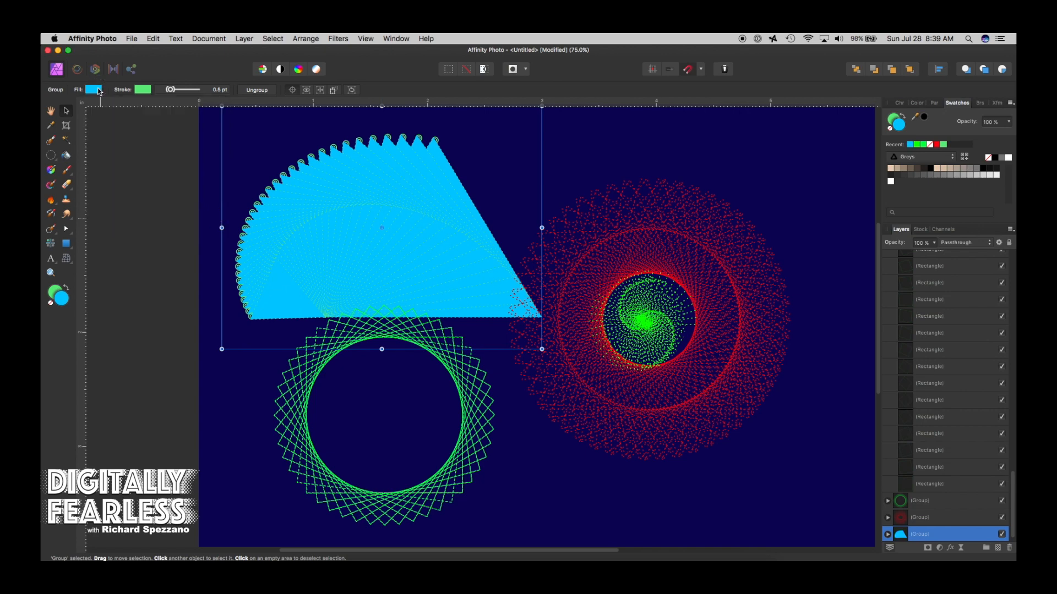
pyautogui.click(90, 90)
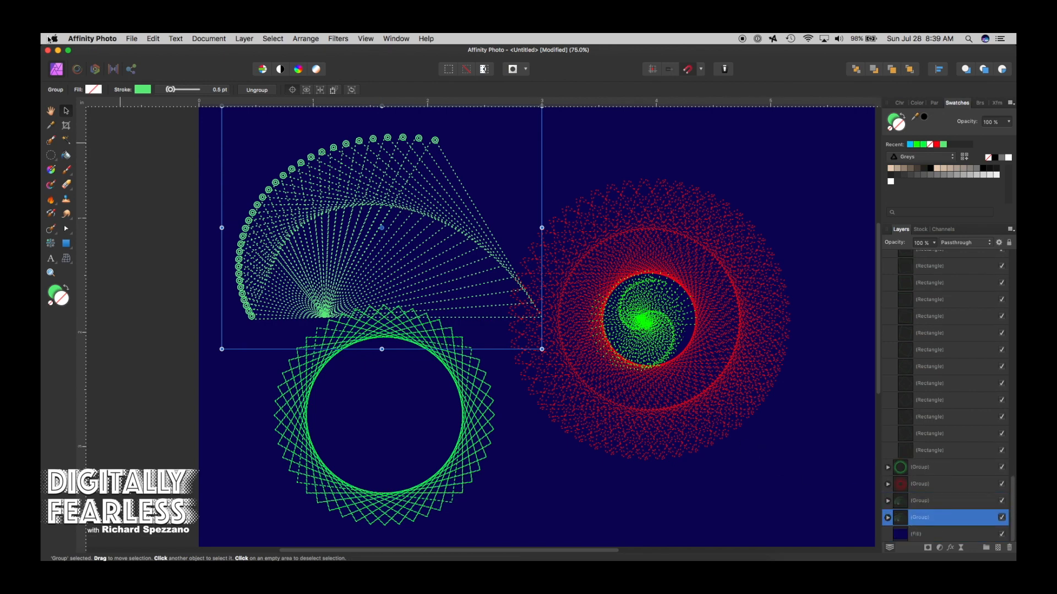
# Step: Fill the lower fan copy with solid blue and preview it deselected
pyautogui.click(133, 102)
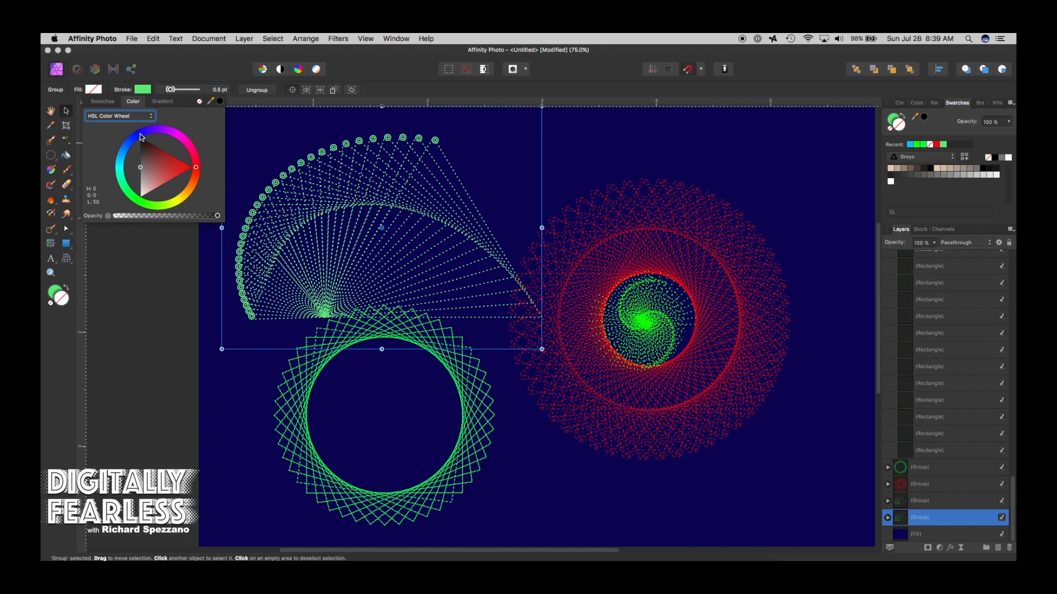
pyautogui.click(138, 137)
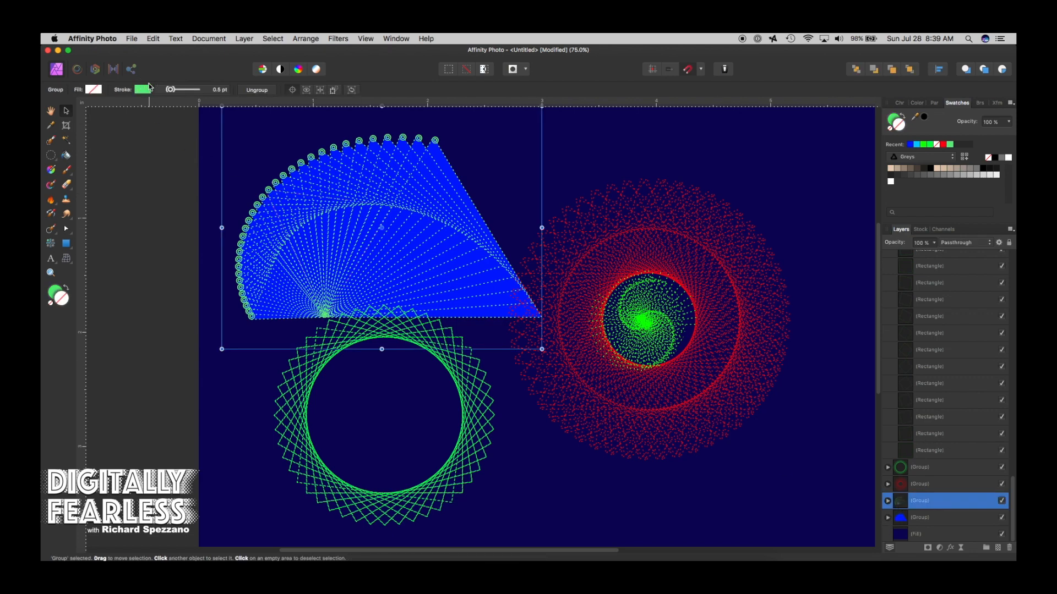
pyautogui.click(144, 90)
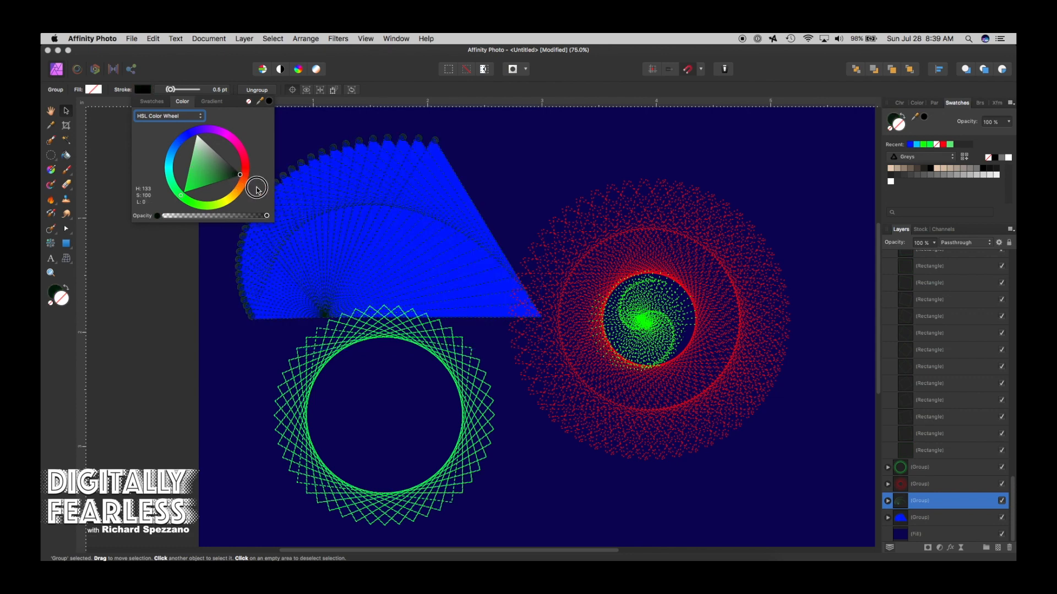
pyautogui.click(223, 241)
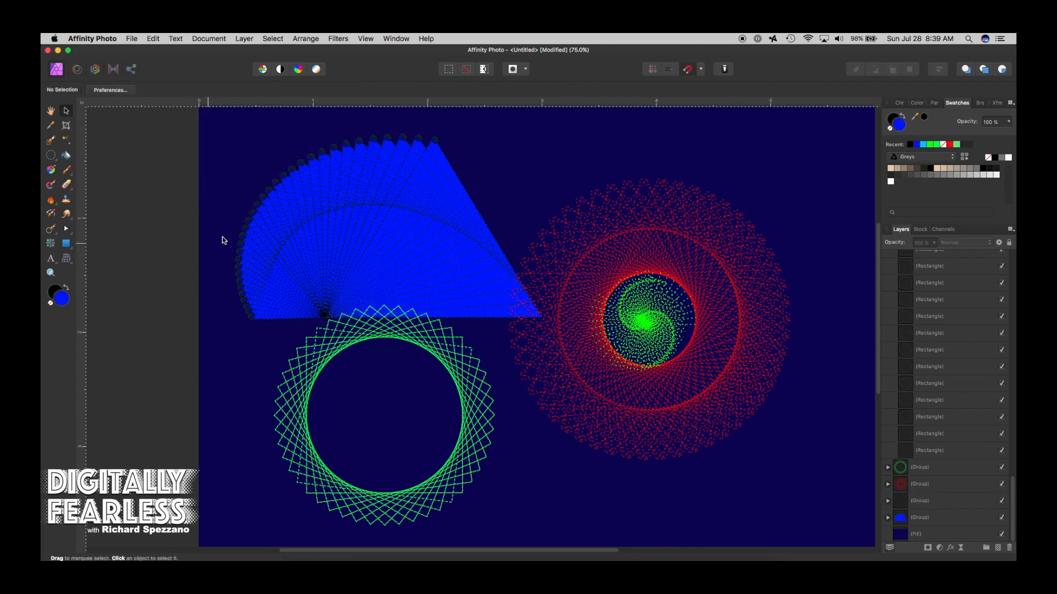
pyautogui.moveTo(935, 539)
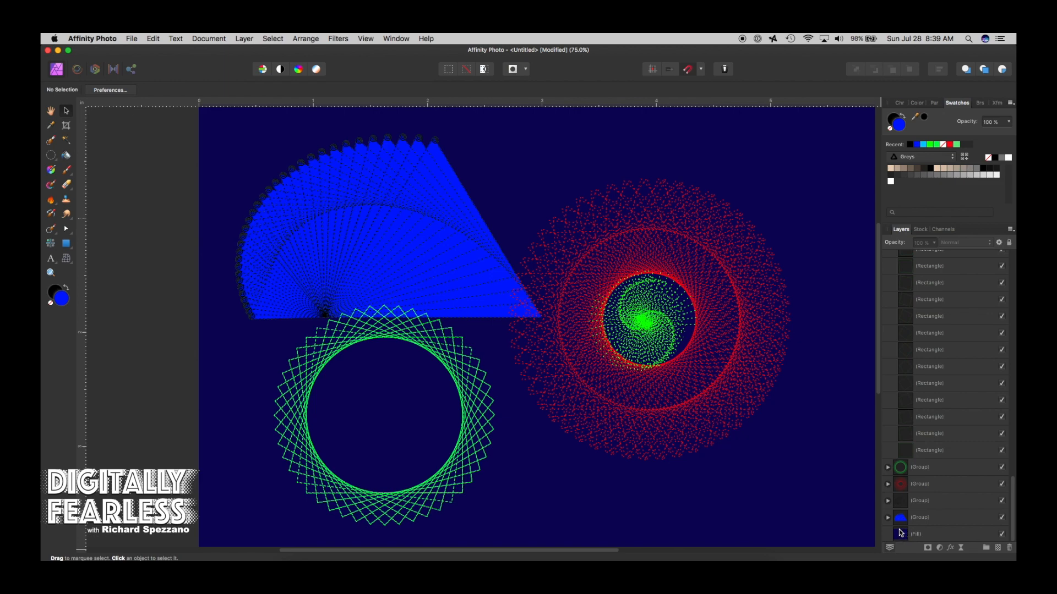
pyautogui.moveTo(276, 202)
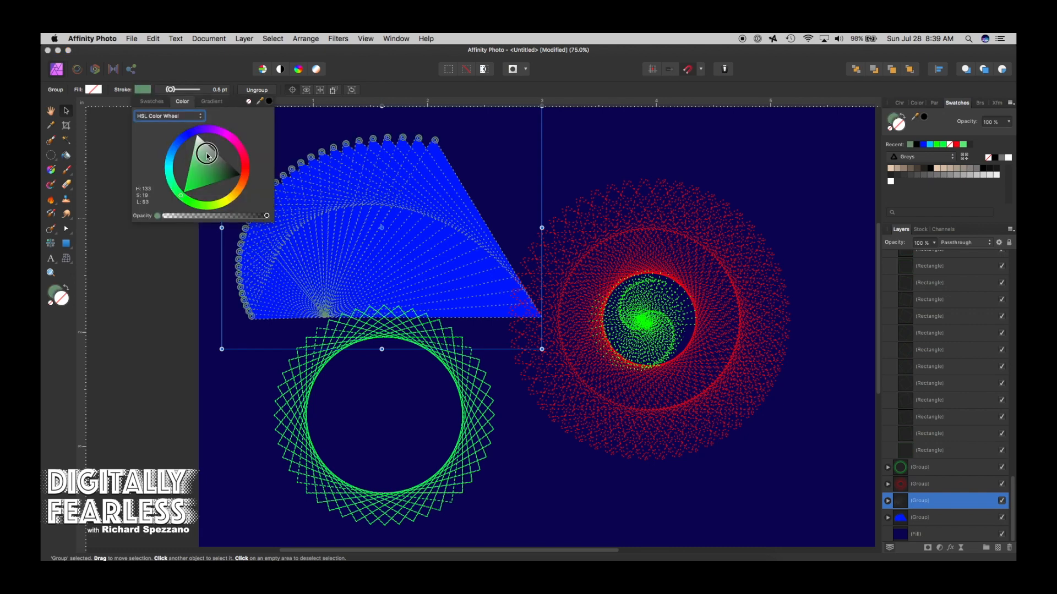
# Step: Adjust the upper fan's stroke colour on the HSL wheel to pale over the blue fill
pyautogui.moveTo(208, 155); pyautogui.dragTo(225, 134)
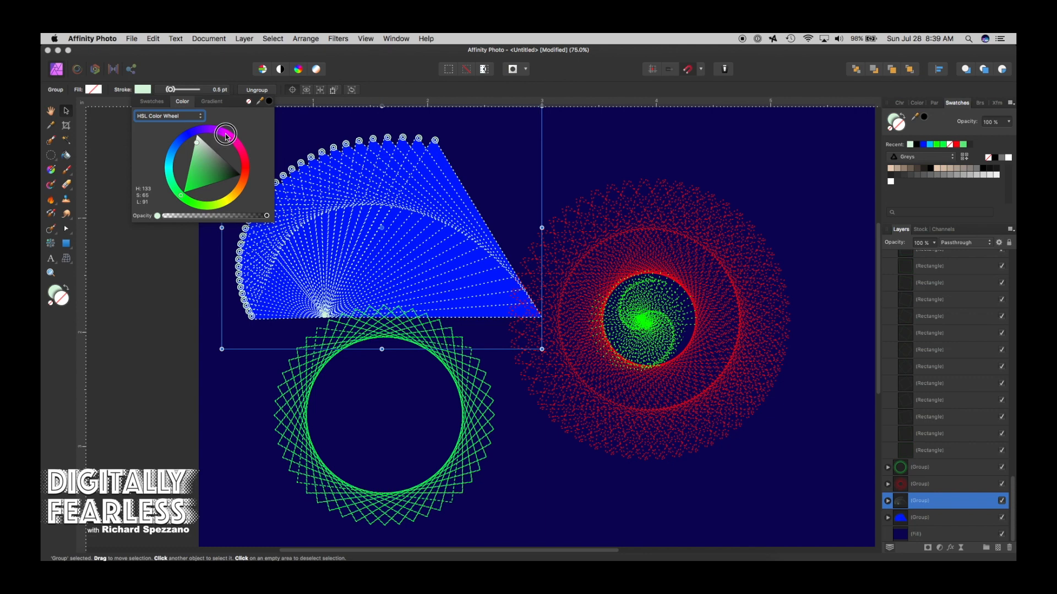
pyautogui.moveTo(225, 133); pyautogui.dragTo(241, 147)
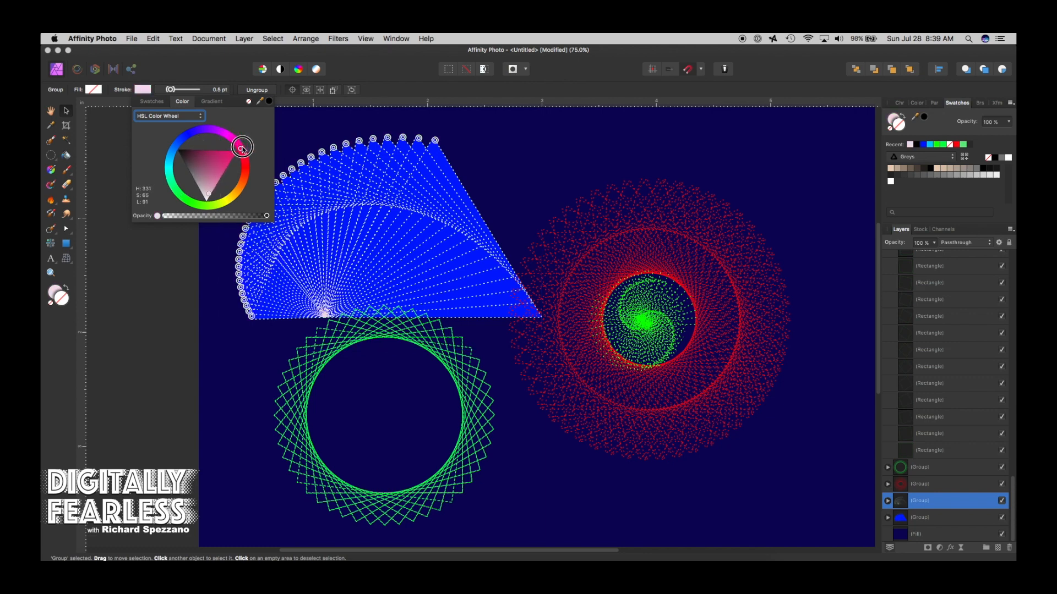
pyautogui.moveTo(241, 146); pyautogui.dragTo(177, 152)
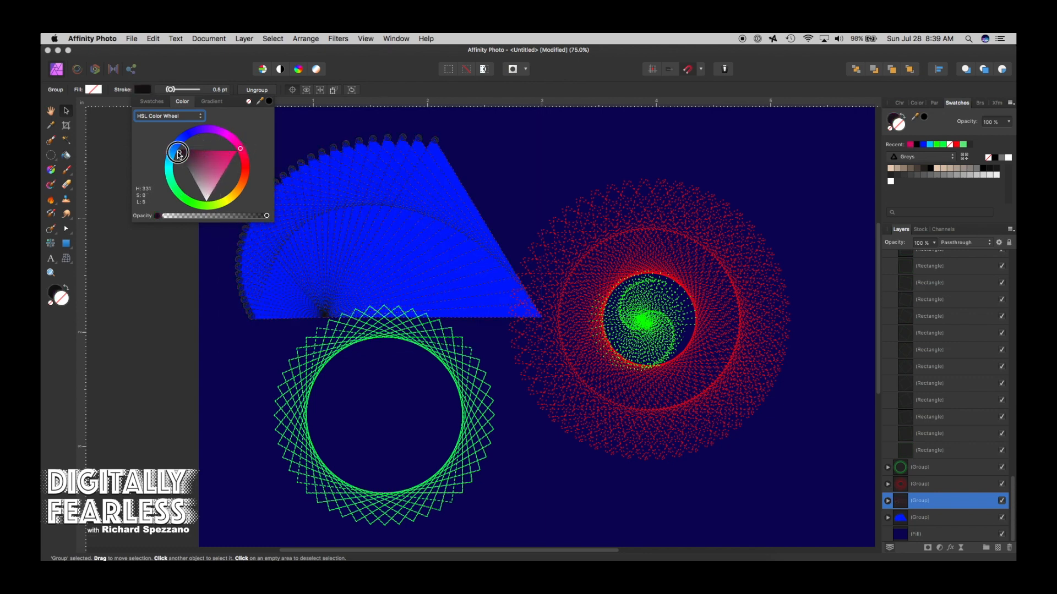
pyautogui.moveTo(177, 152); pyautogui.dragTo(198, 205)
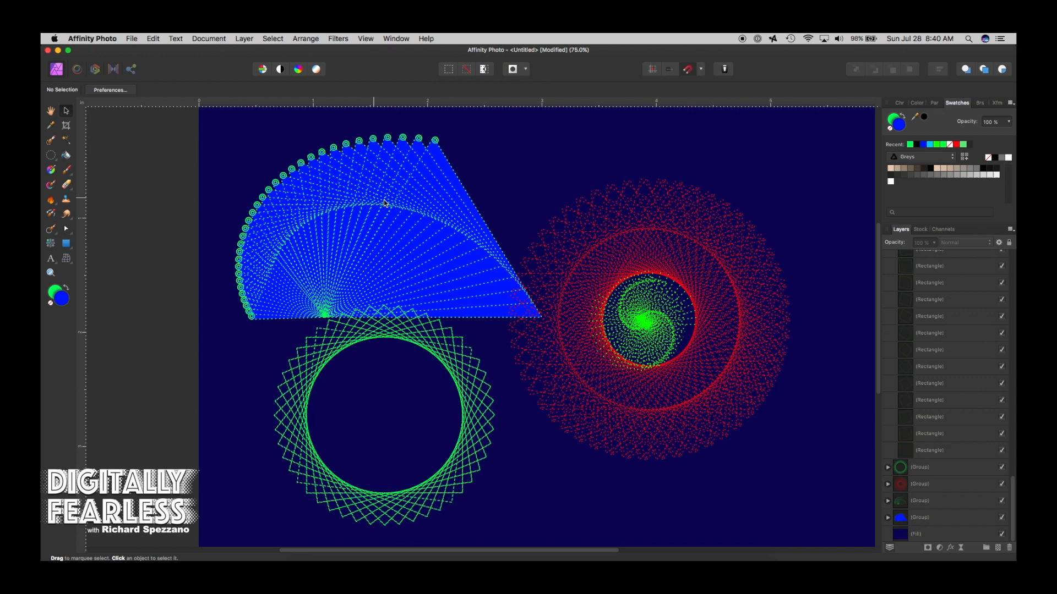
pyautogui.moveTo(347, 225)
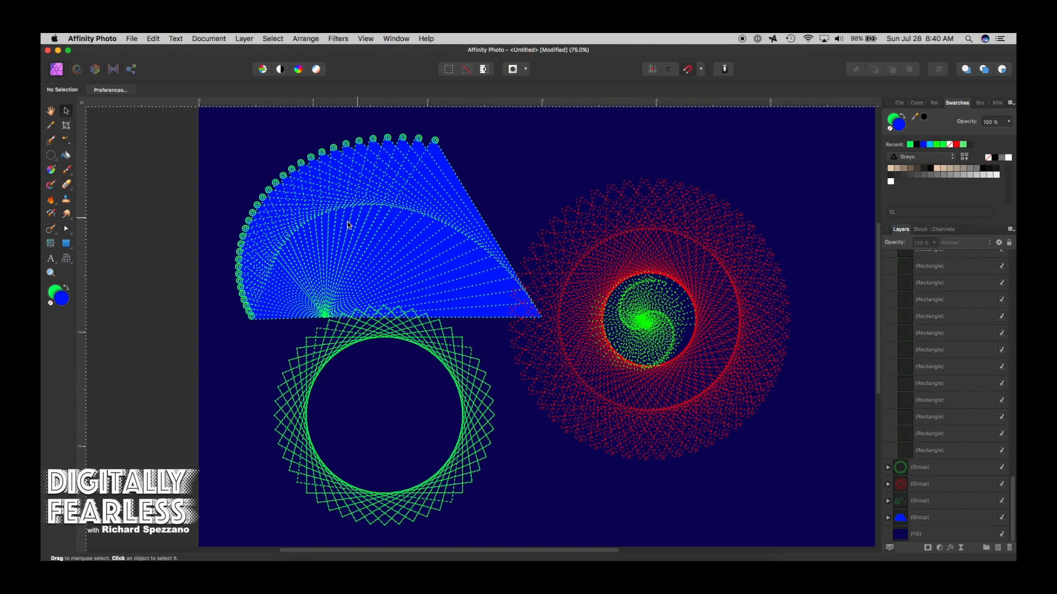
pyautogui.moveTo(463, 243)
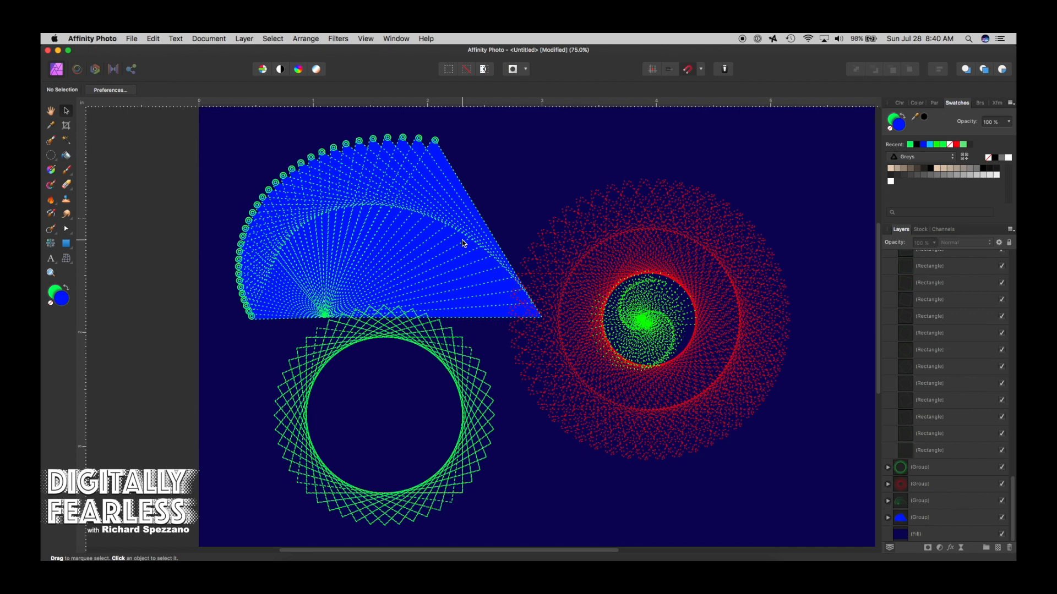
pyautogui.moveTo(323, 263)
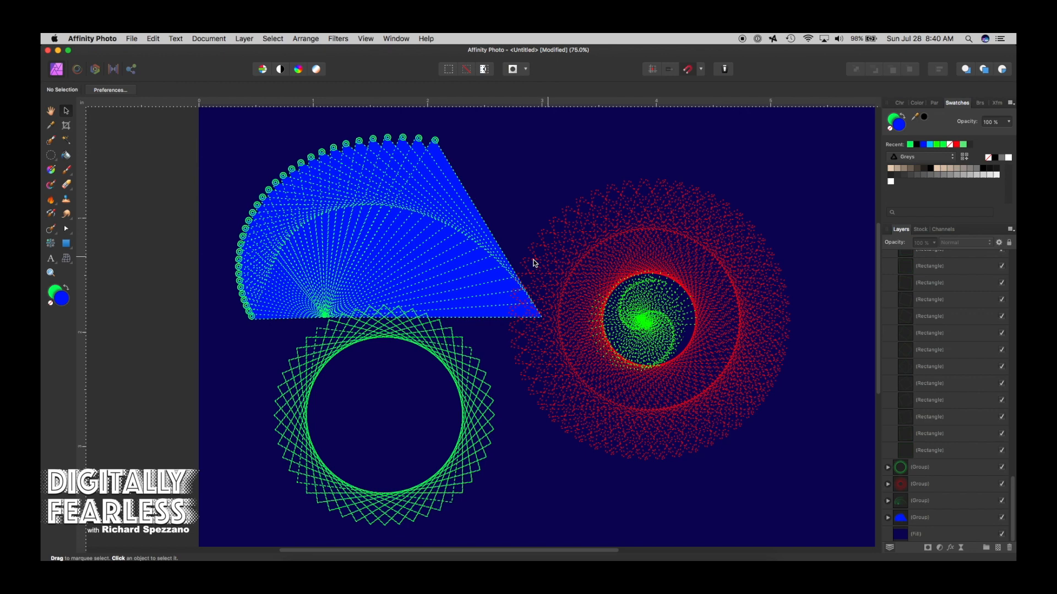
pyautogui.moveTo(339, 238)
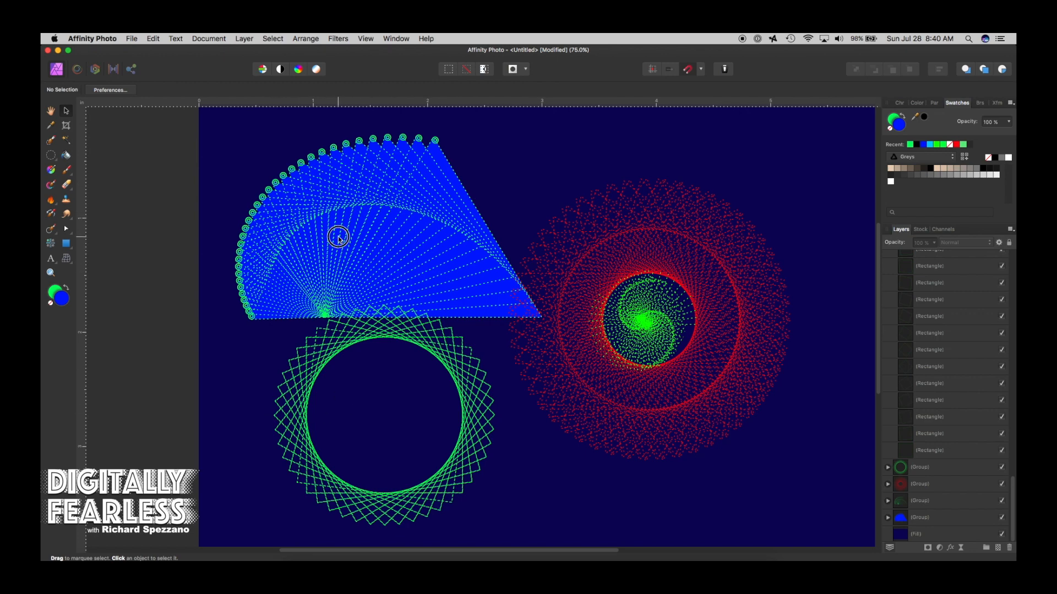
pyautogui.click(337, 238)
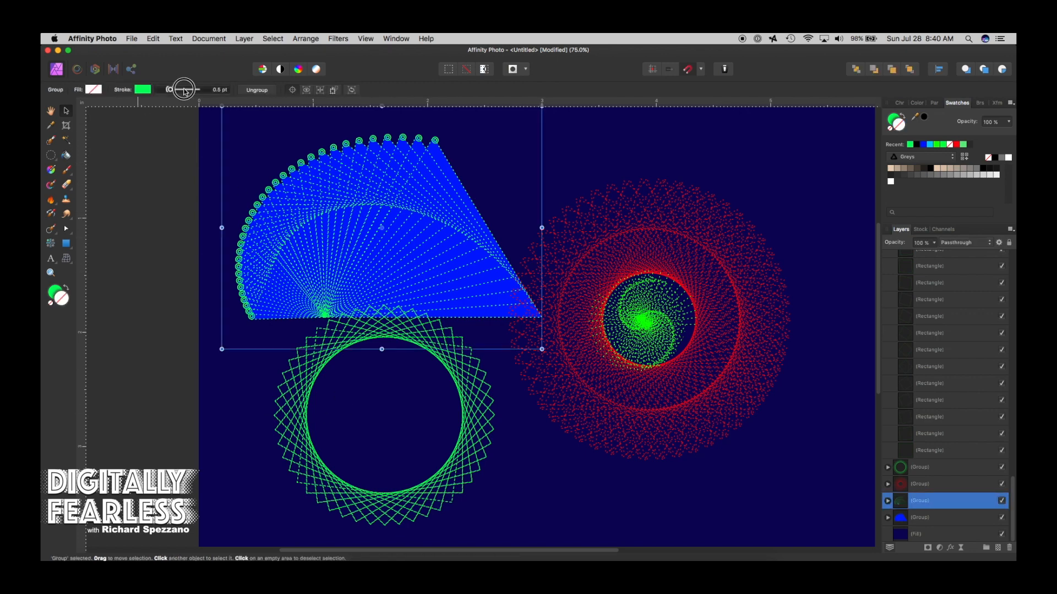
pyautogui.click(182, 89)
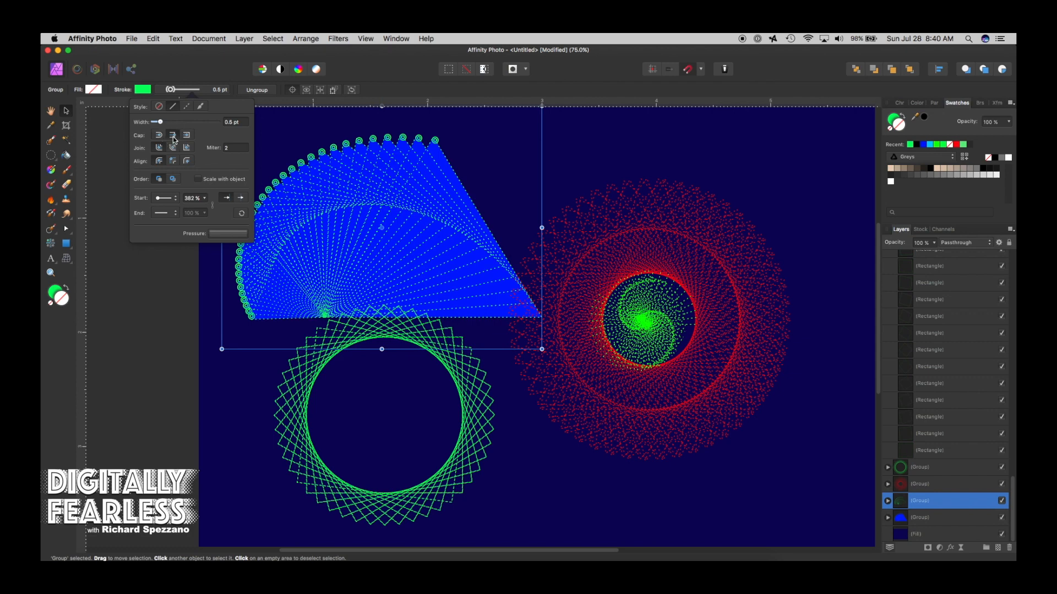
pyautogui.click(159, 135)
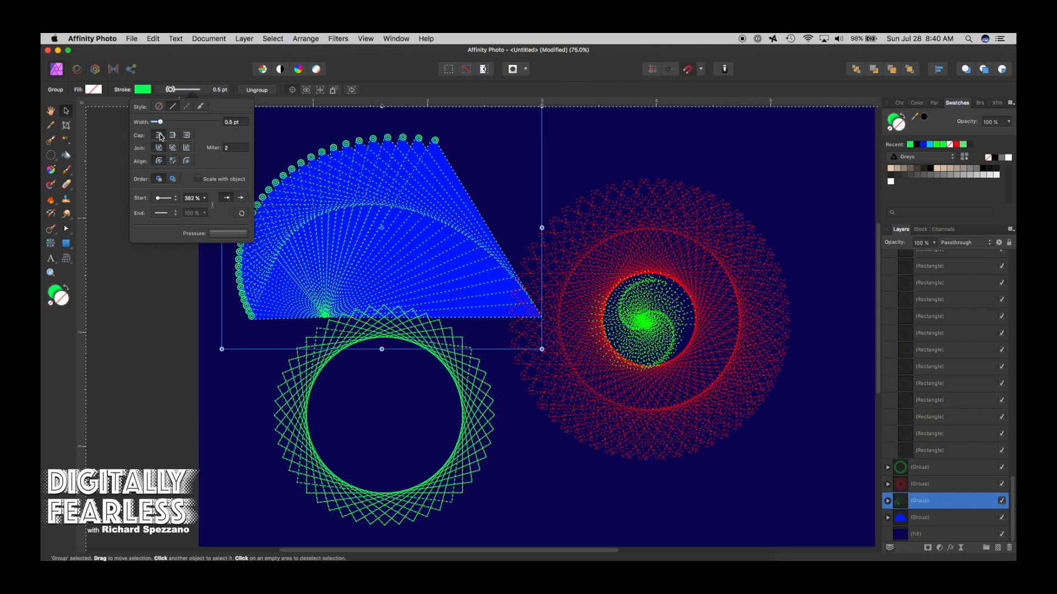
pyautogui.click(149, 263)
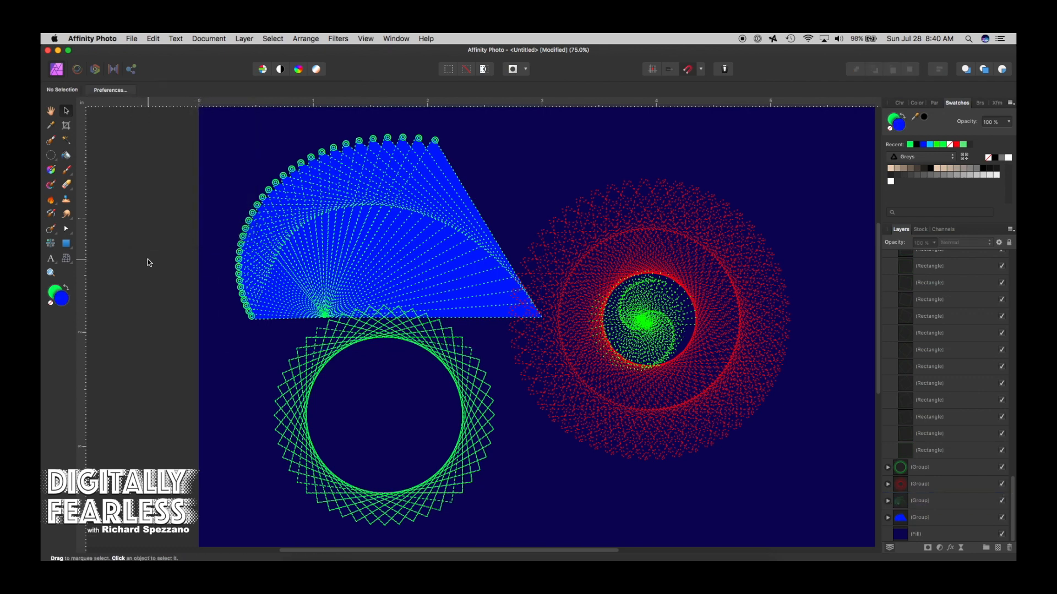